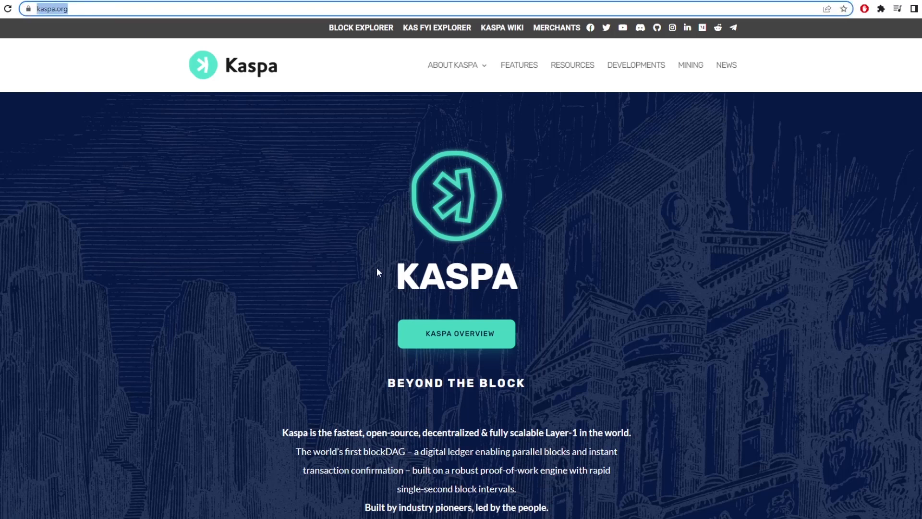
- Highlight the BEYOND THE BLOCK tagline and browse the CoinGeek decentralization article
double_click(456, 277)
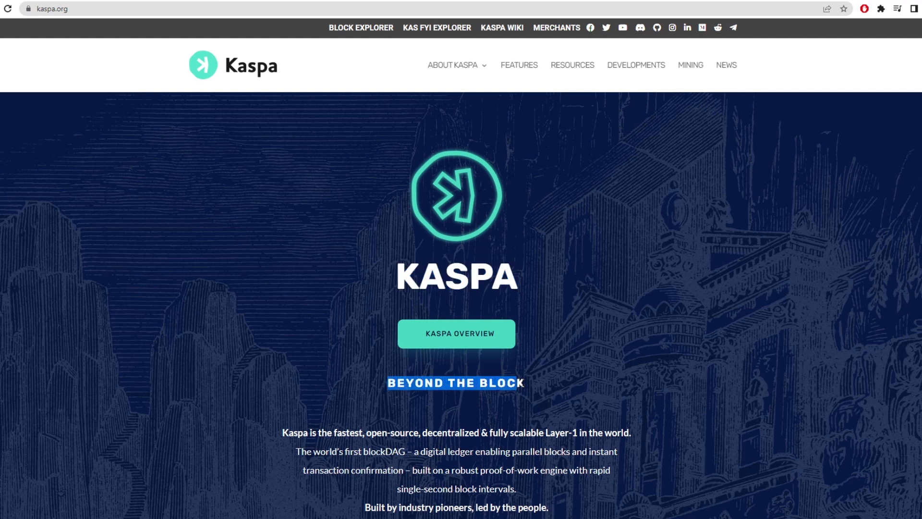
scroll("down", 3)
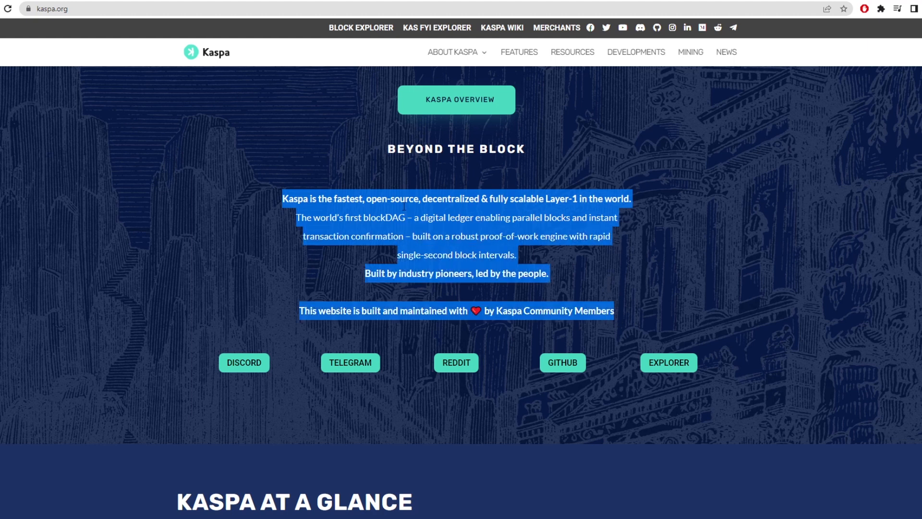
left_click(519, 51)
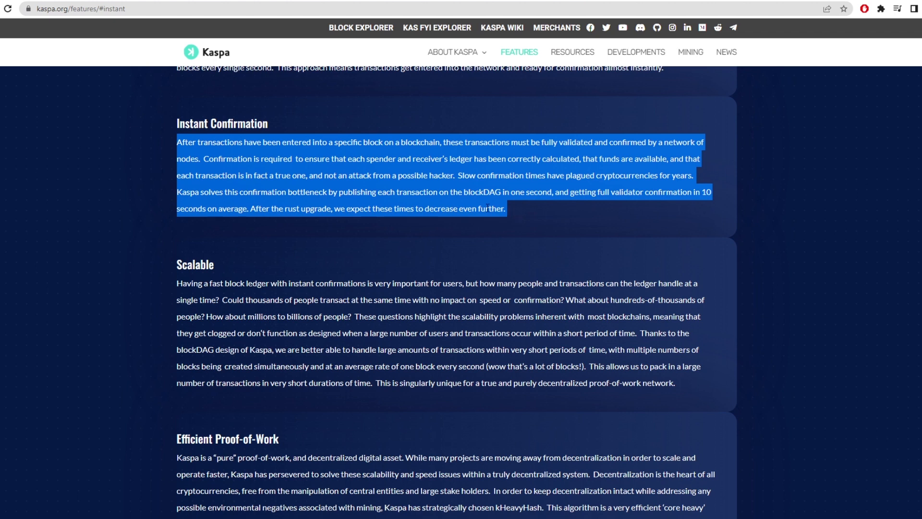
scroll("up", 3)
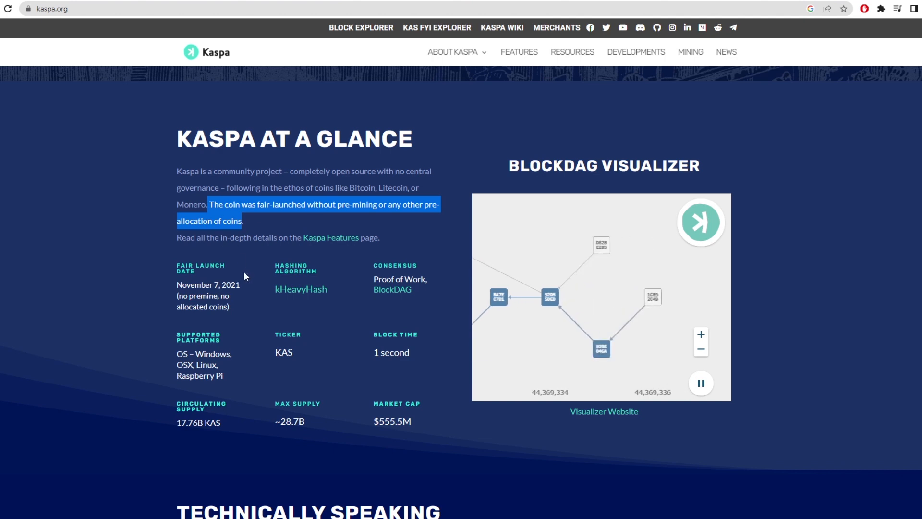
- Scroll to the Background section and highlight the first listed context of decentralization
scroll("down", 3)
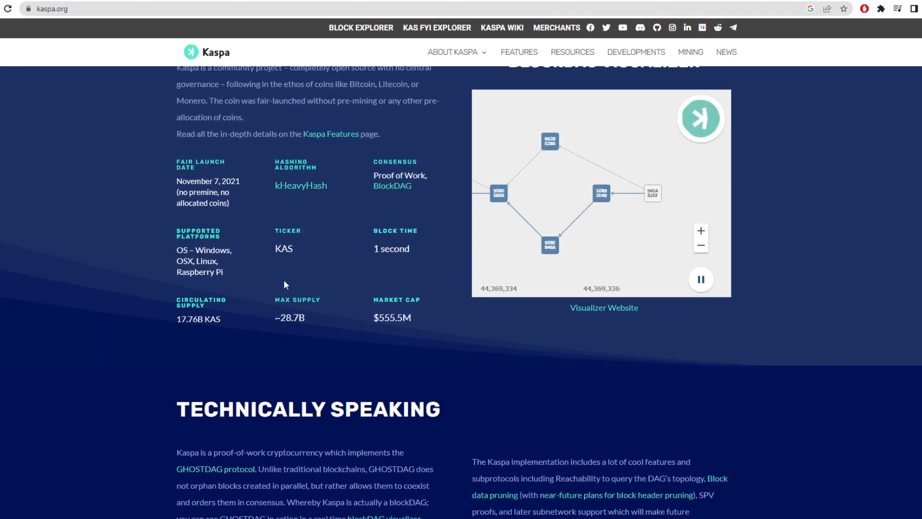
scroll("up", 3)
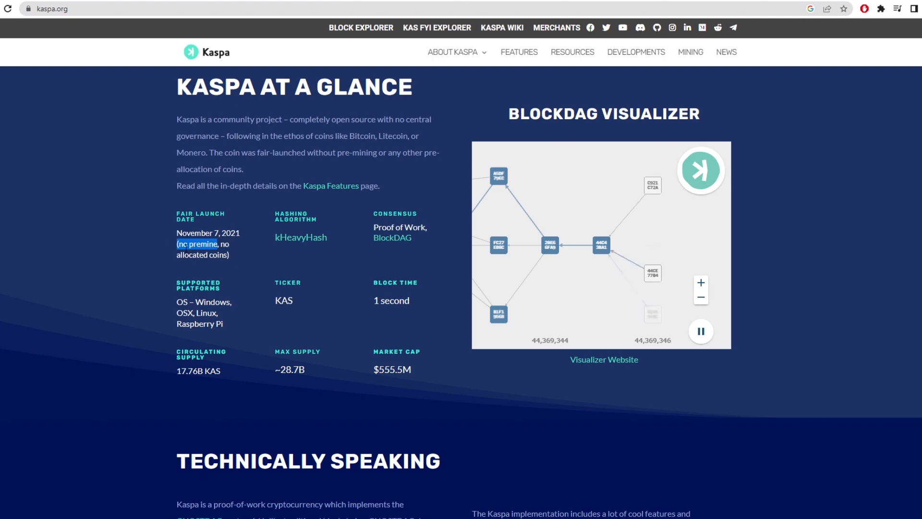
scroll("down", 3)
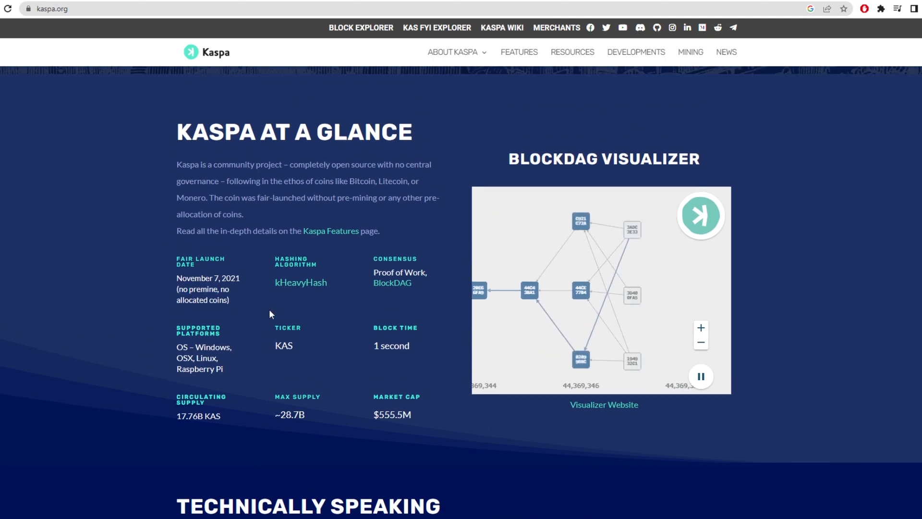
scroll("down", 3)
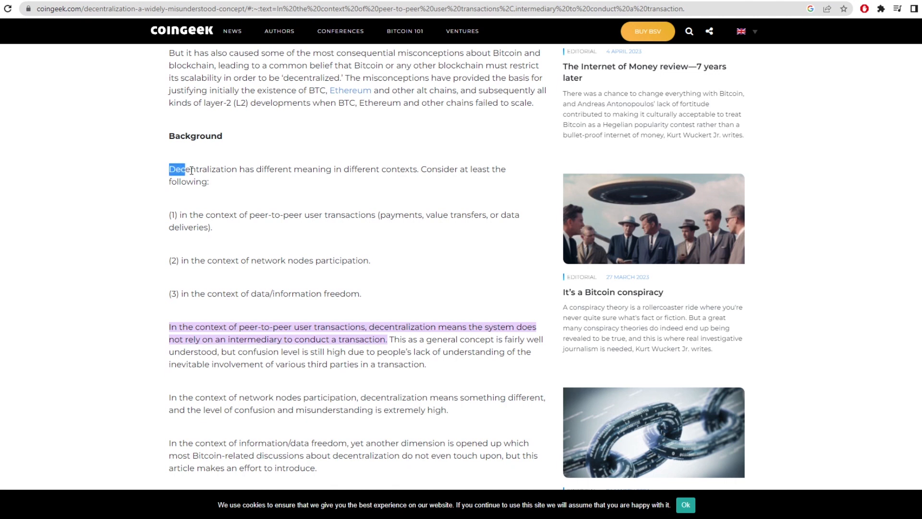
left_click_drag(179, 169, 209, 181)
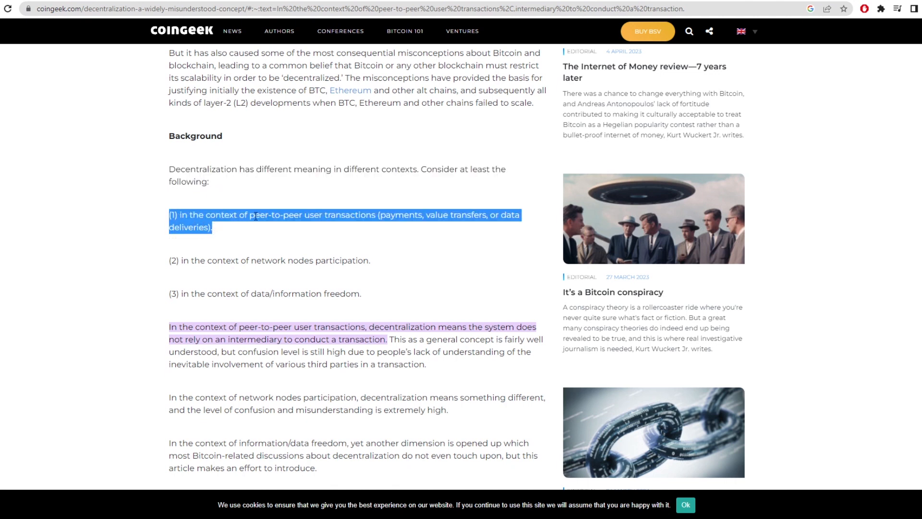
left_click(200, 259)
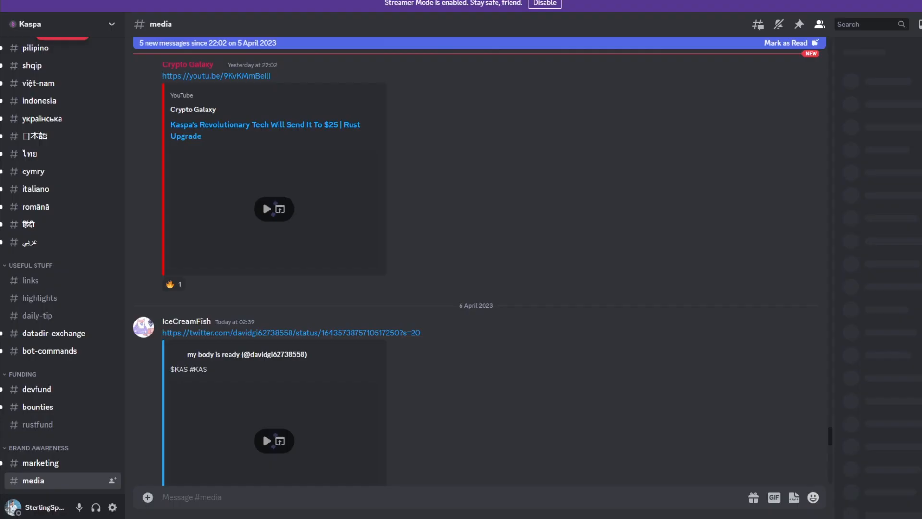
- Browse Kaspa Discord's minor-announcements channel, then scroll through votes-and-funding-discussions
left_click(820, 24)
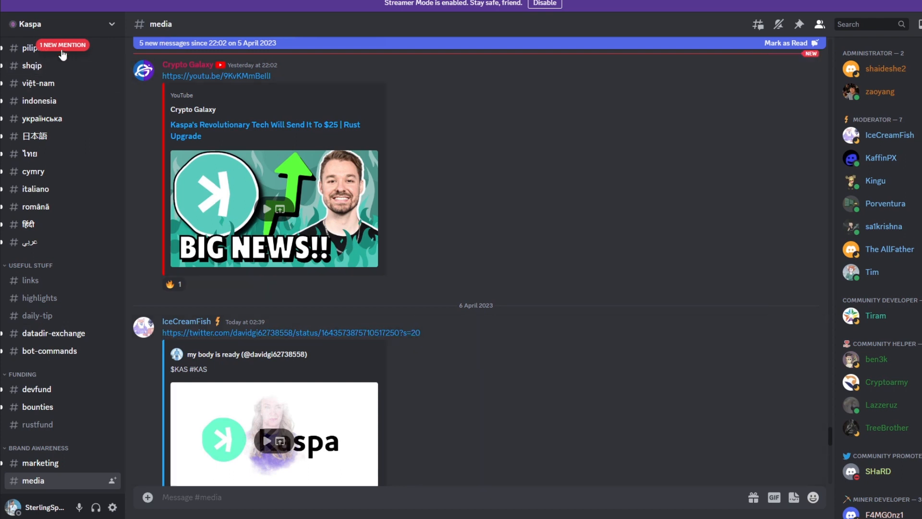
left_click(63, 59)
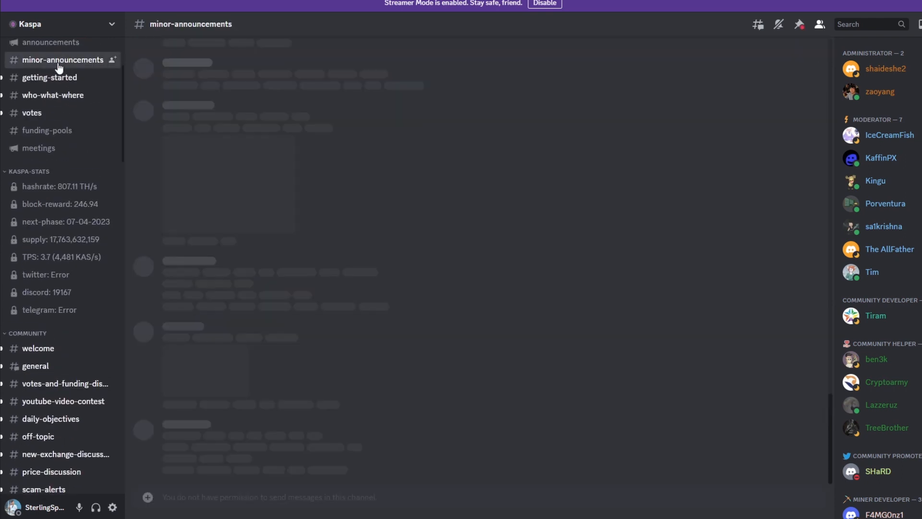
left_click(63, 59)
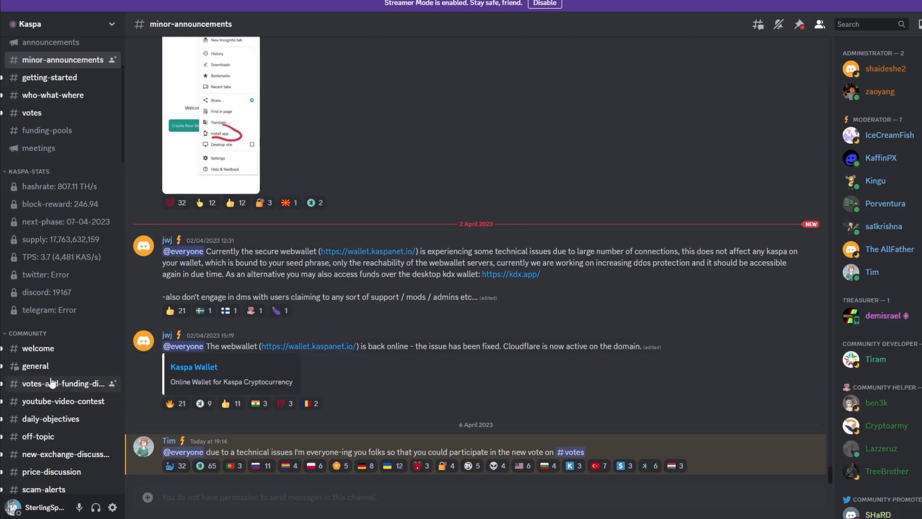
scroll("down", 3)
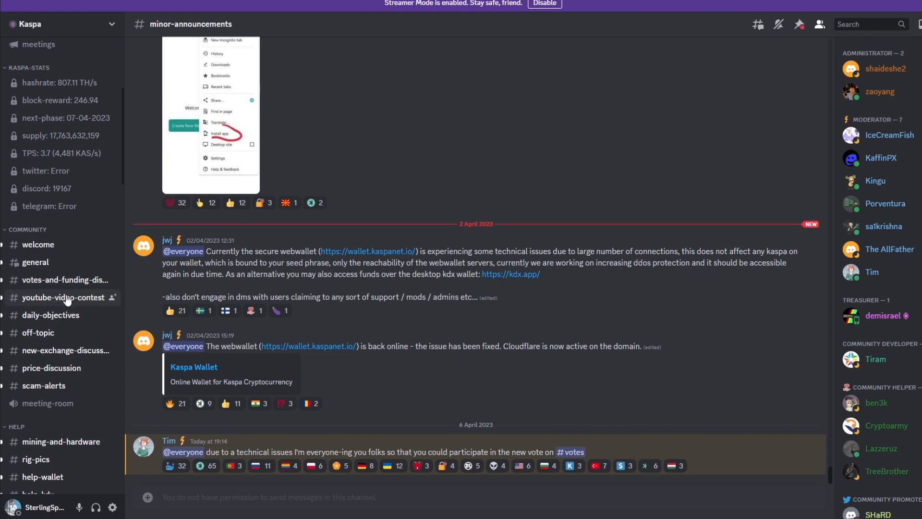
left_click(64, 279)
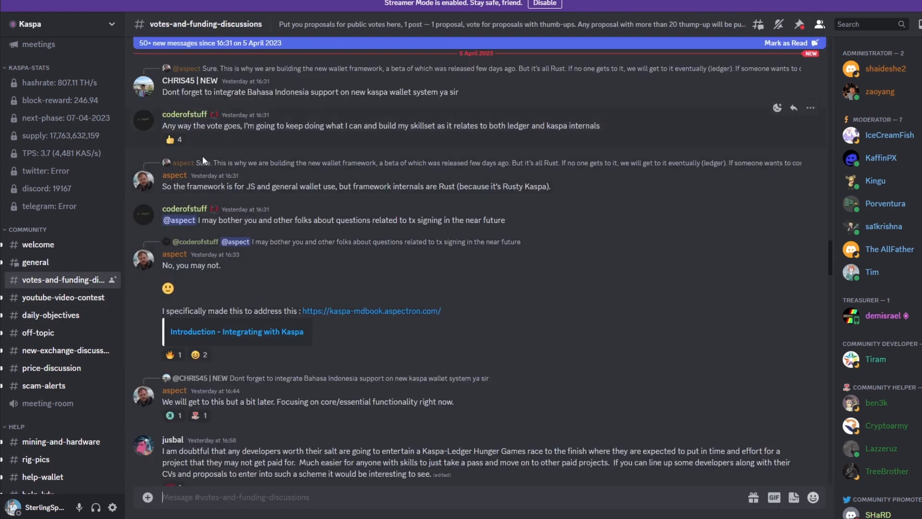
scroll("down", 3)
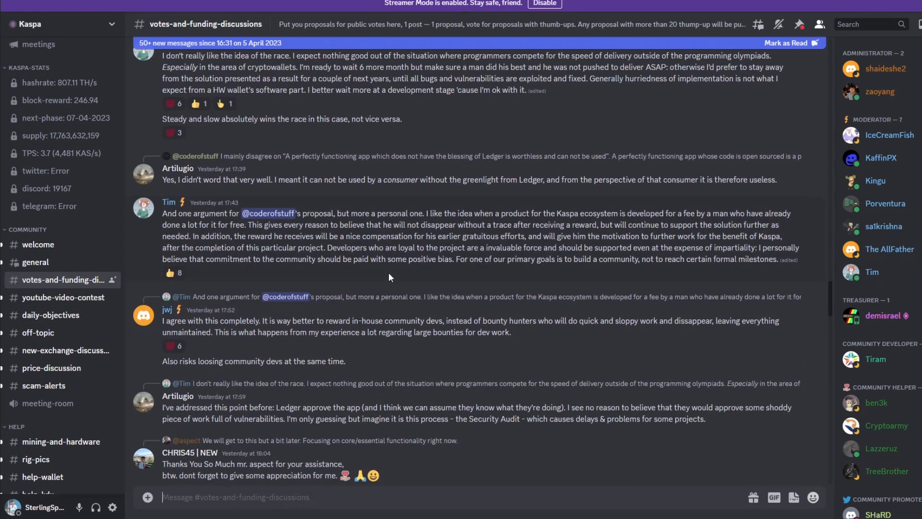
scroll("down", 3)
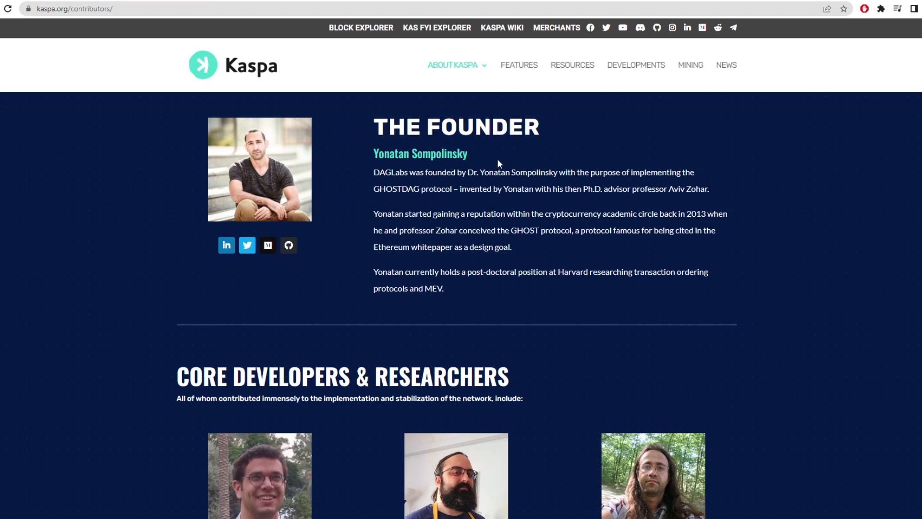
- Read the founder bio and core developers on kaspa.org/contributors, highlighting text along the way
scroll("down", 3)
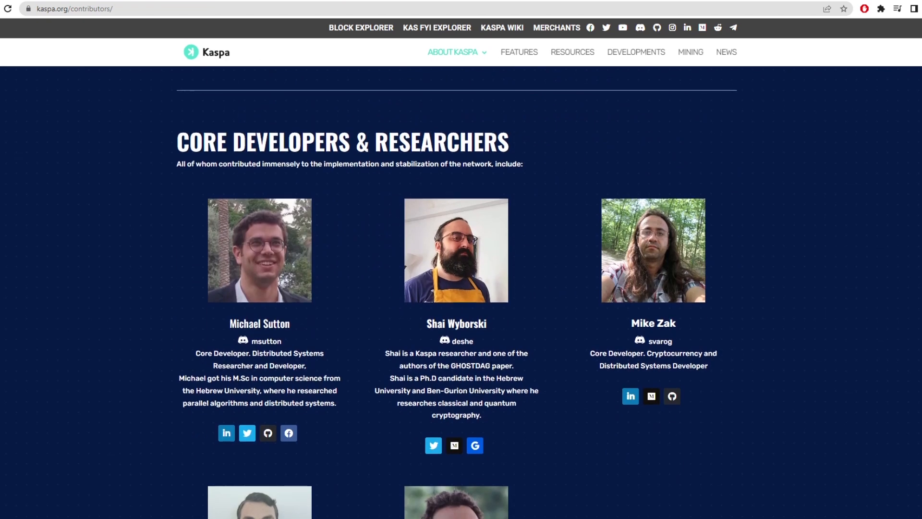
scroll("up", 3)
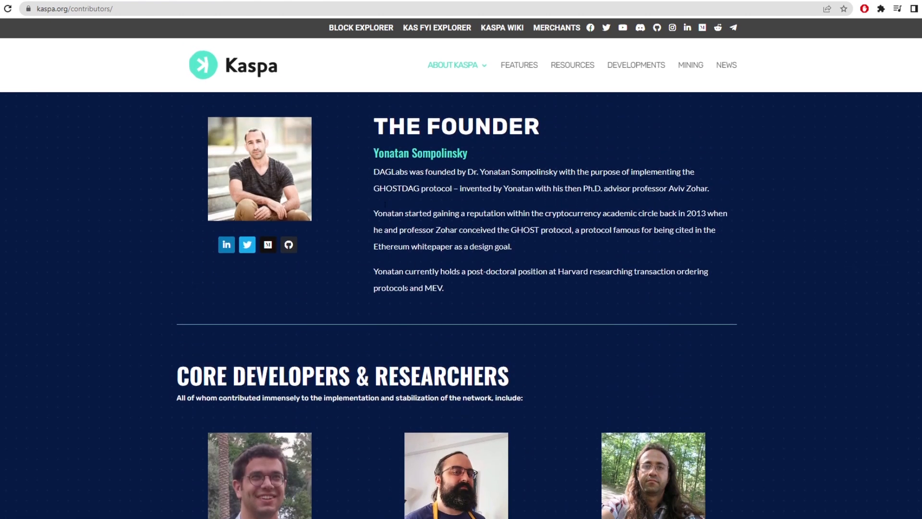
double_click(420, 152)
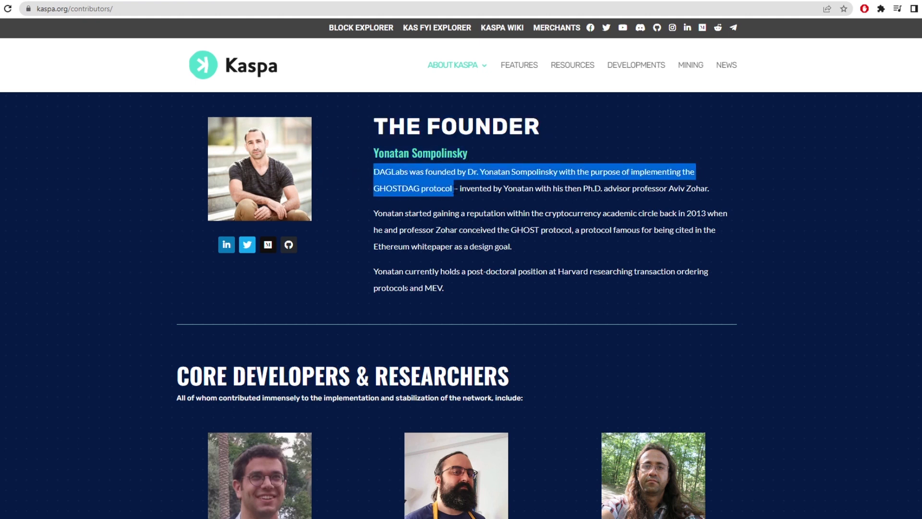
left_click(500, 228)
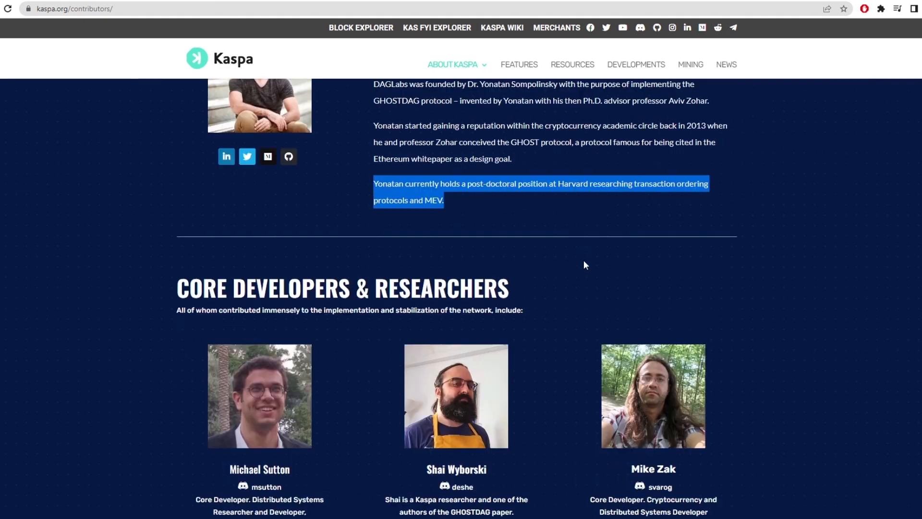
scroll("down", 3)
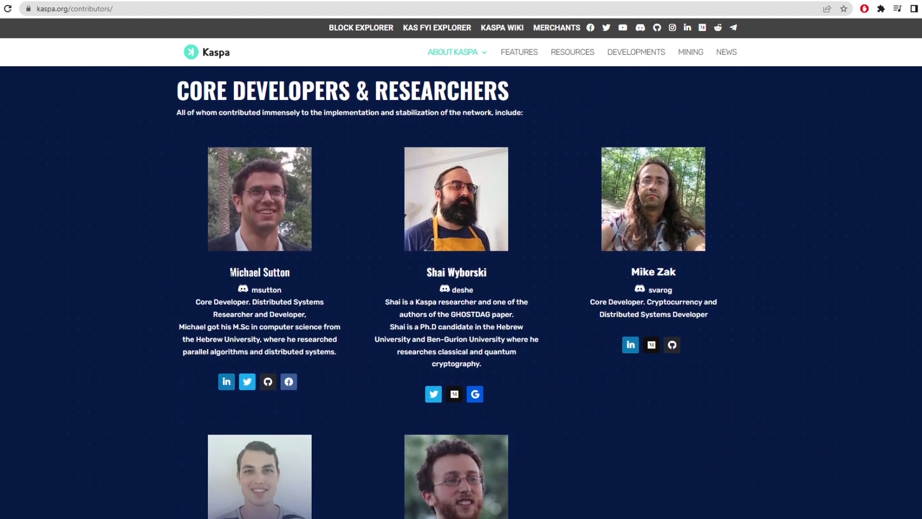
double_click(260, 271)
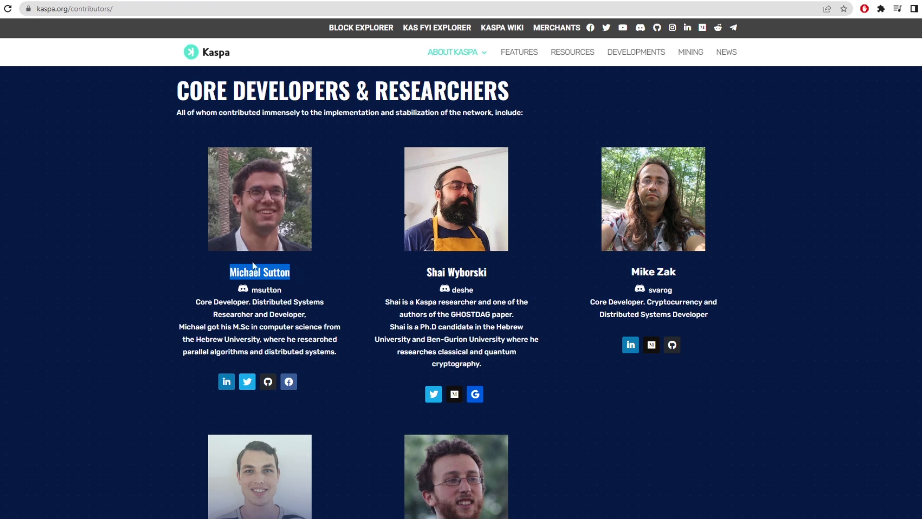
left_click(519, 52)
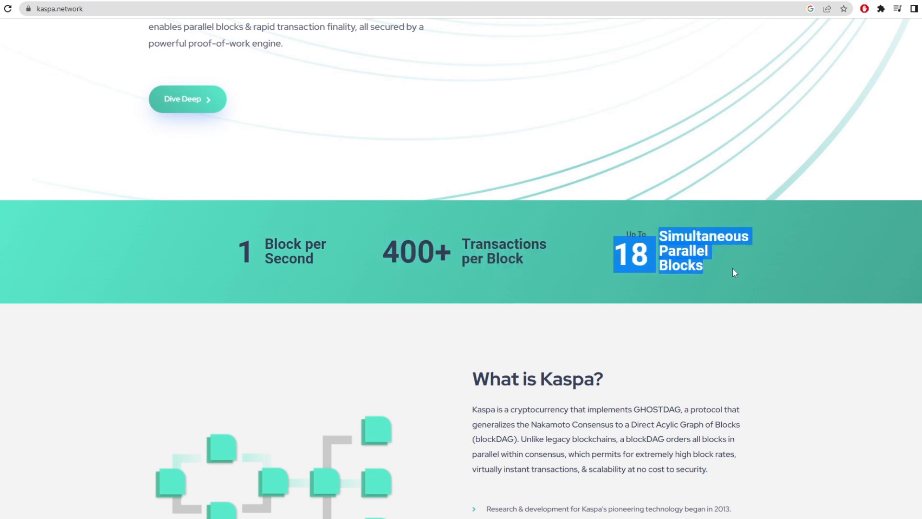
scroll("down", 3)
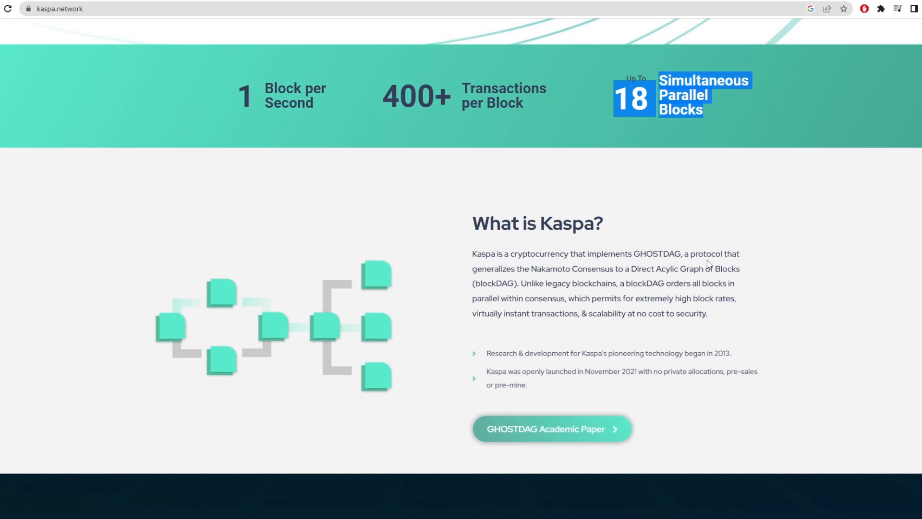
scroll("down", 3)
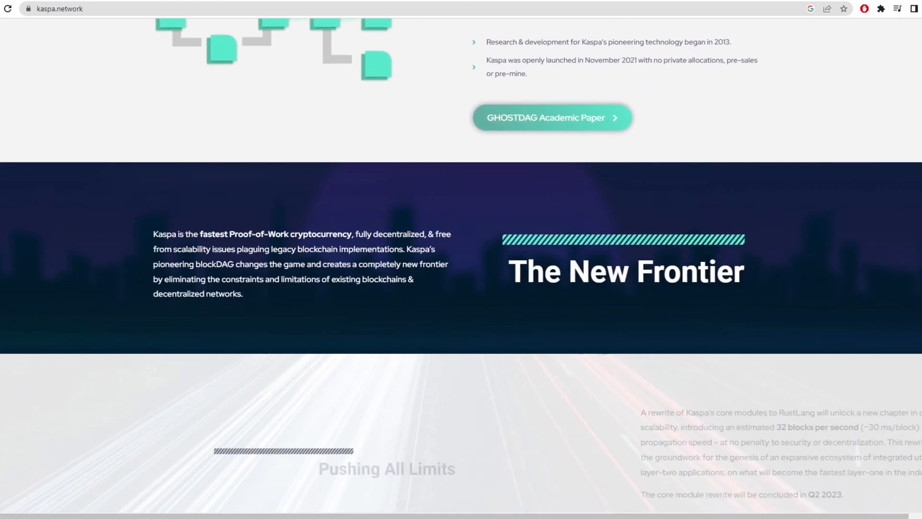
scroll("down", 3)
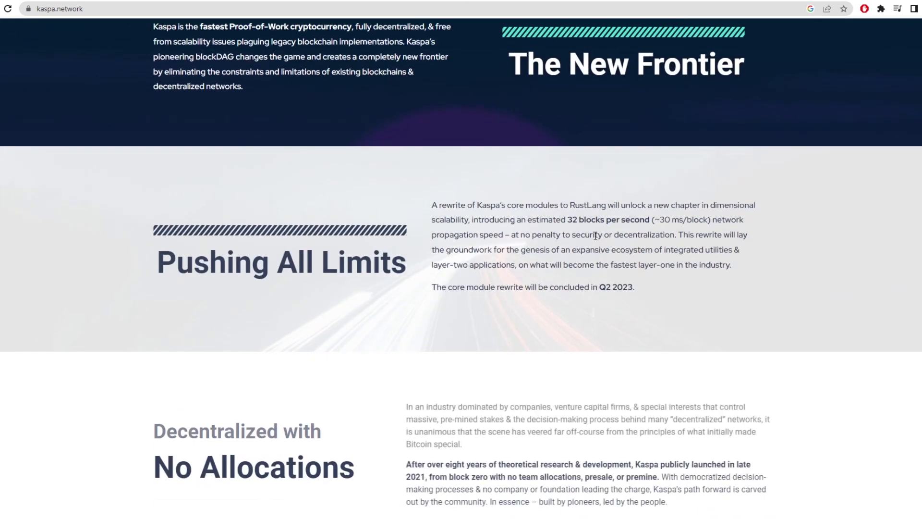
double_click(609, 220)
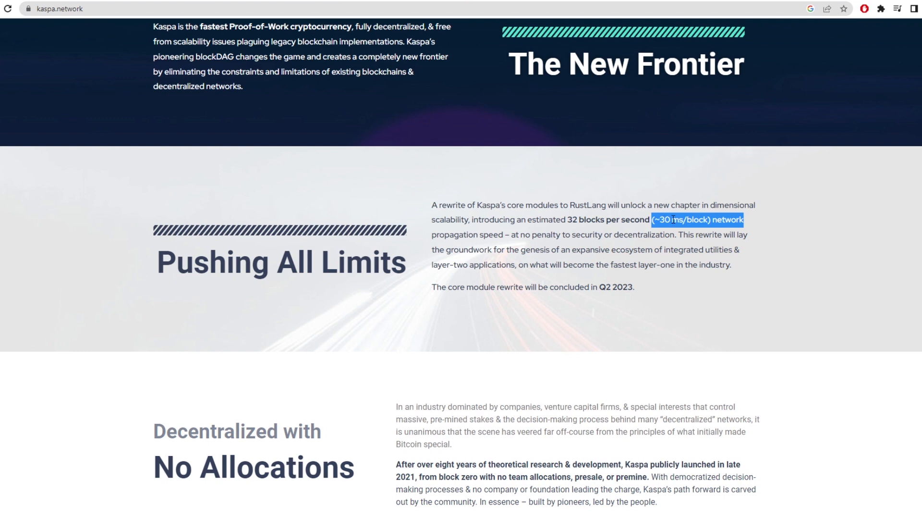
mouse_move(634, 287)
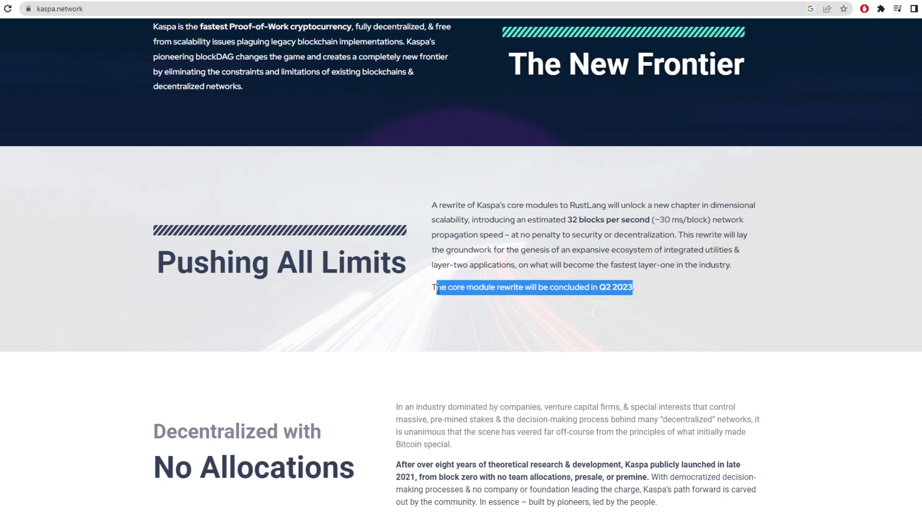
left_click(433, 236)
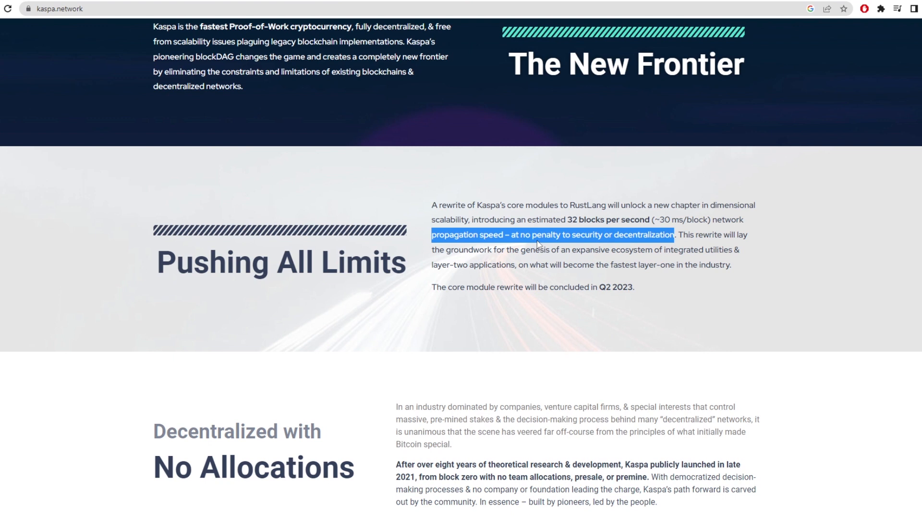
scroll("down", 3)
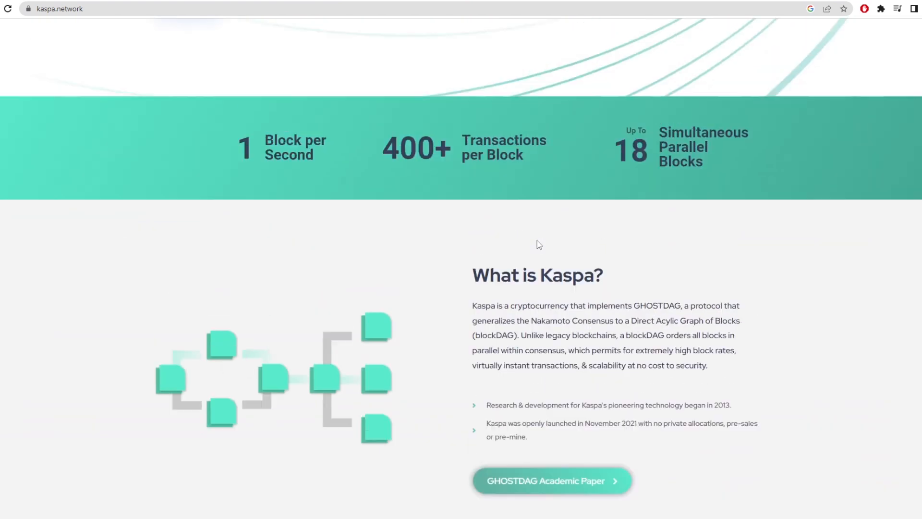
double_click(288, 147)
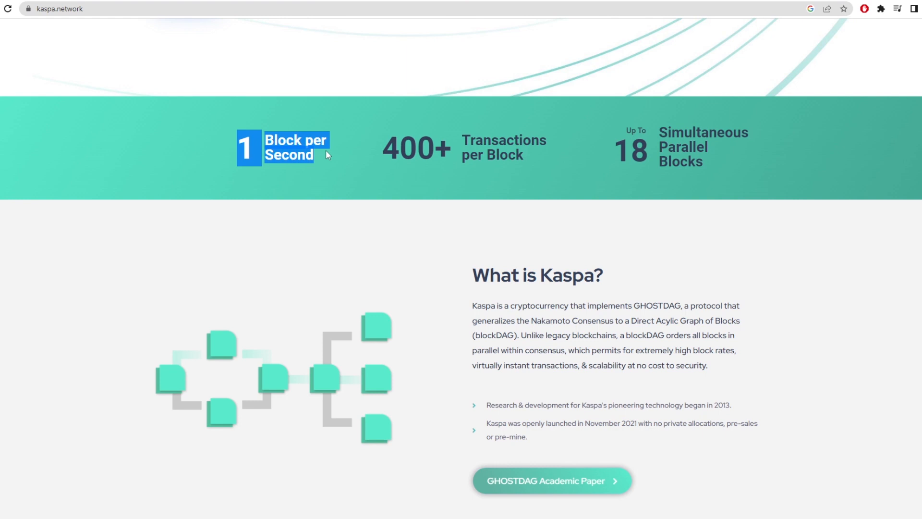
scroll("up", 3)
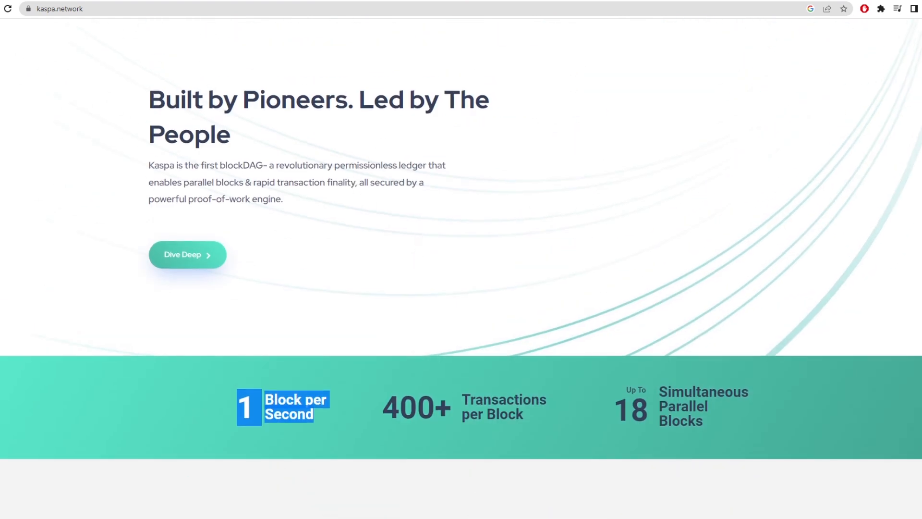
- Read kaspa.org Features through Efficient Proof-of-Work, highlighting the instant-confirmation and hashing-per-watt claims
left_click(187, 254)
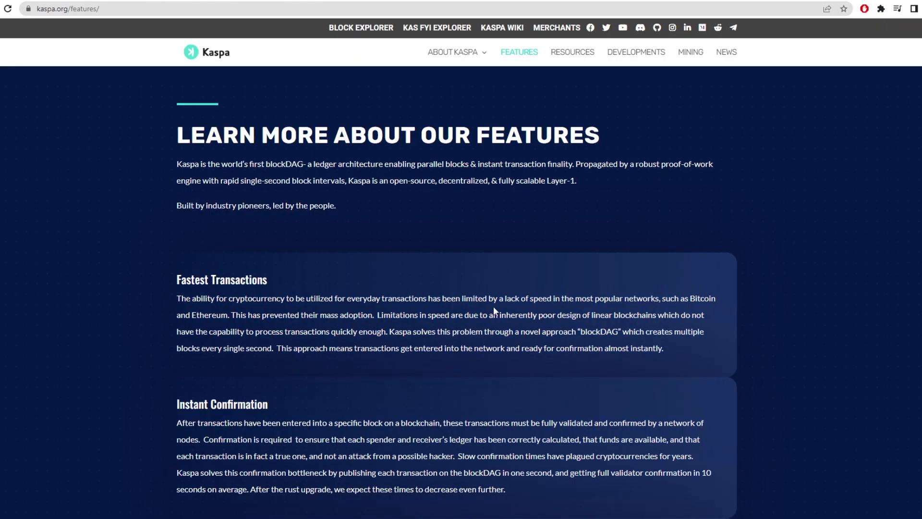
scroll("down", 3)
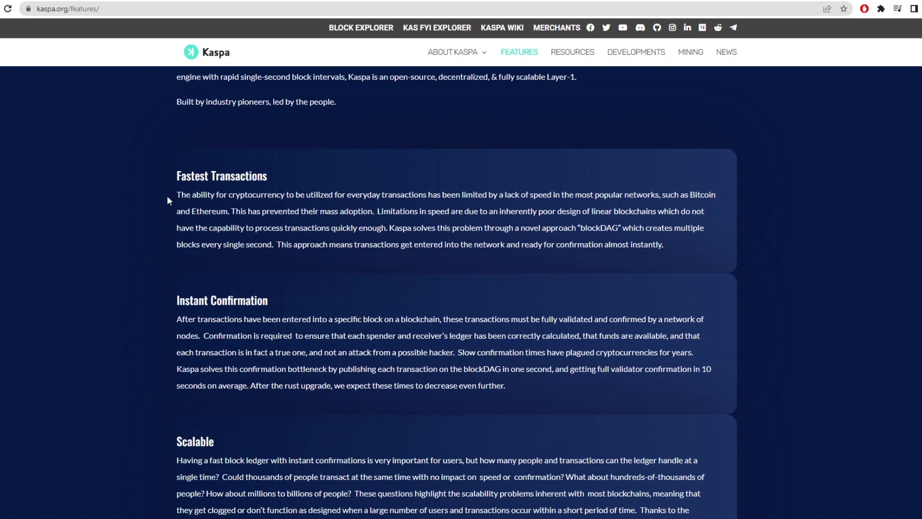
double_click(301, 244)
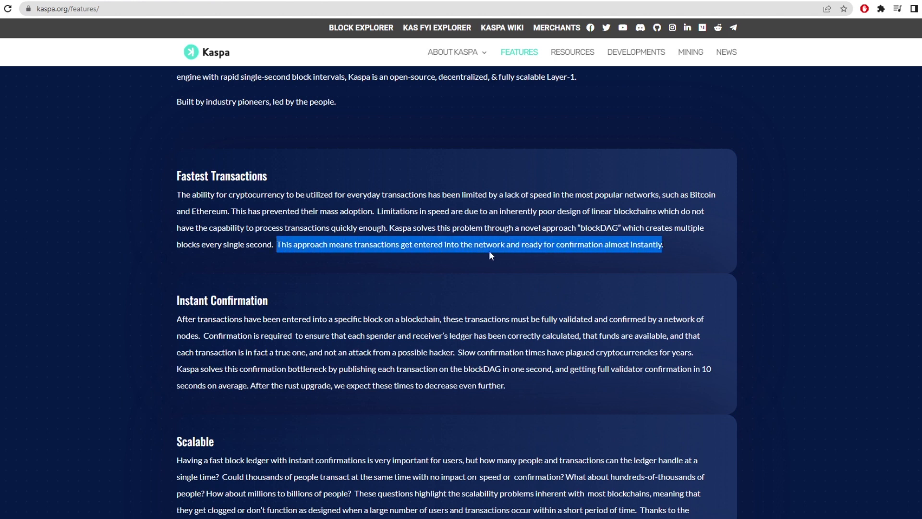
mouse_move(524, 269)
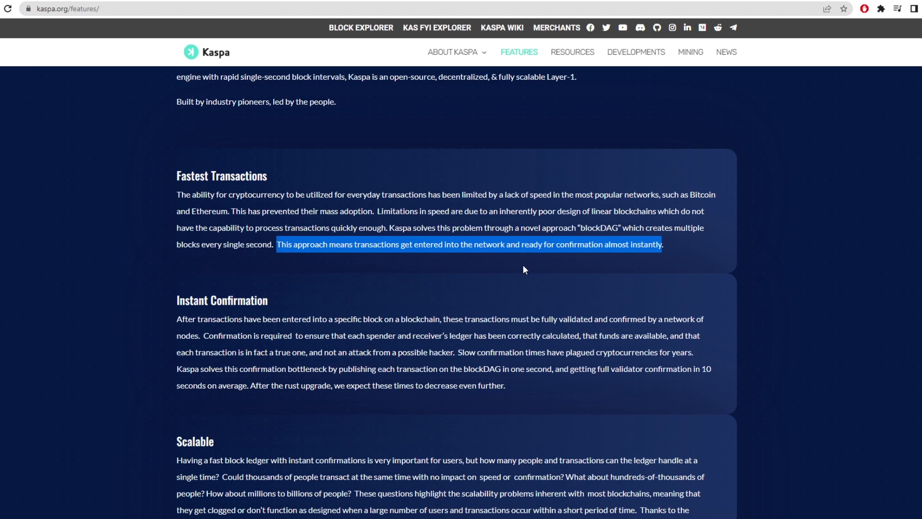
mouse_move(652, 271)
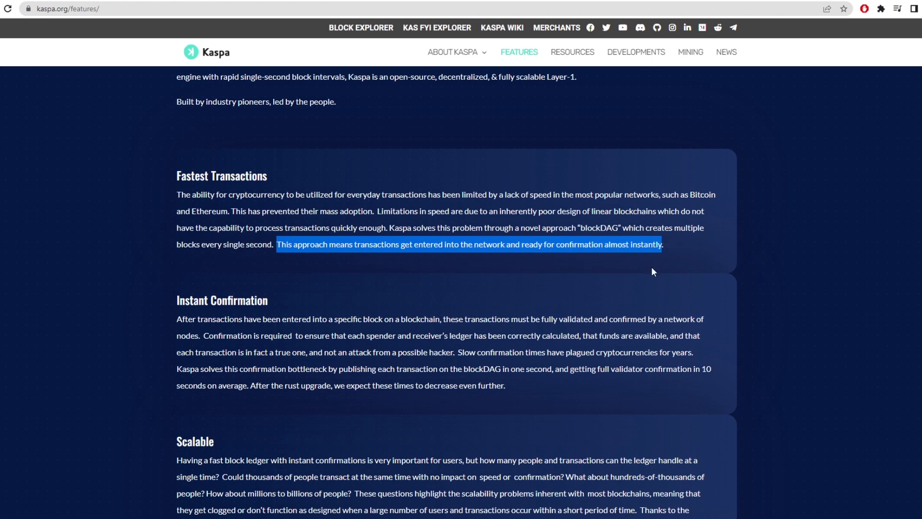
mouse_move(553, 267)
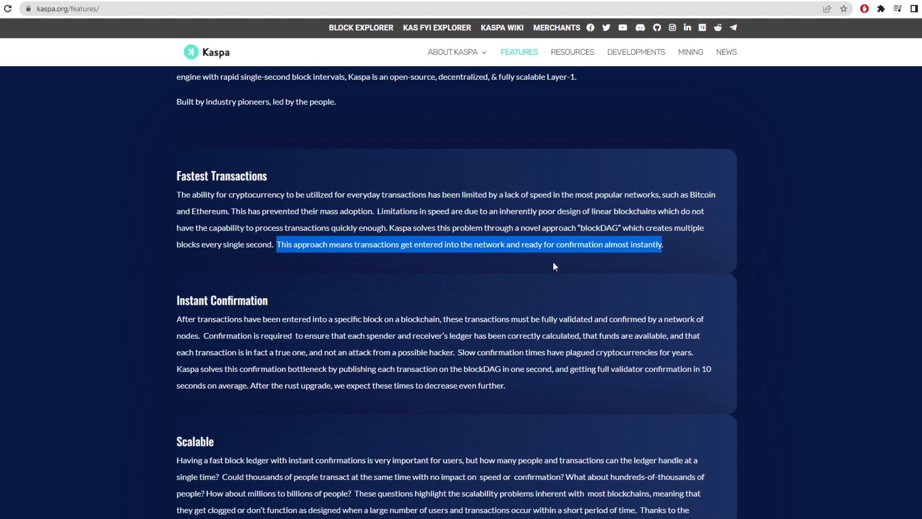
scroll("down", 3)
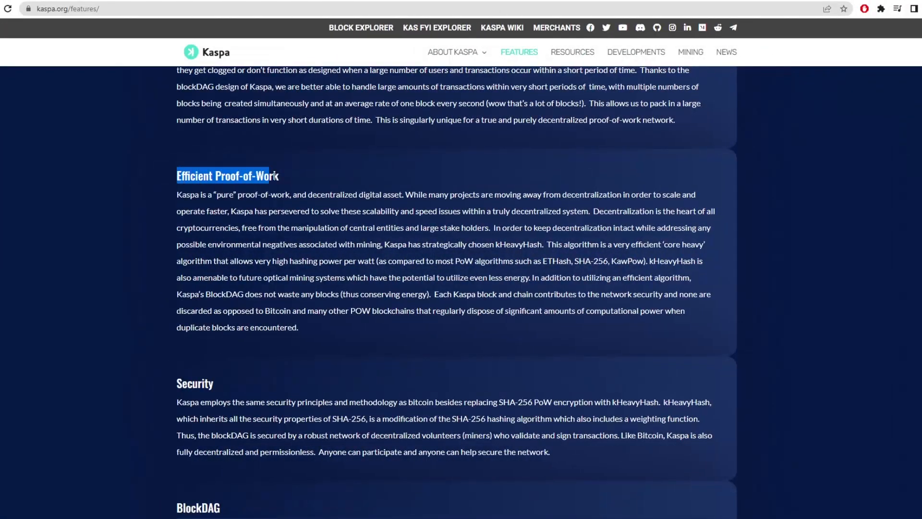
left_click(176, 199)
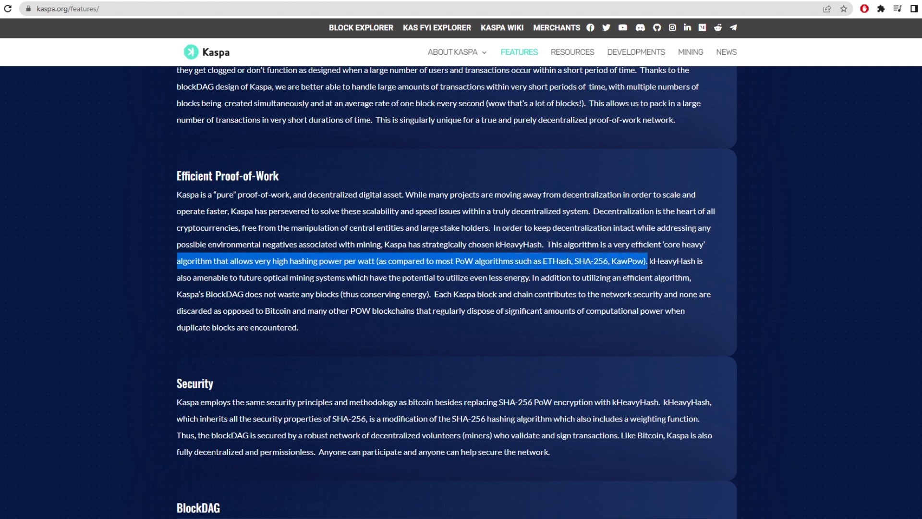
double_click(674, 260)
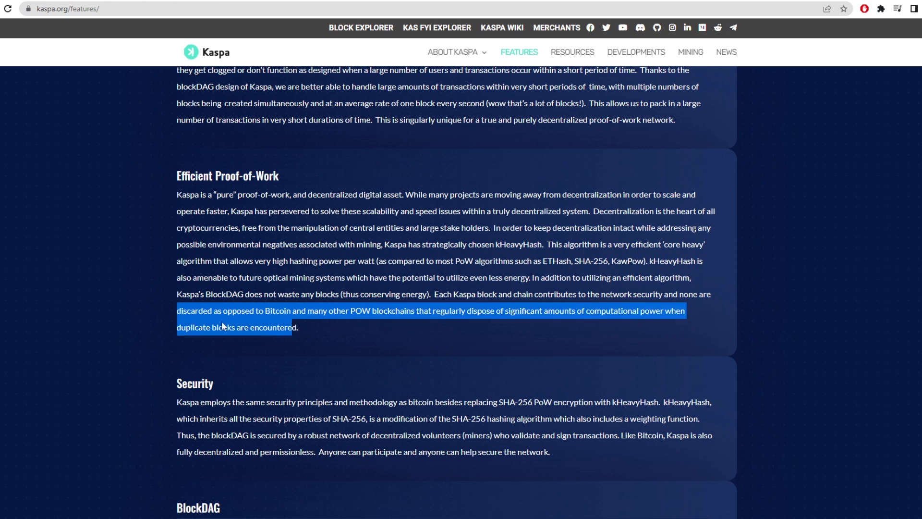
scroll("up", 3)
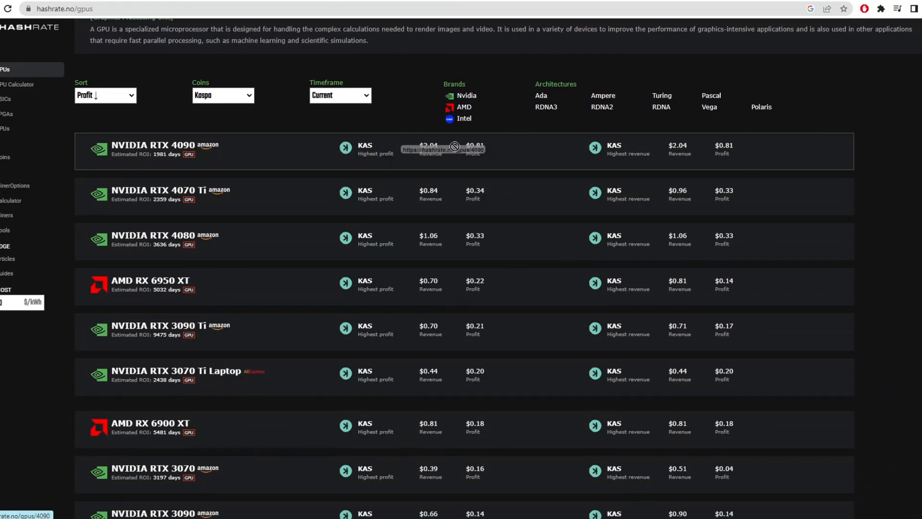
mouse_move(365, 199)
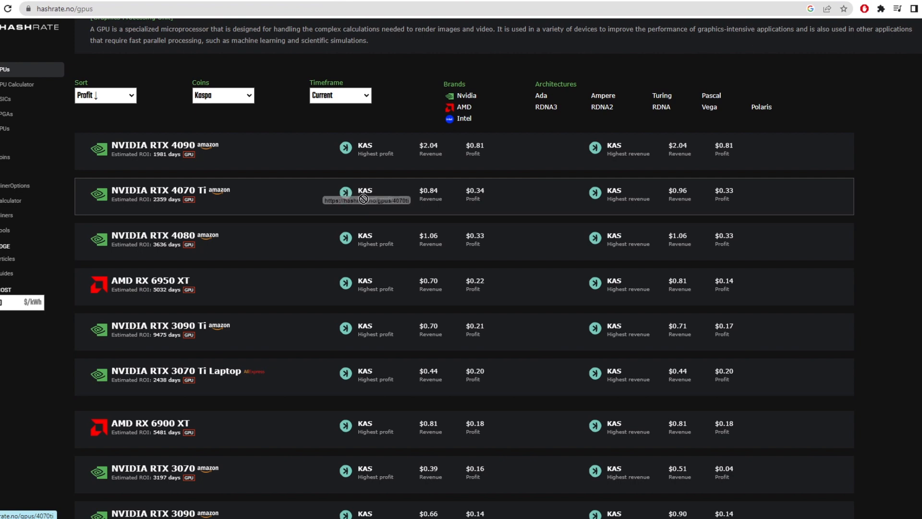
mouse_move(451, 244)
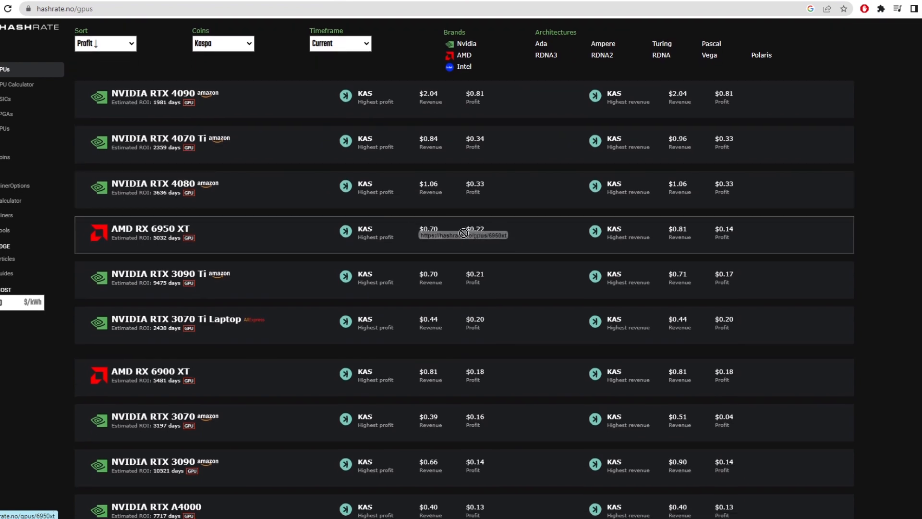
mouse_move(435, 278)
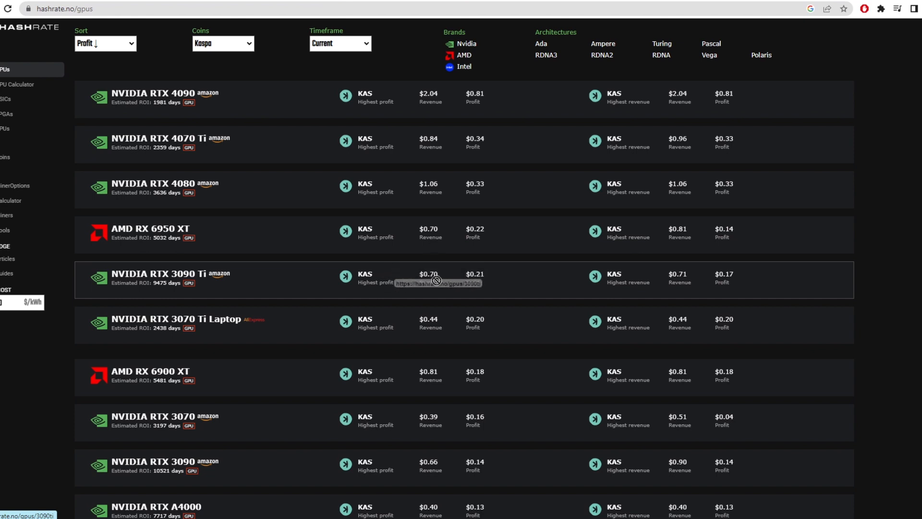
mouse_move(461, 322)
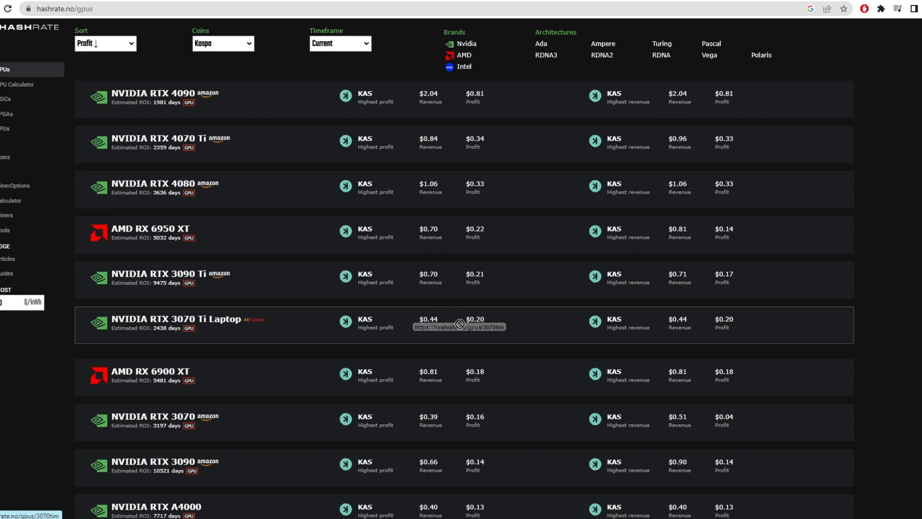
- Scroll hashrate.no's Kaspa GPU list down to mid-range cards like RX 6900 XT and RTX 3070
scroll("down", 3)
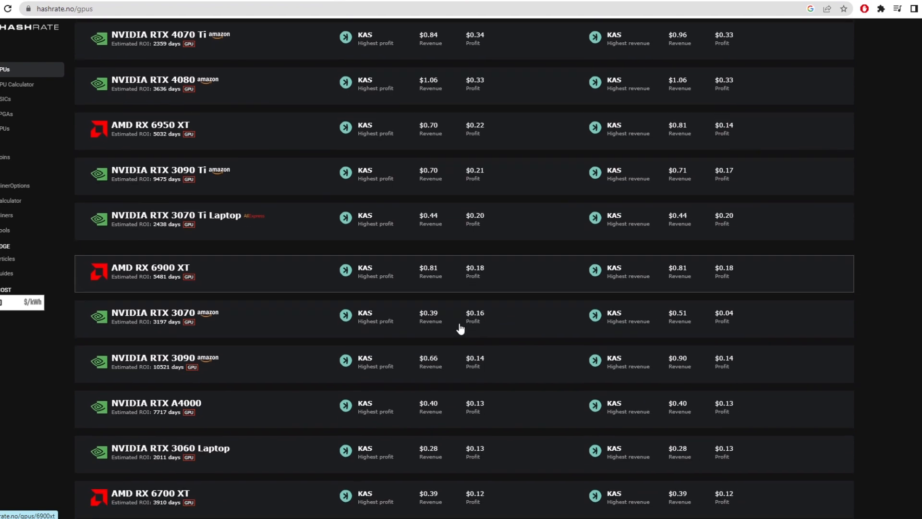
mouse_move(469, 281)
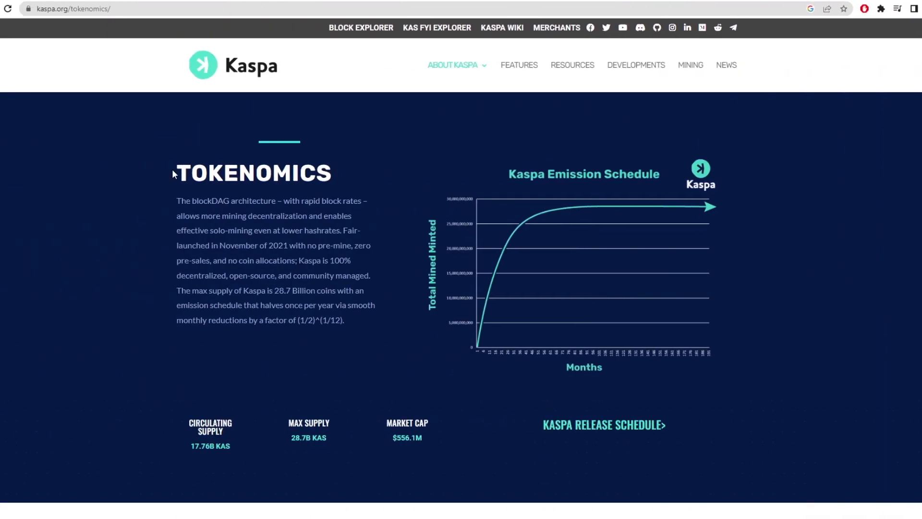
mouse_move(139, 178)
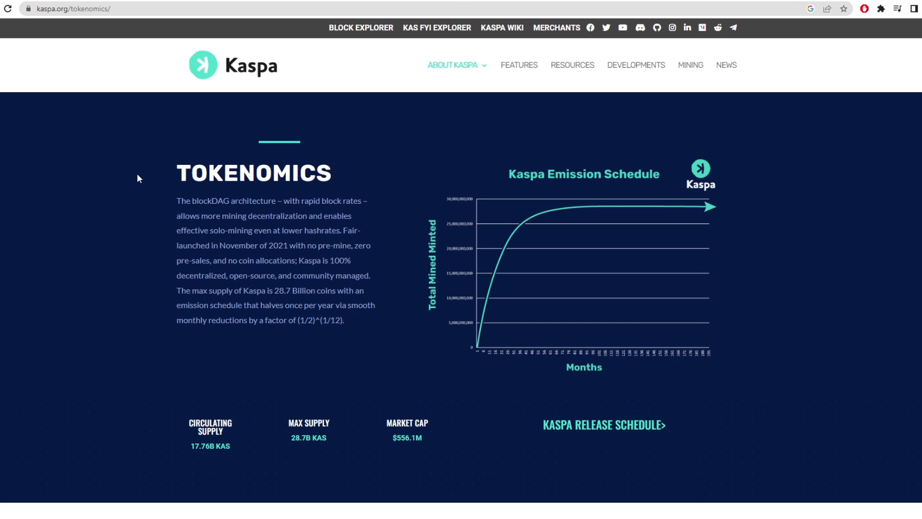
- Highlight the TOKENOMICS heading on kaspa.org's Tokenomics page
double_click(253, 173)
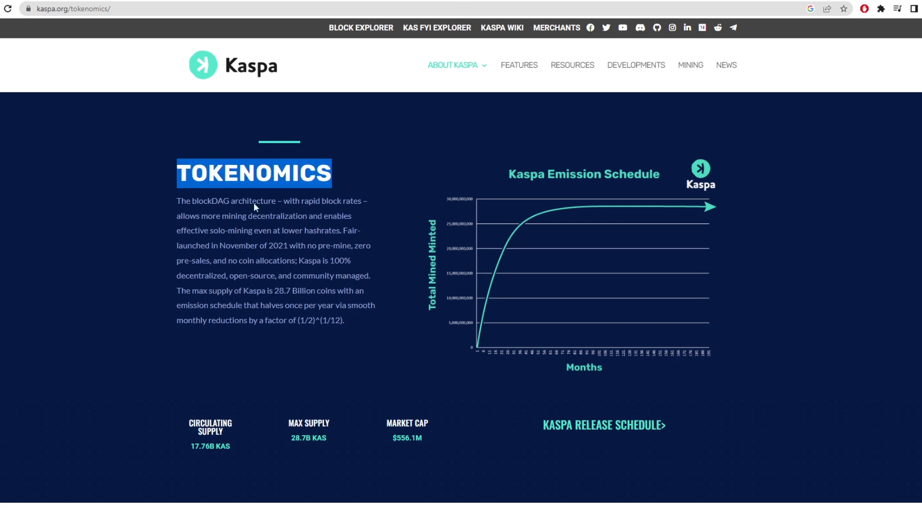
mouse_move(553, 221)
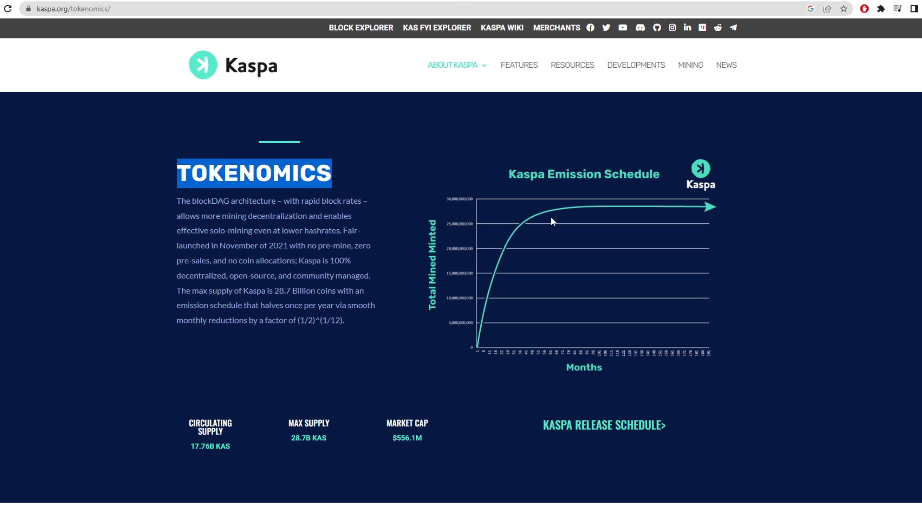
mouse_move(460, 352)
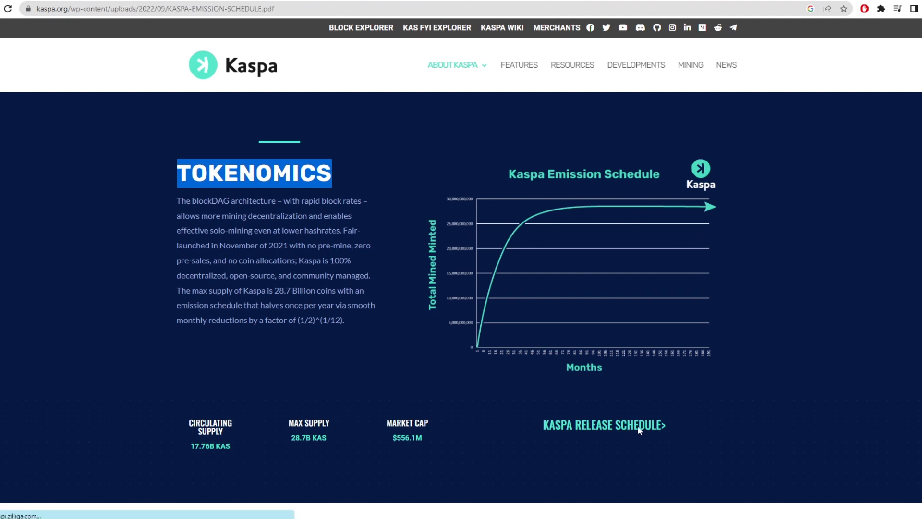
- Open the Kaspa emission schedule PDF and jump to page 4, covering the 13th–15th years
left_click(602, 425)
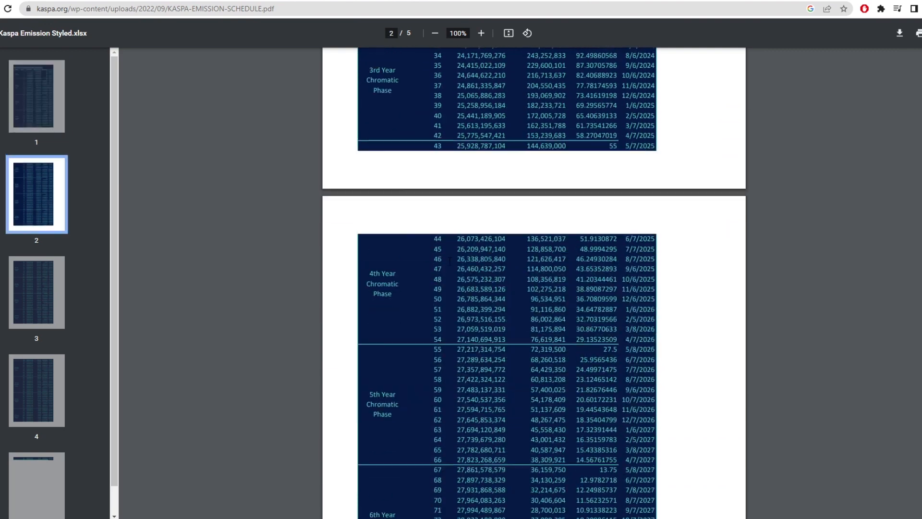
left_click(36, 390)
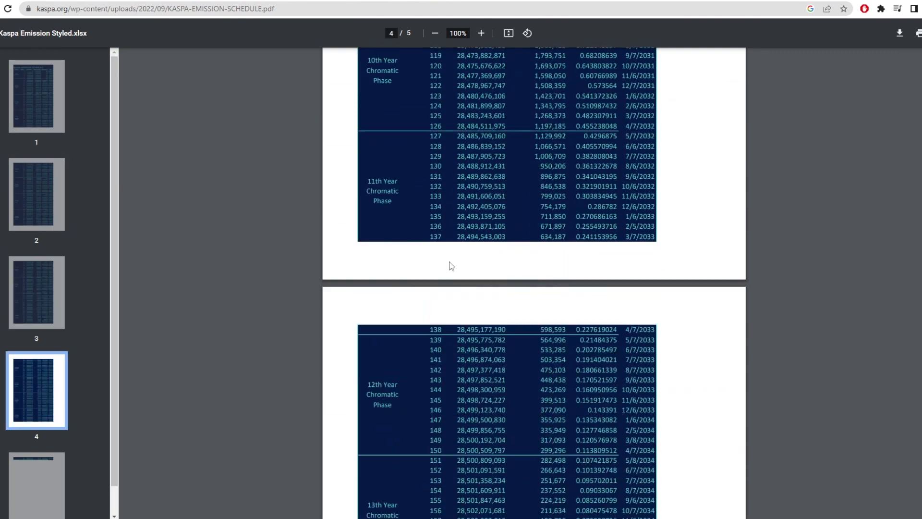
scroll("down", 3)
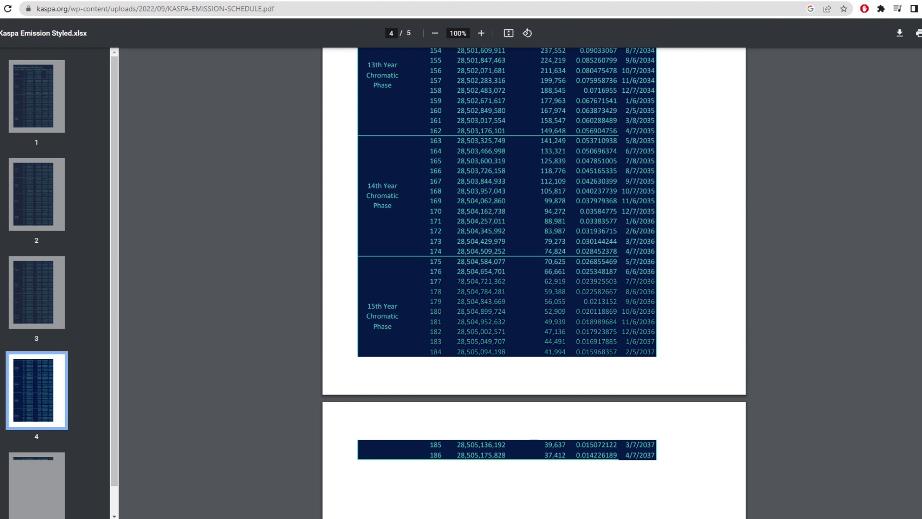
mouse_move(345, 162)
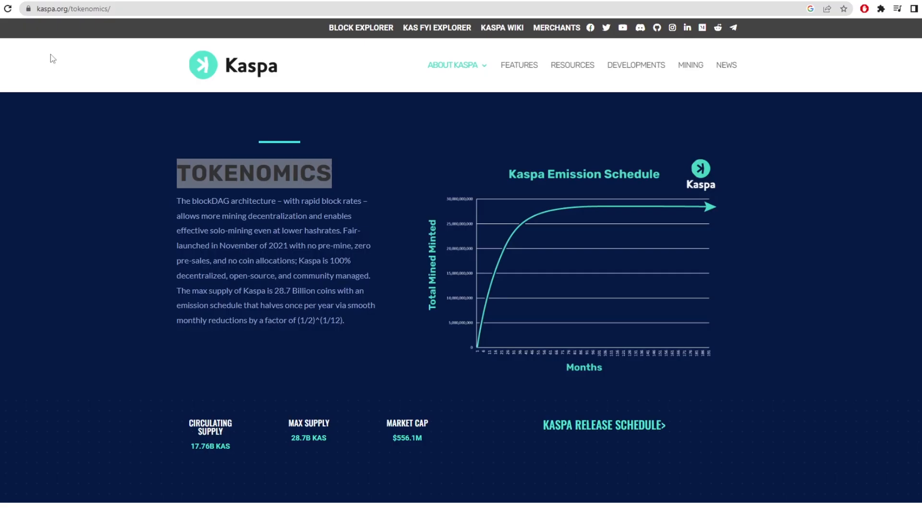
- Scroll kaspa.org/tokenomics to view the emission chart, circulating supply, max supply and market cap
scroll("down", 3)
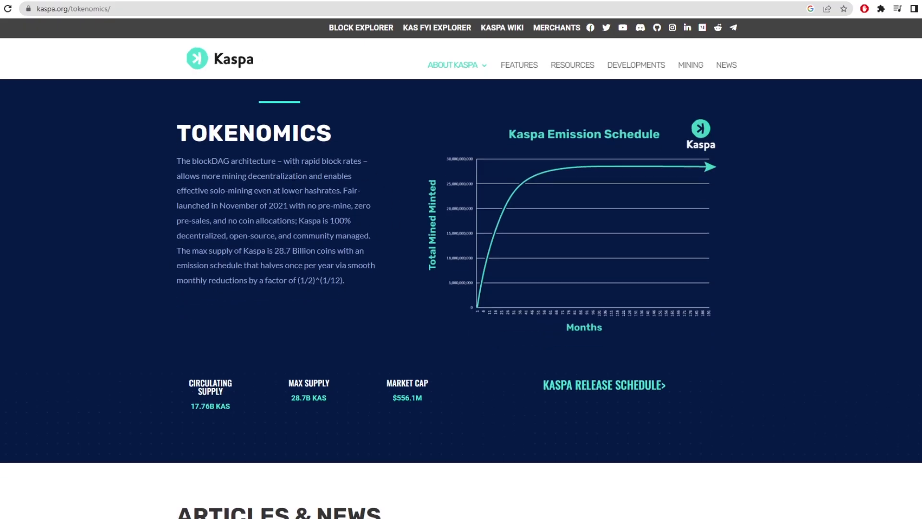
scroll("down", 3)
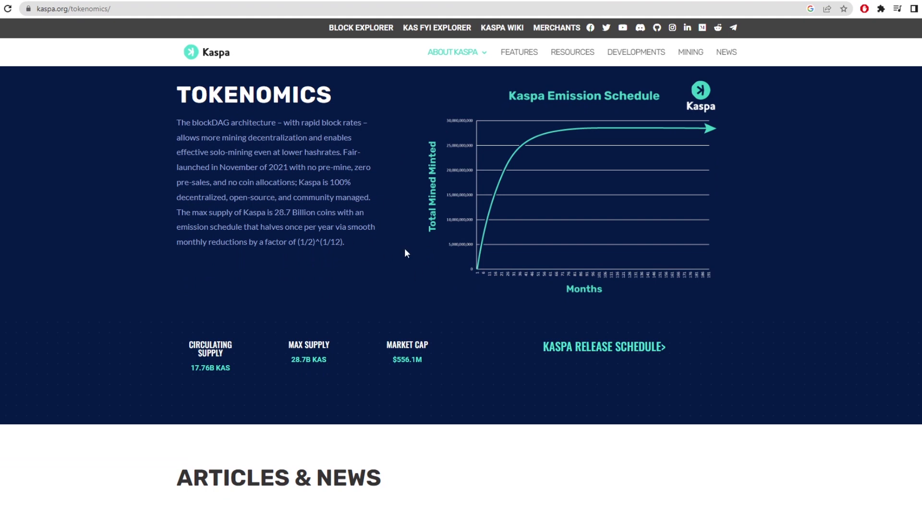
scroll("up", 3)
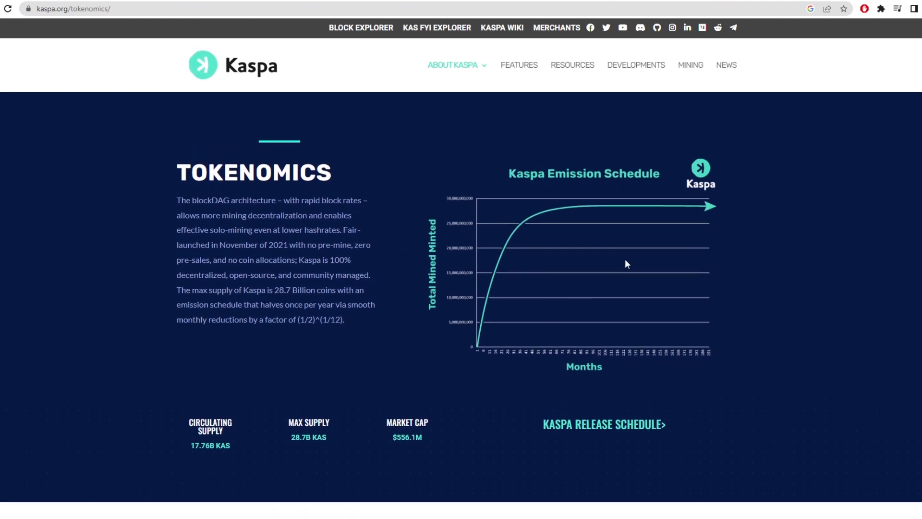
mouse_move(474, 344)
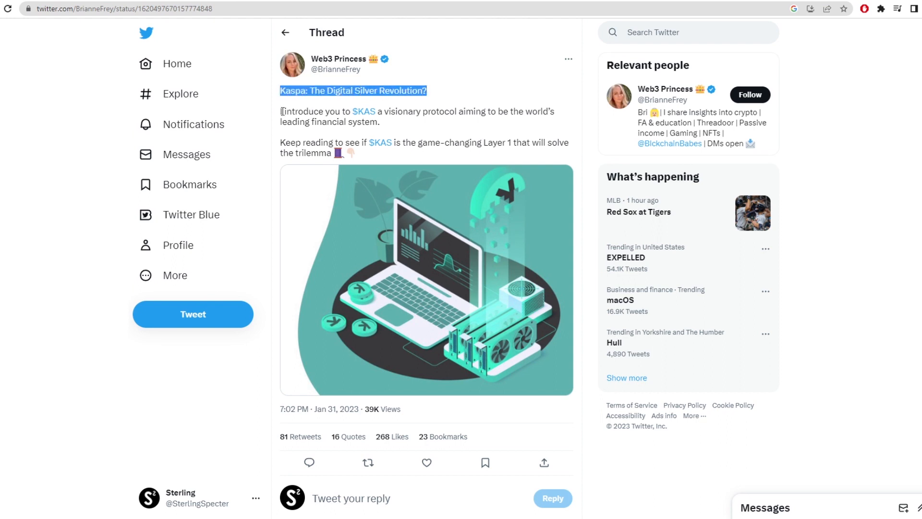
- Highlight the thread title 'Kaspa: The Digital Silver Revolution?' on Twitter
left_click_drag(280, 111, 380, 122)
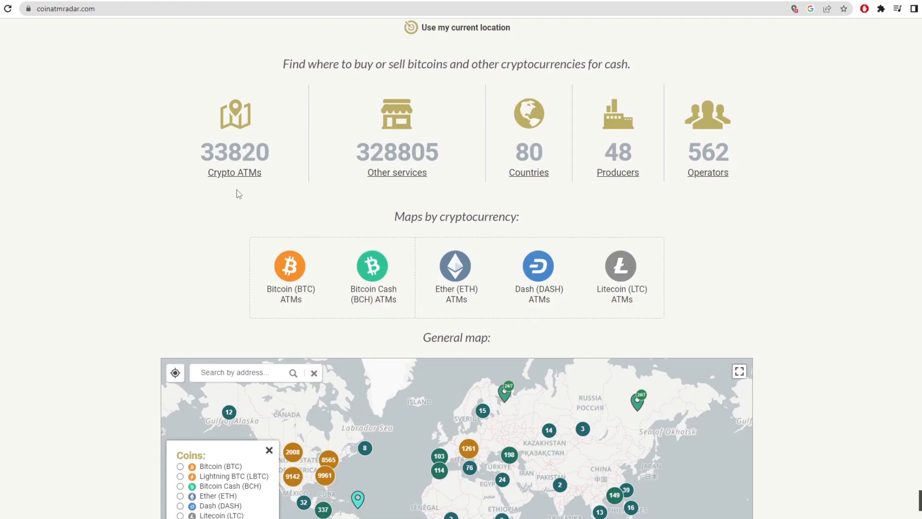
- Highlight Coin ATM Radar's 33,820 crypto ATMs count and scroll down to the general world map
double_click(234, 152)
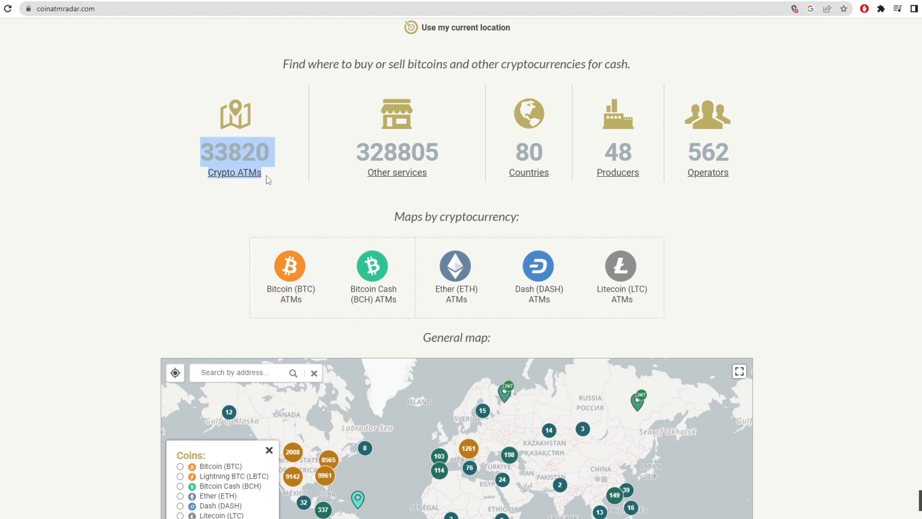
mouse_move(538, 277)
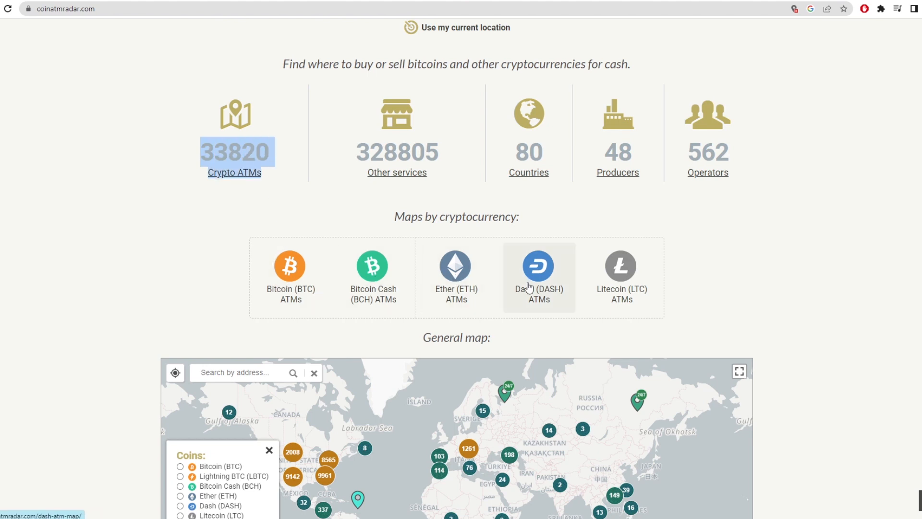
mouse_move(290, 271)
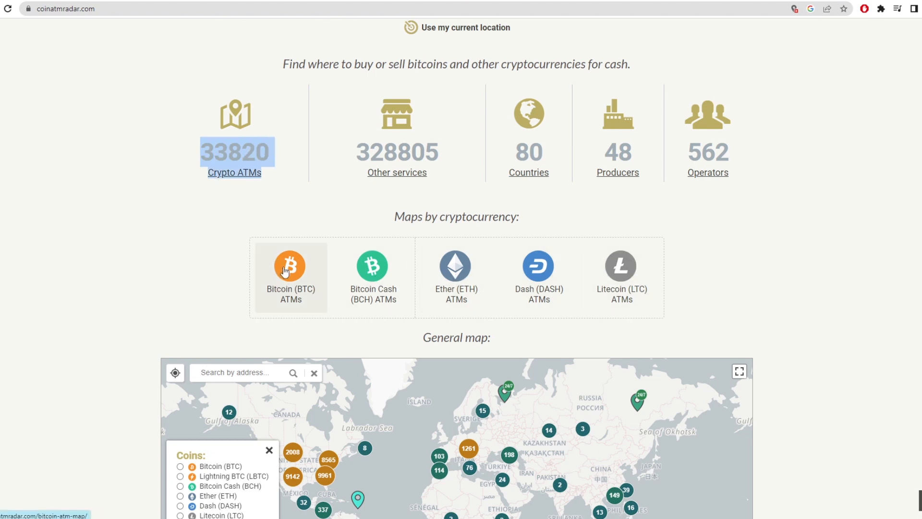
scroll("down", 3)
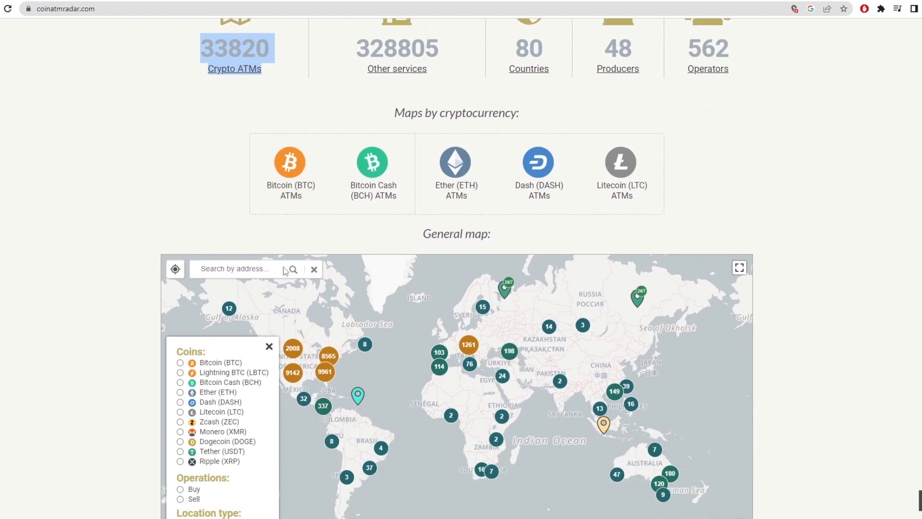
scroll("down", 3)
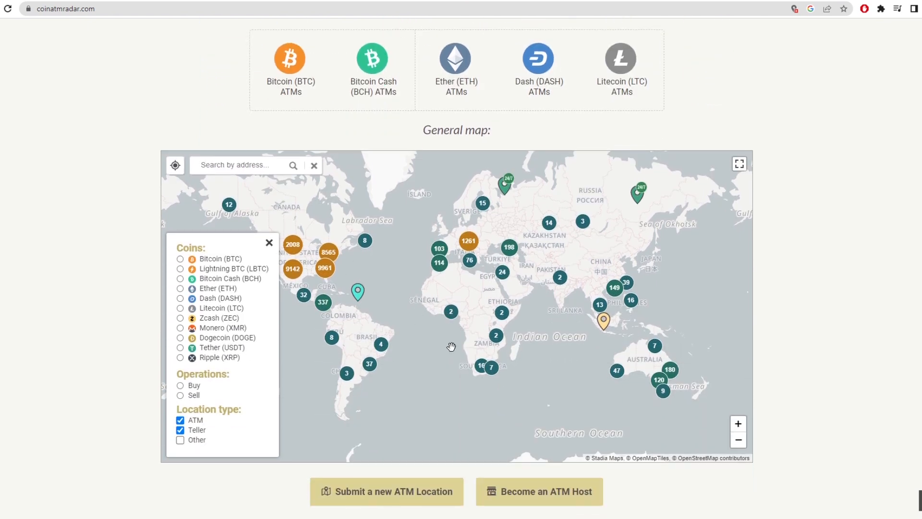
mouse_move(503, 294)
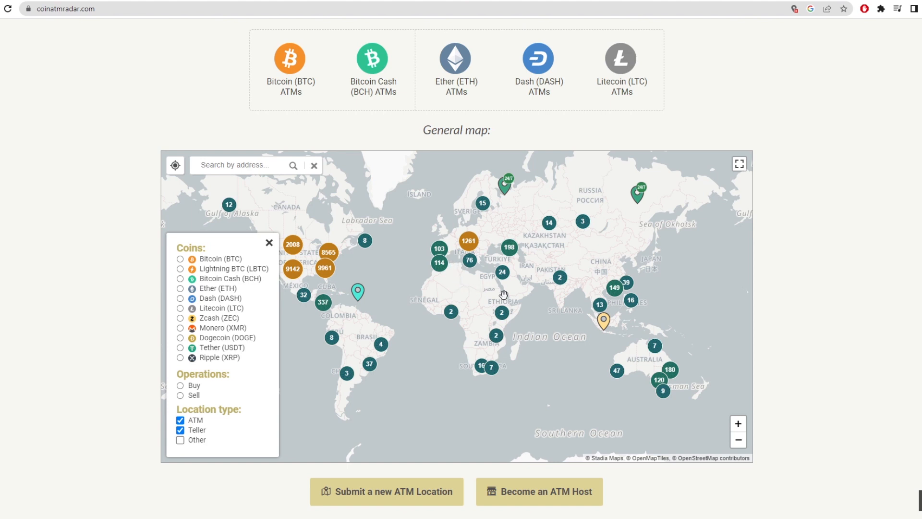
mouse_move(505, 379)
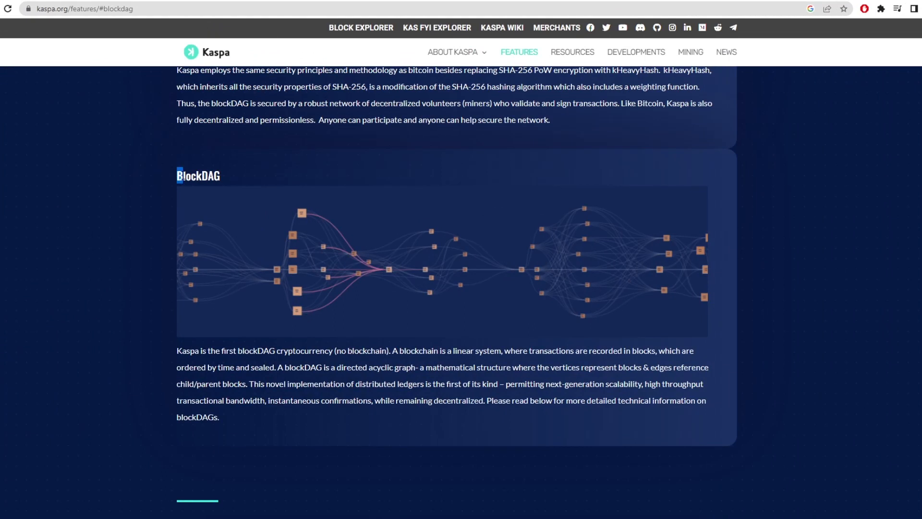
- Highlight 'no blockchain', 'blockDAG', 'transactional bandwidth' and the instantaneous confirmations sentence
double_click(198, 176)
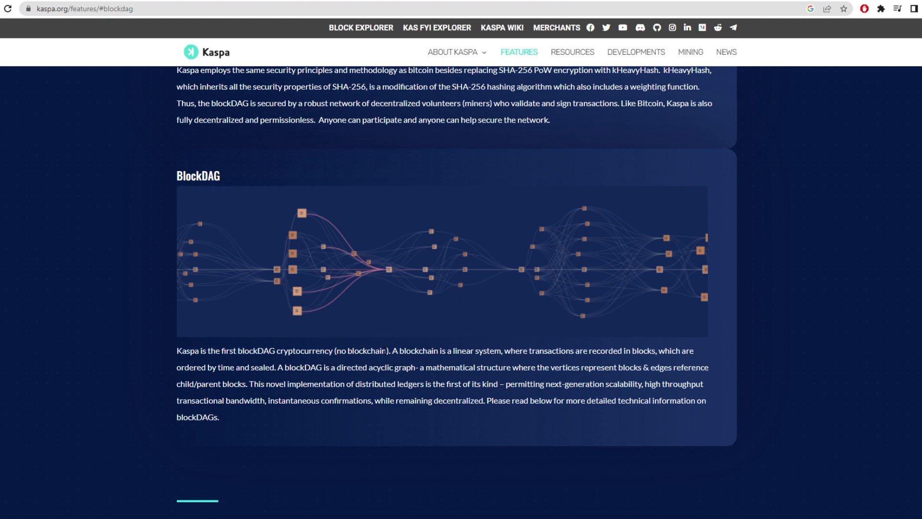
double_click(349, 351)
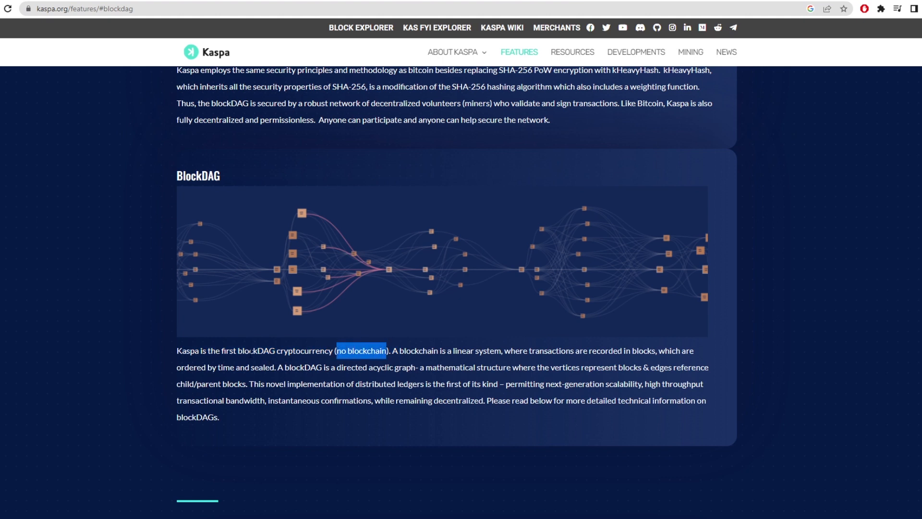
double_click(250, 351)
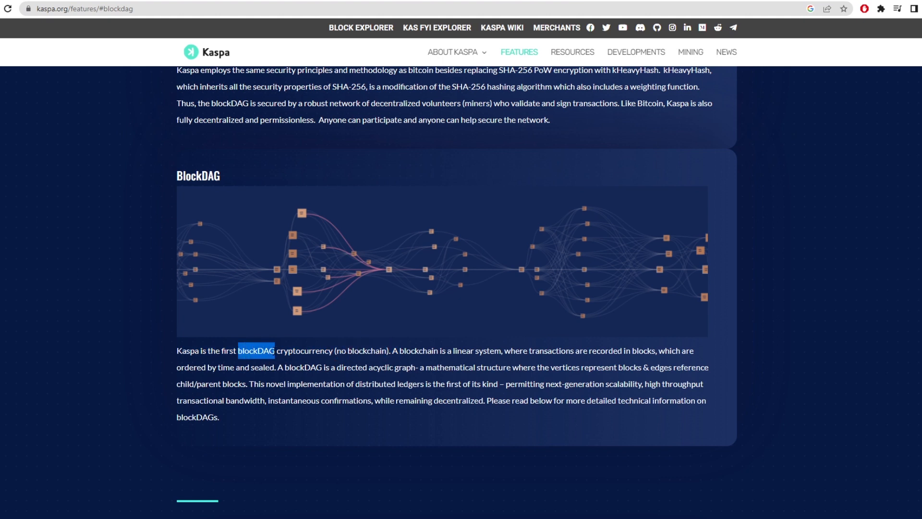
mouse_move(480, 273)
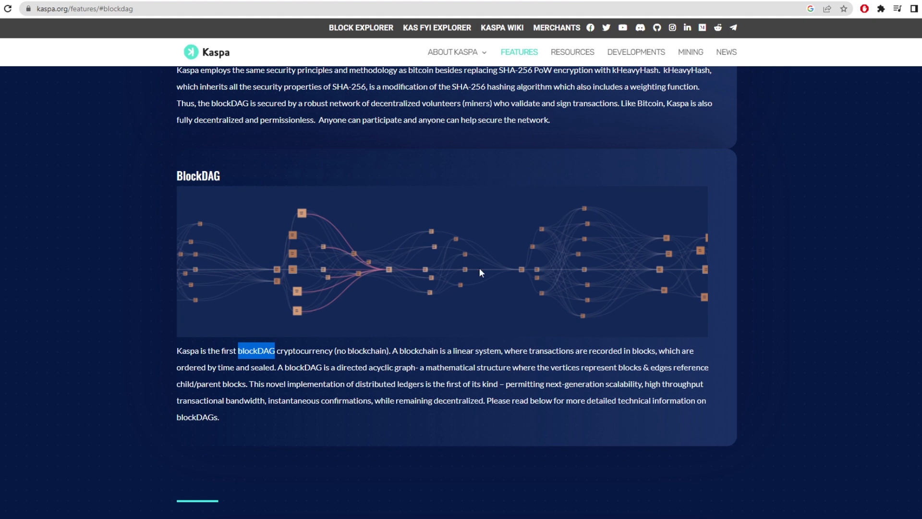
mouse_move(705, 285)
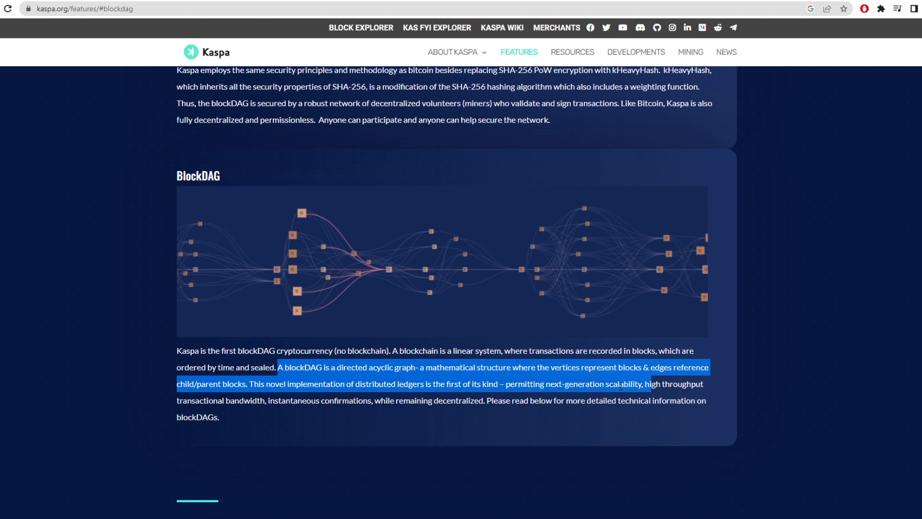
double_click(624, 383)
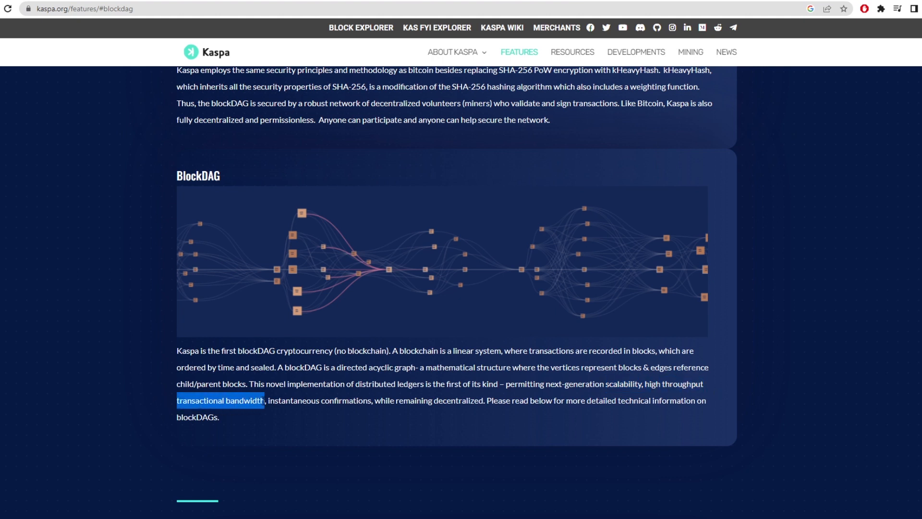
double_click(319, 401)
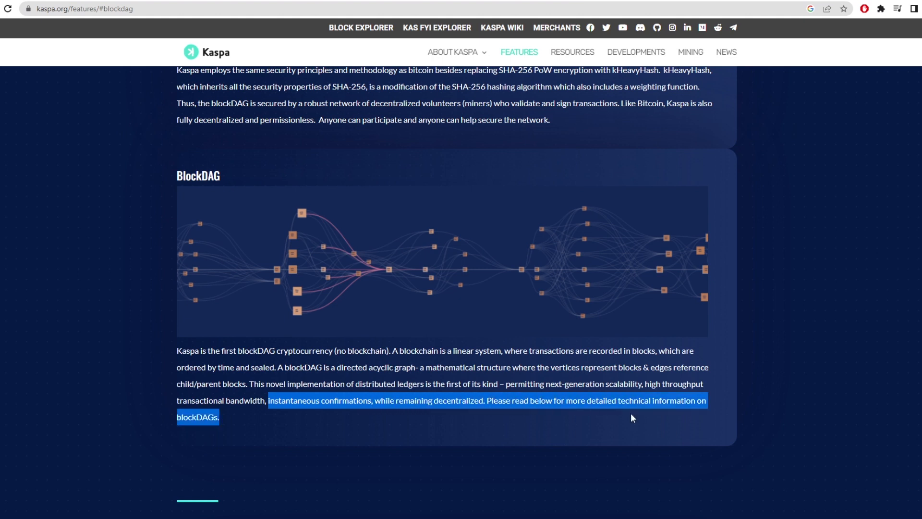
- Scroll around the section and highlight the BlockDAG heading
scroll("up", 3)
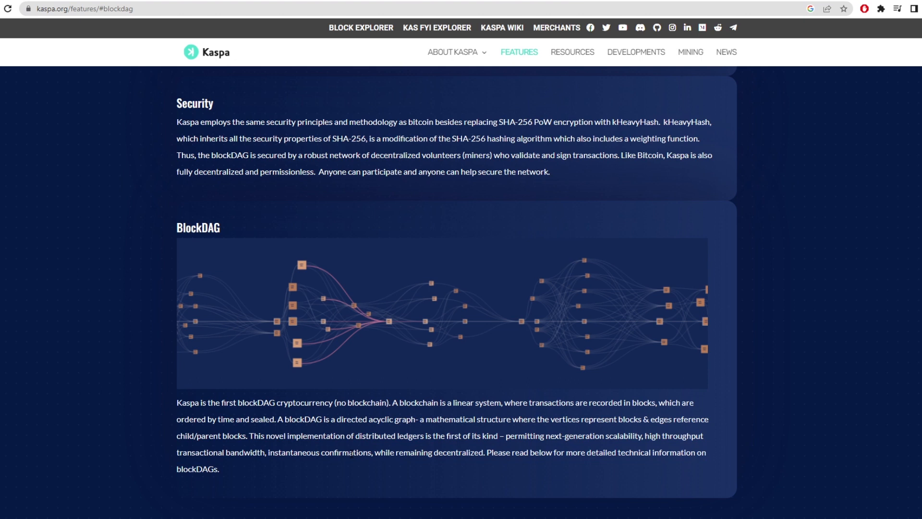
scroll("down", 3)
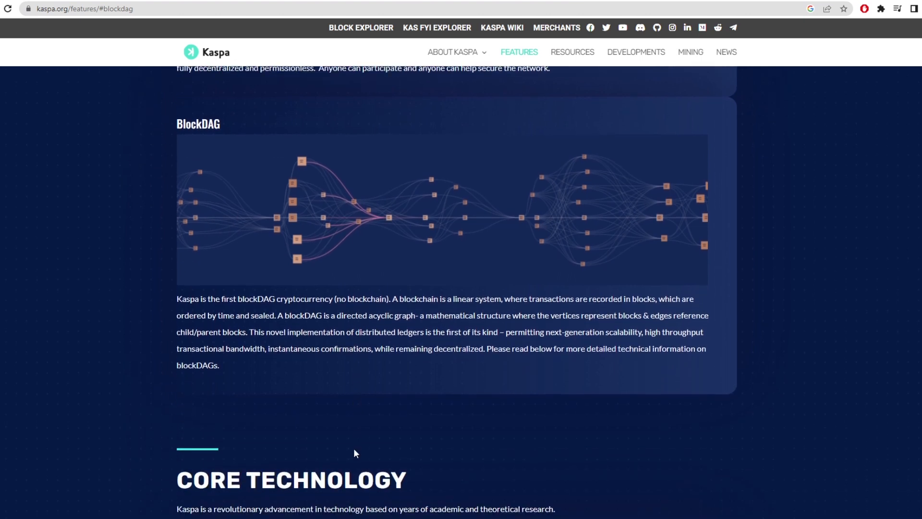
mouse_move(493, 250)
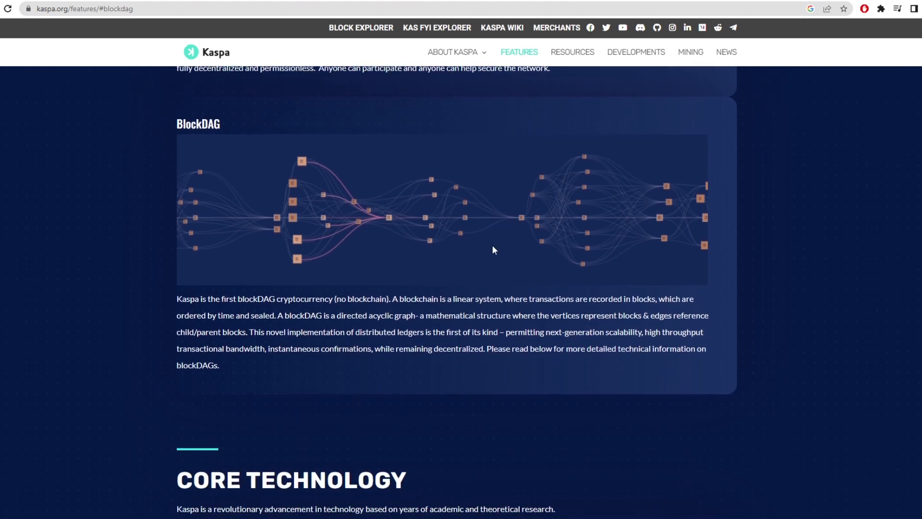
double_click(197, 124)
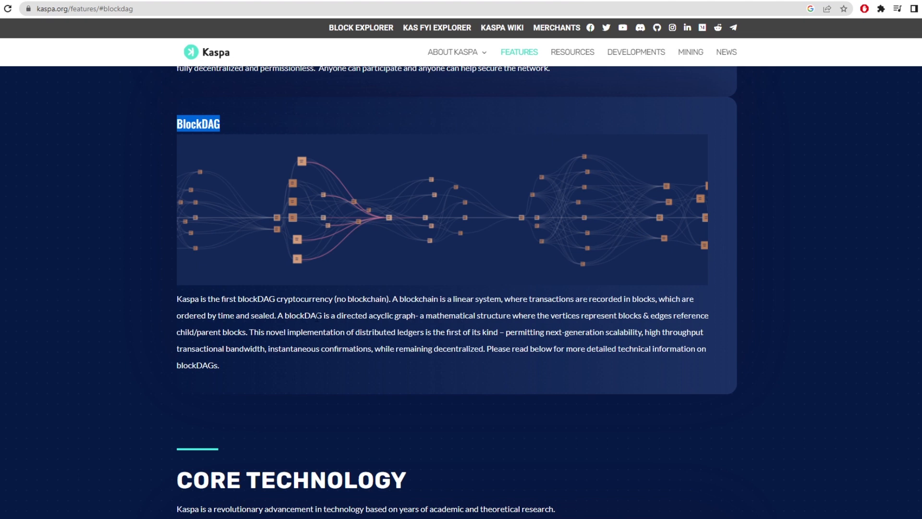
mouse_move(377, 348)
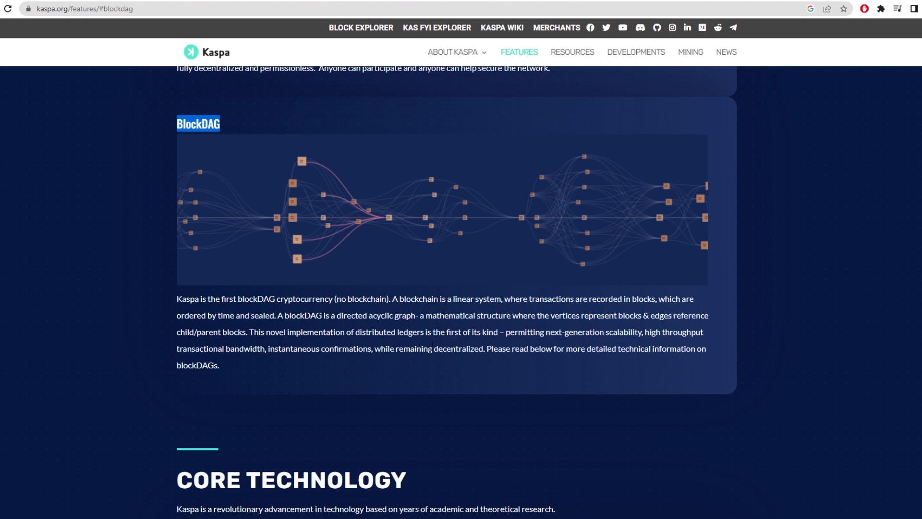
mouse_move(461, 362)
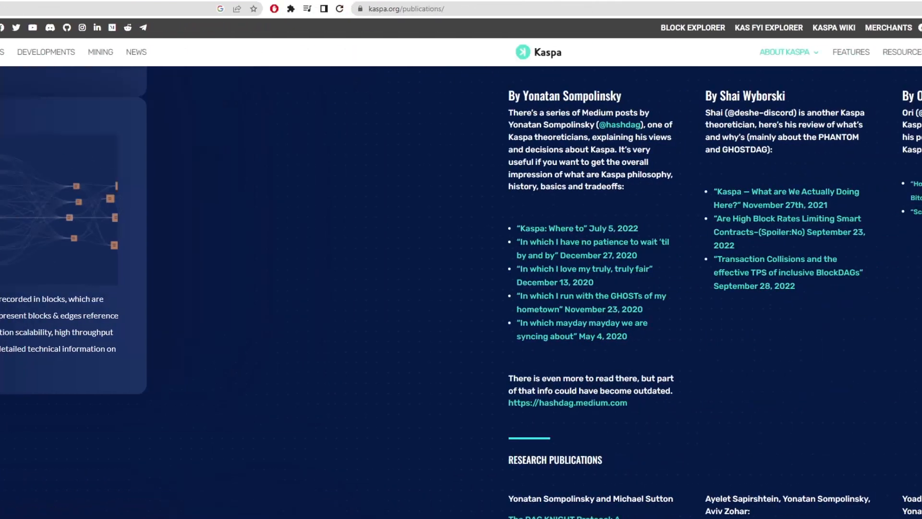
scroll("up", 3)
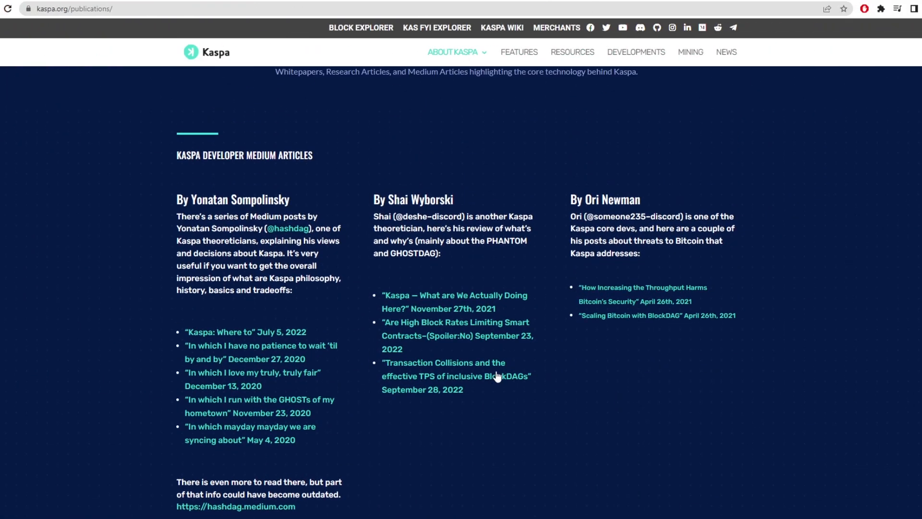
scroll("up", 3)
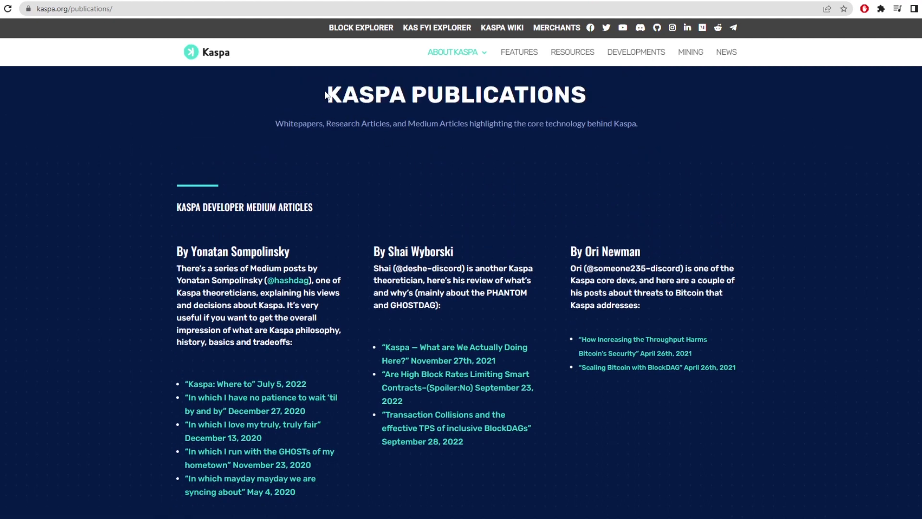
triple_click(456, 94)
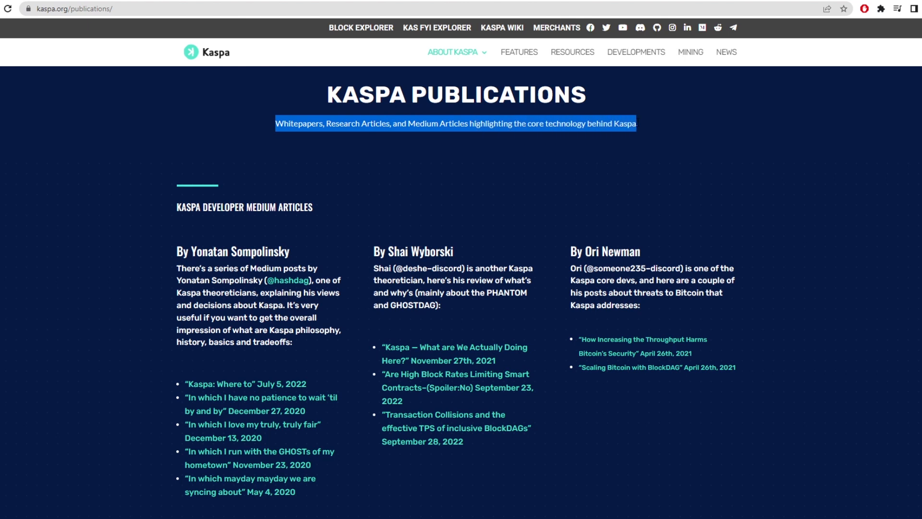
scroll("down", 3)
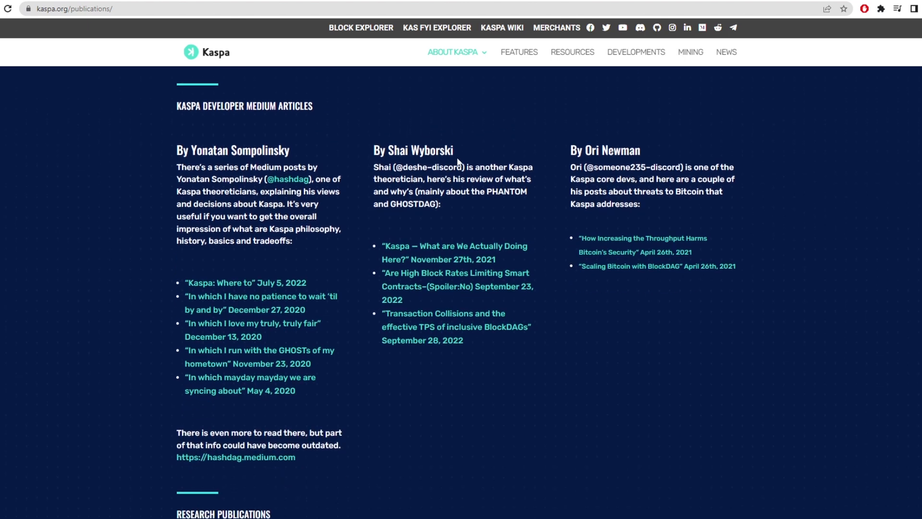
scroll("down", 3)
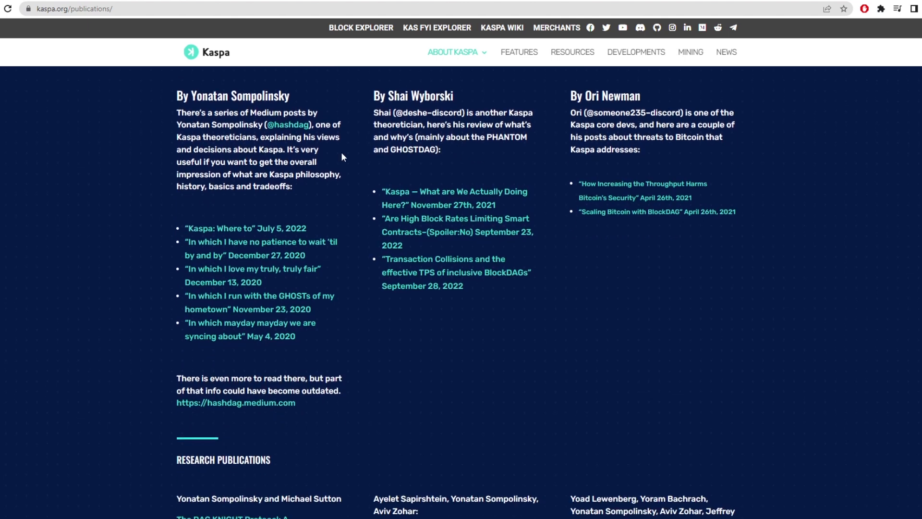
mouse_move(169, 126)
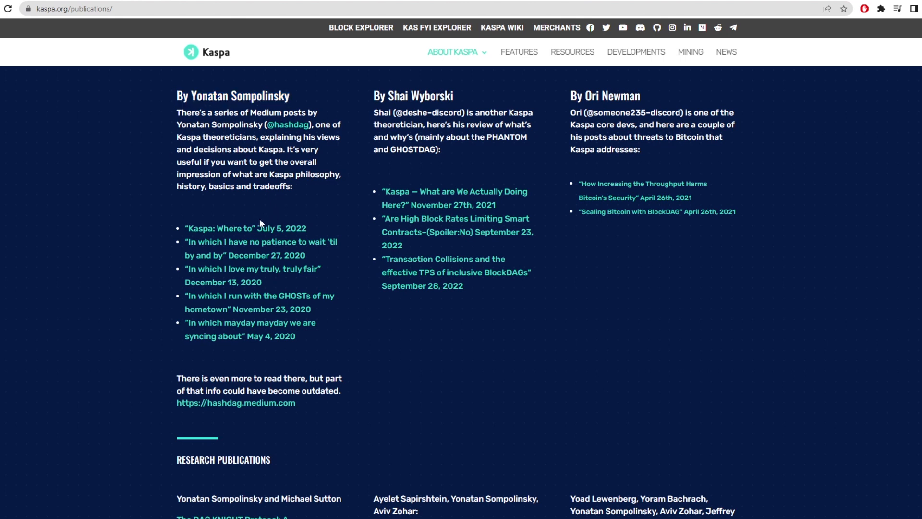
mouse_move(235, 247)
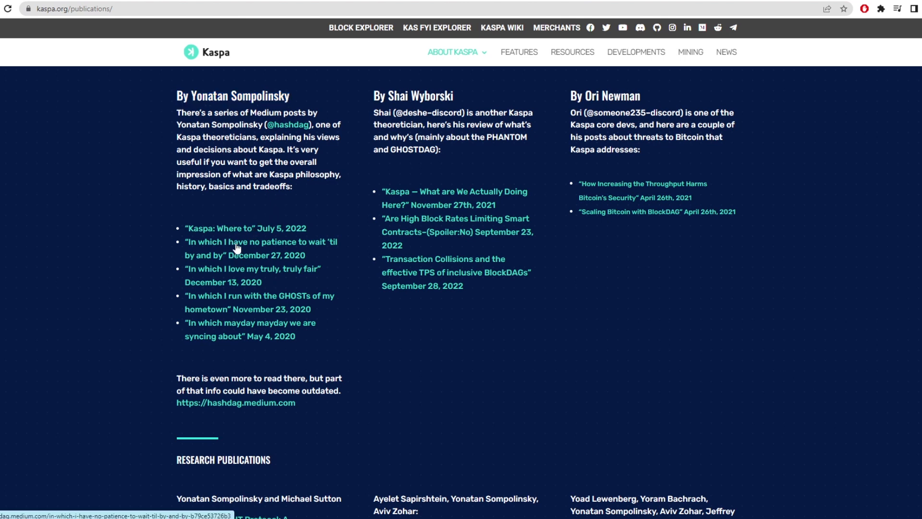
mouse_move(243, 303)
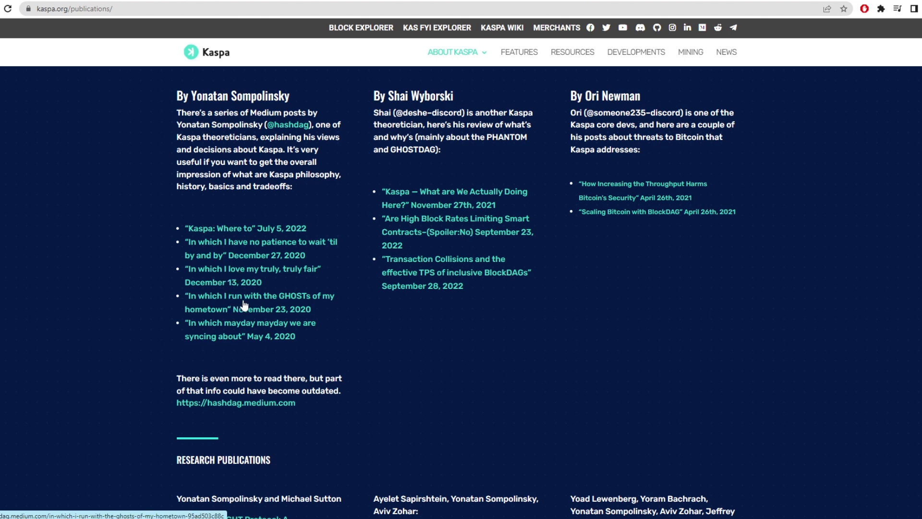
mouse_move(238, 328)
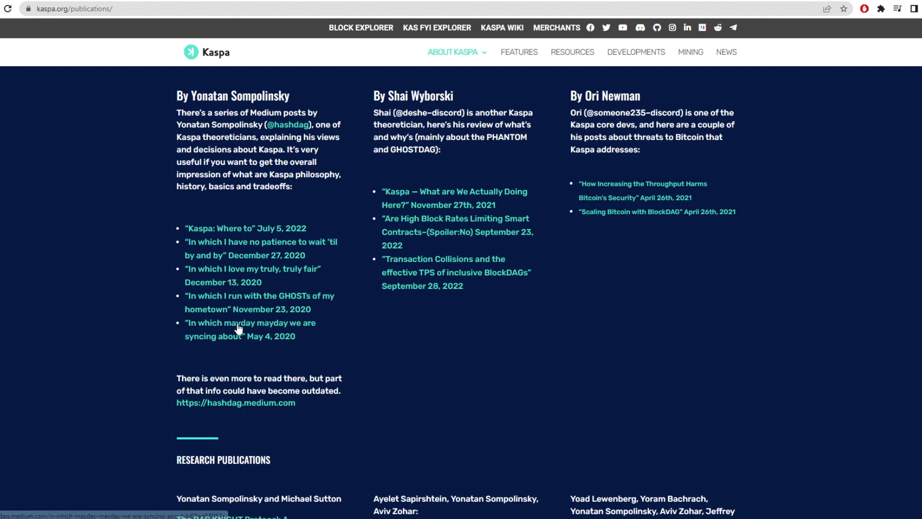
mouse_move(433, 234)
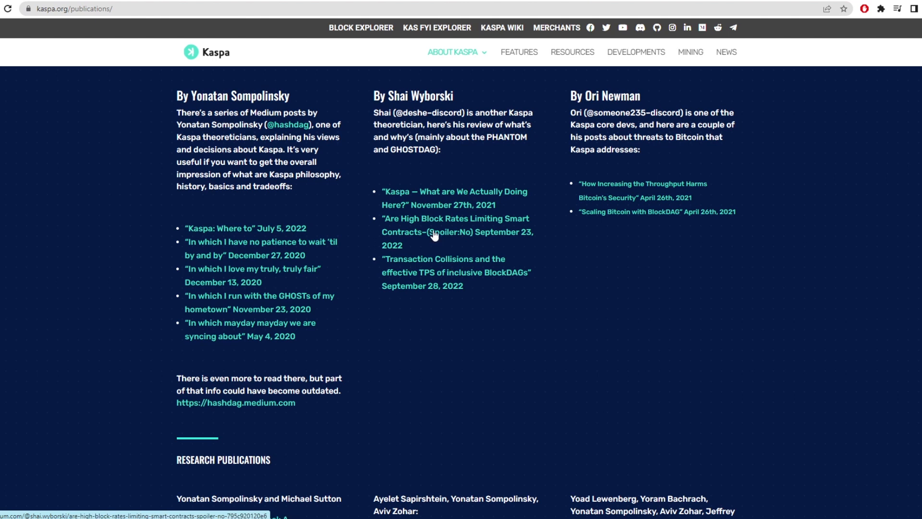
mouse_move(667, 187)
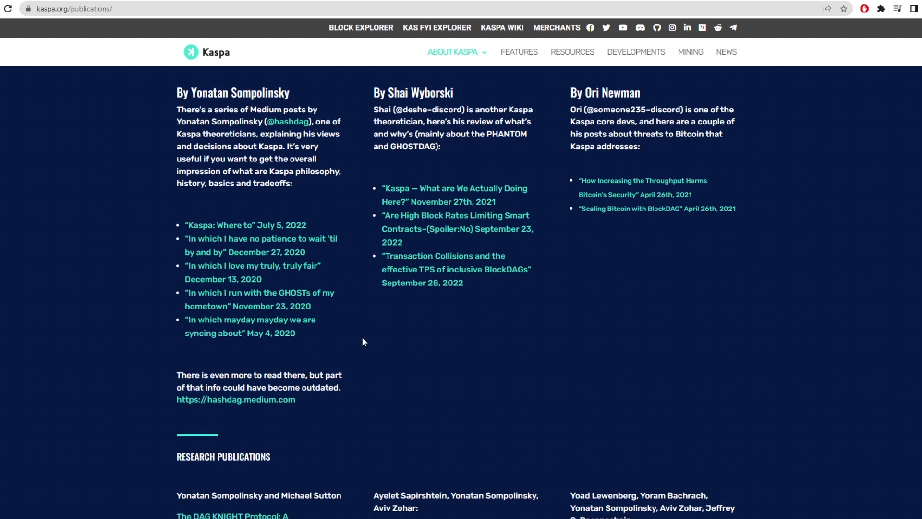
scroll("down", 3)
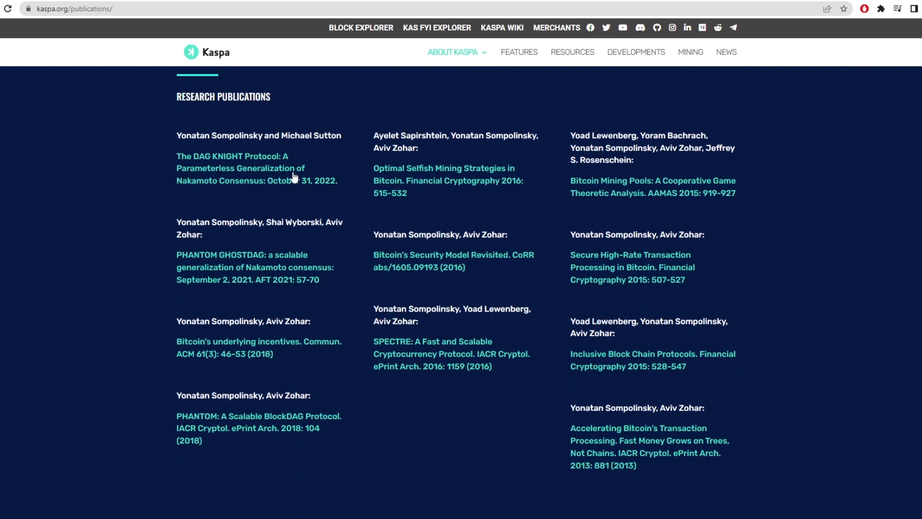
mouse_move(516, 180)
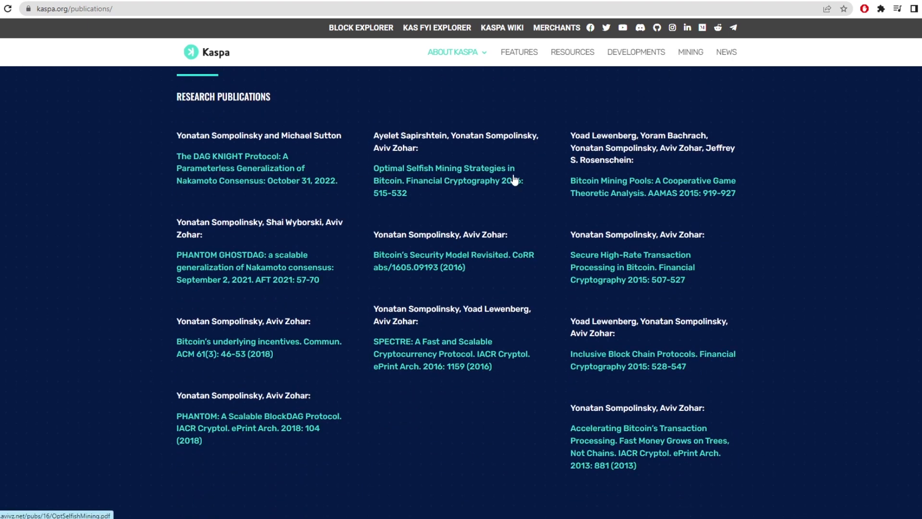
mouse_move(450, 272)
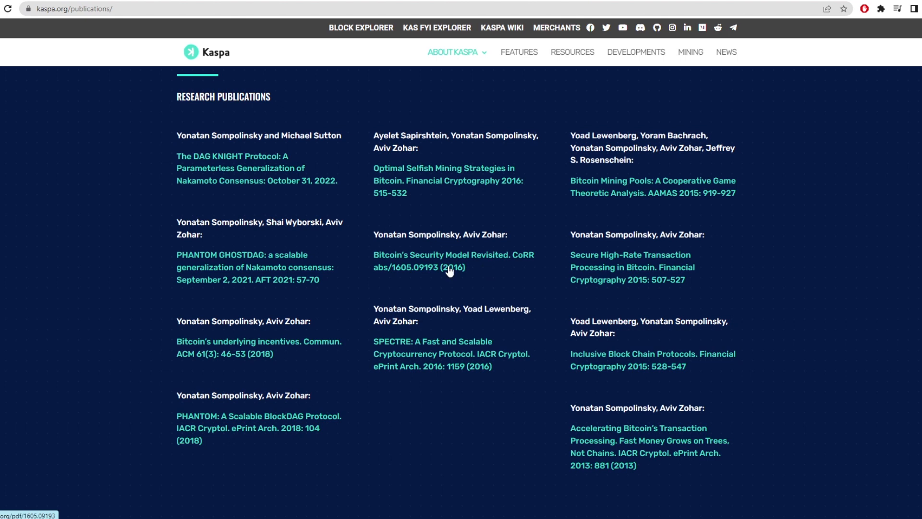
mouse_move(280, 391)
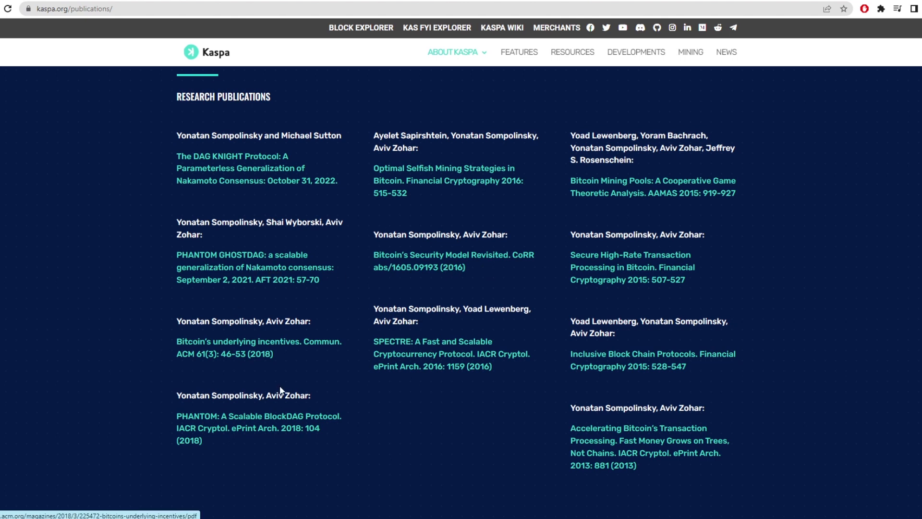
mouse_move(445, 333)
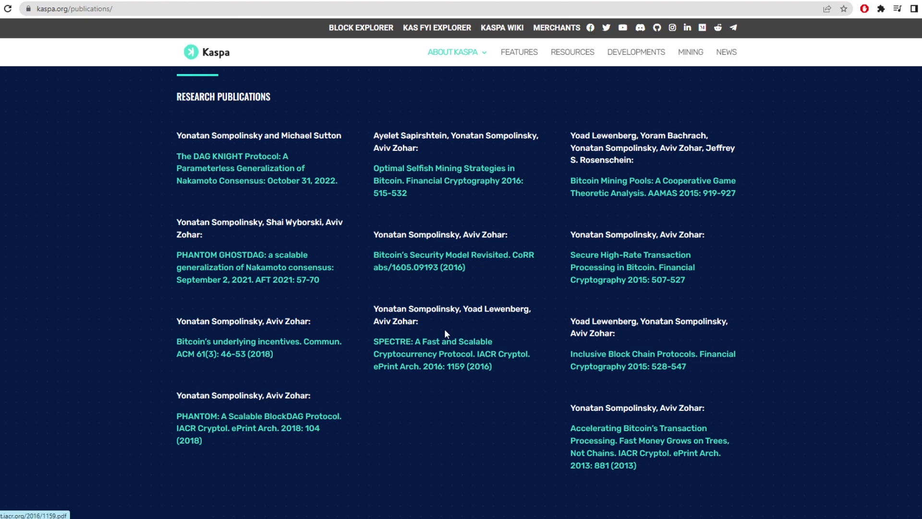
mouse_move(590, 393)
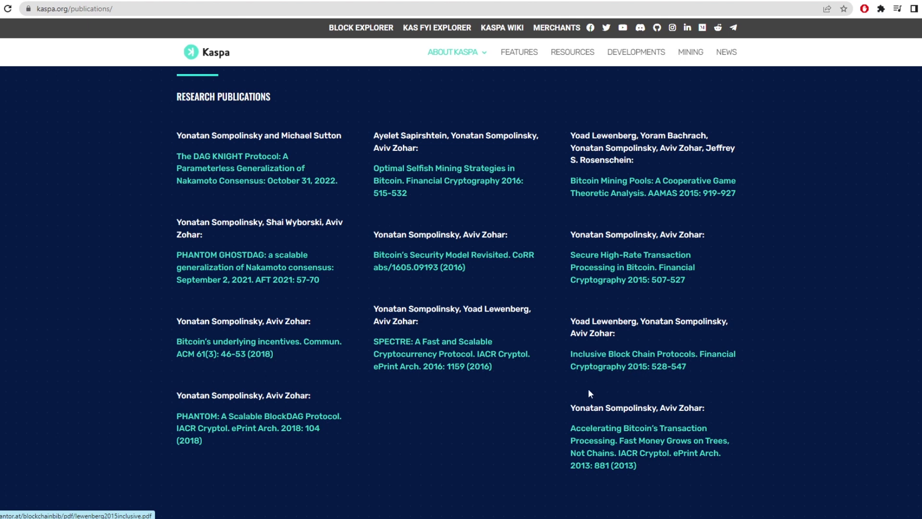
mouse_move(629, 457)
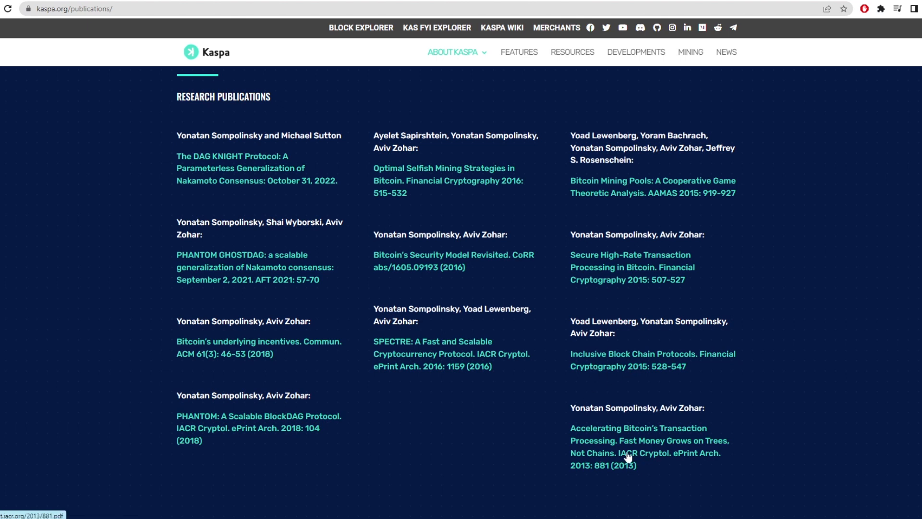
mouse_move(541, 344)
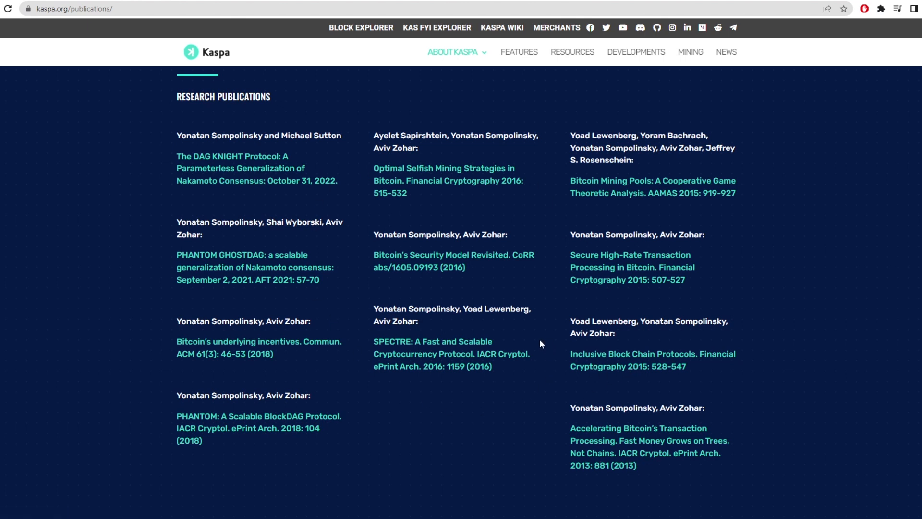
scroll("up", 3)
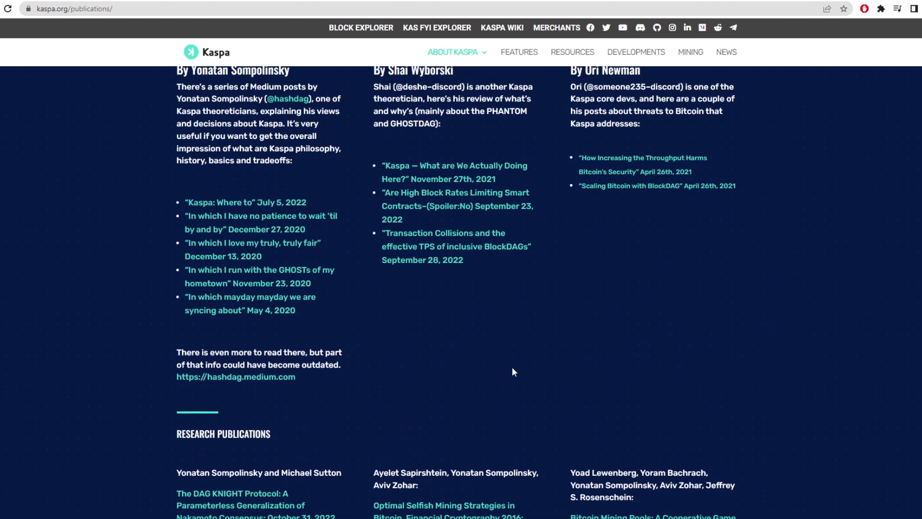
scroll("up", 3)
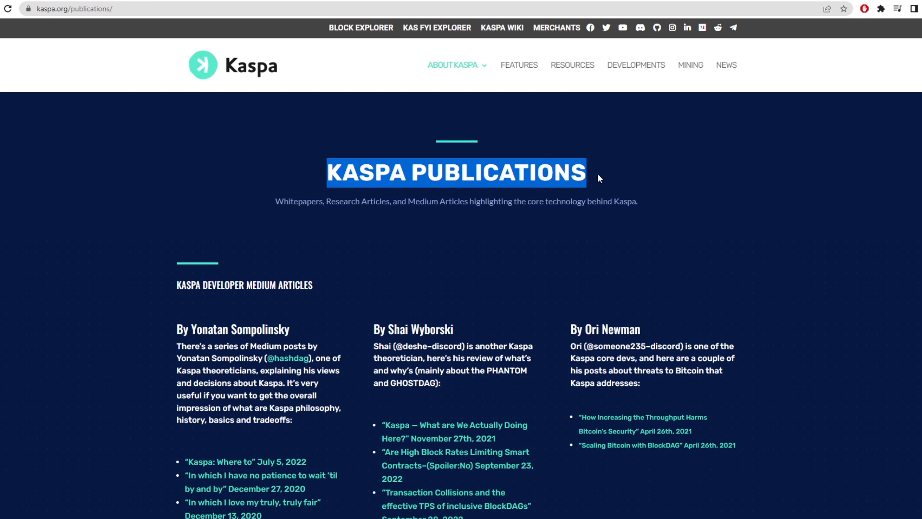
mouse_move(561, 217)
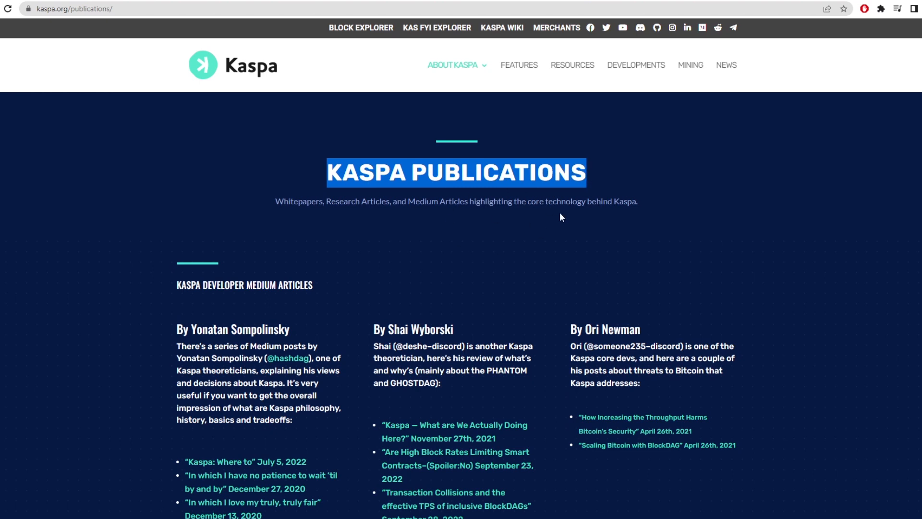
scroll("down", 3)
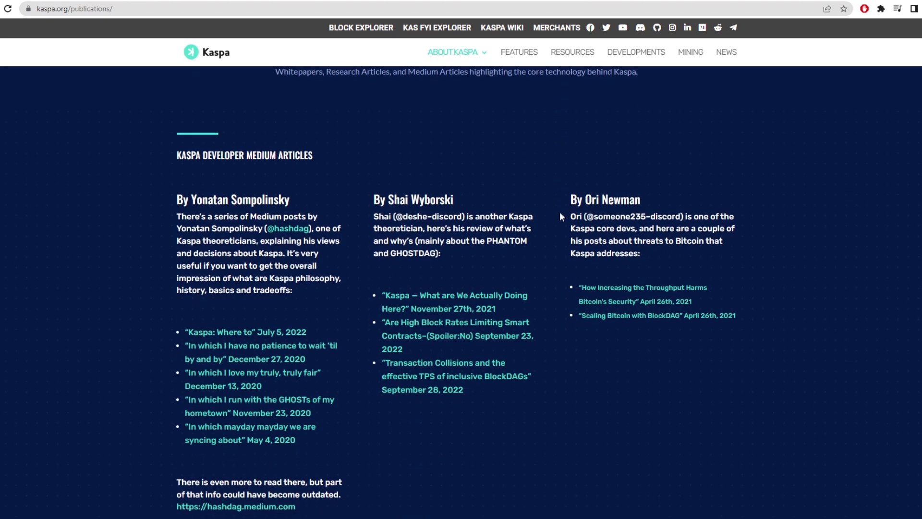
scroll("down", 3)
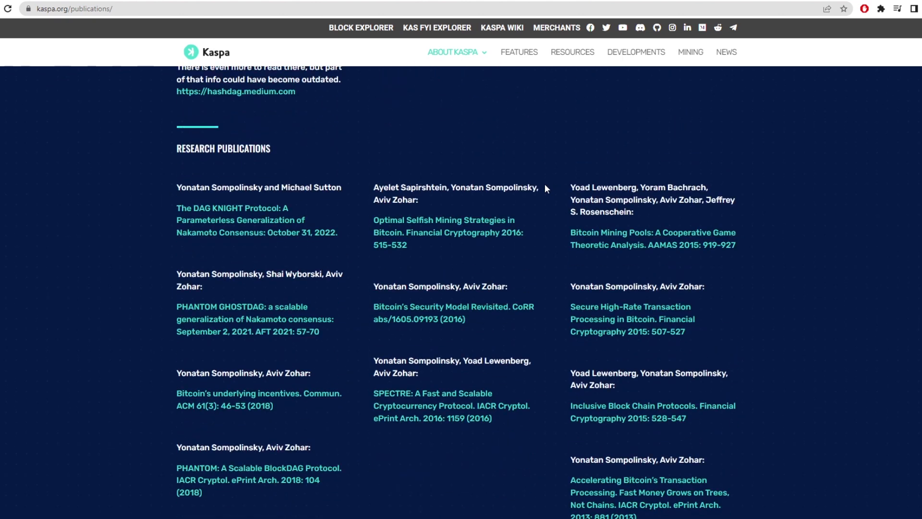
scroll("down", 3)
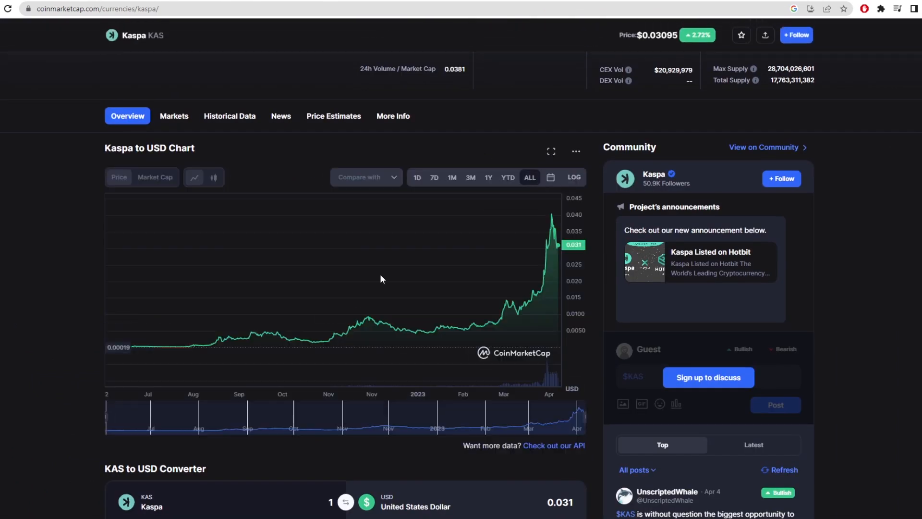
mouse_move(145, 346)
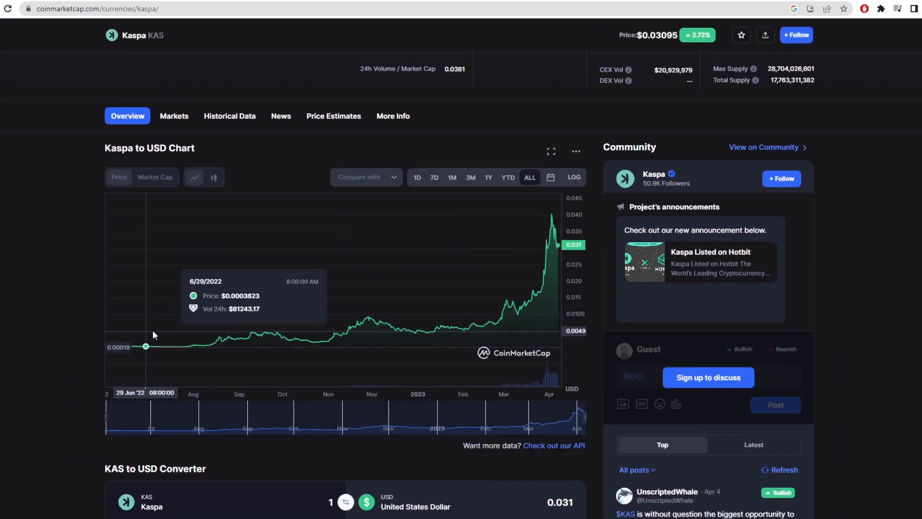
mouse_move(222, 326)
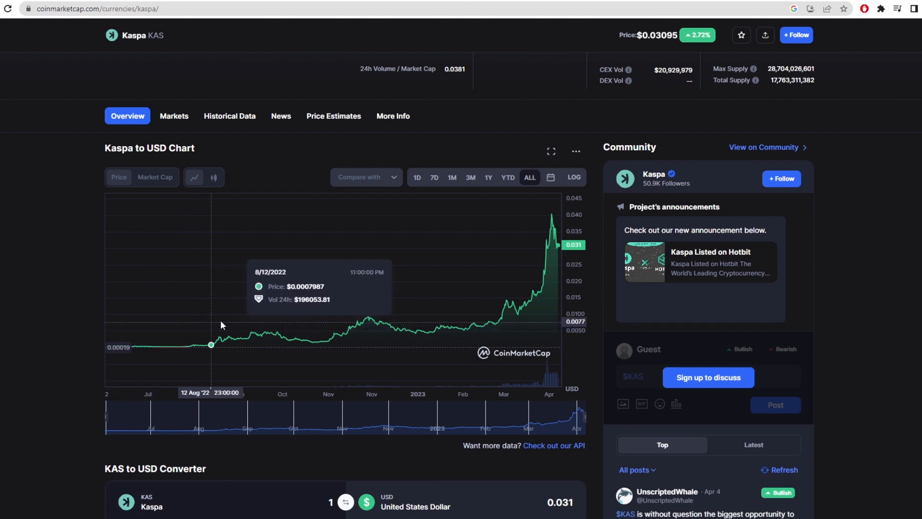
mouse_move(383, 307)
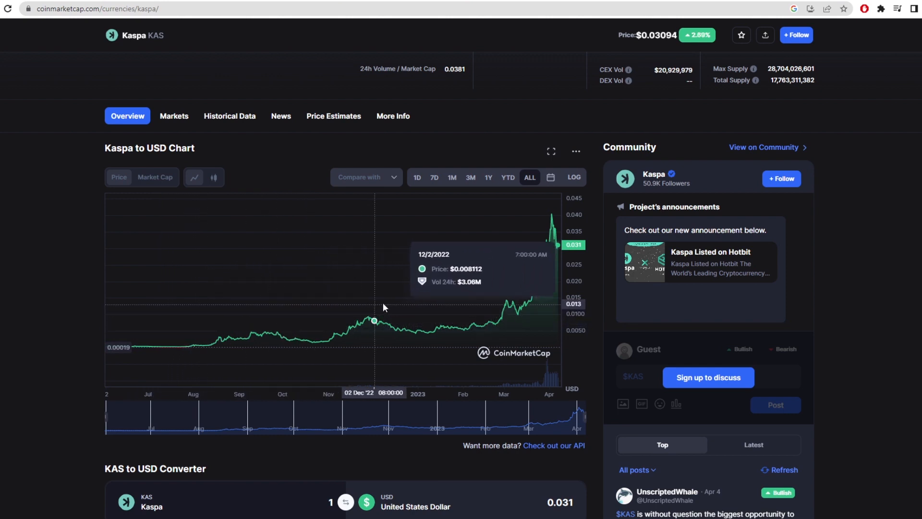
mouse_move(547, 272)
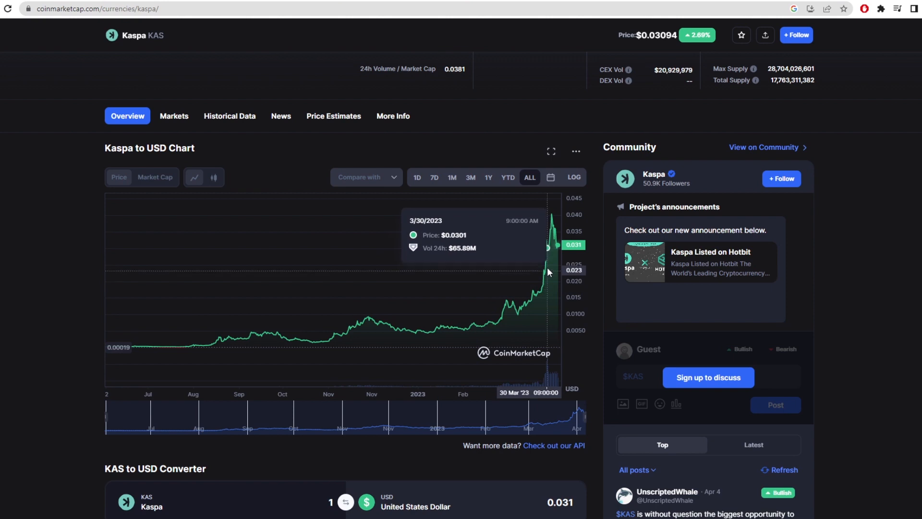
mouse_move(550, 229)
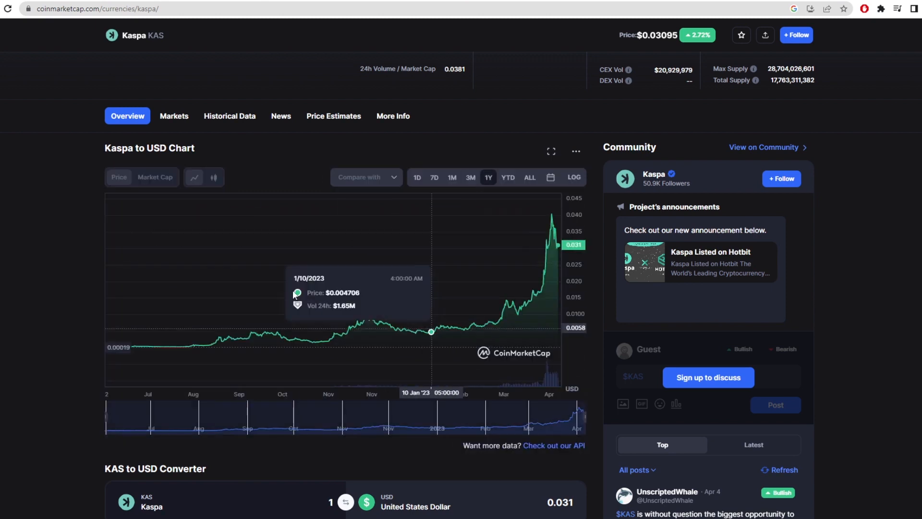
- Return to the top of Kaspa's page and pick a time range for the low/high figures
scroll("up", 3)
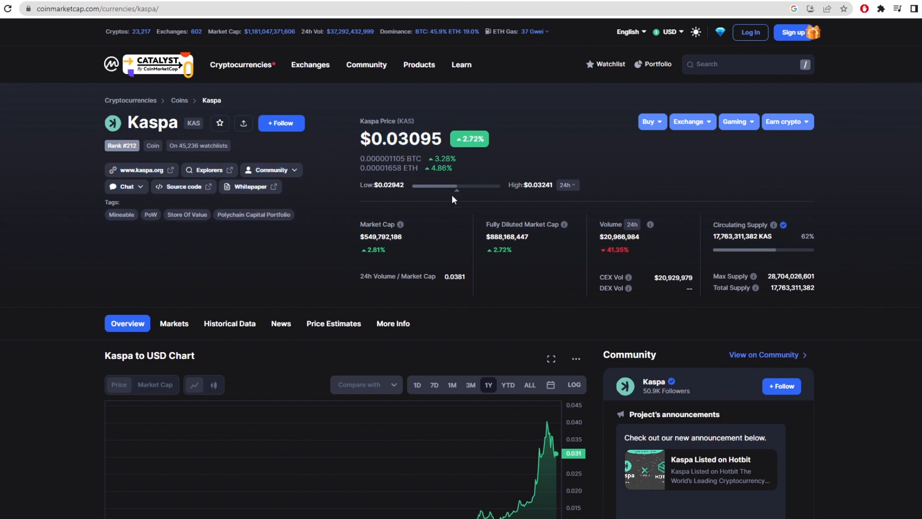
left_click(565, 184)
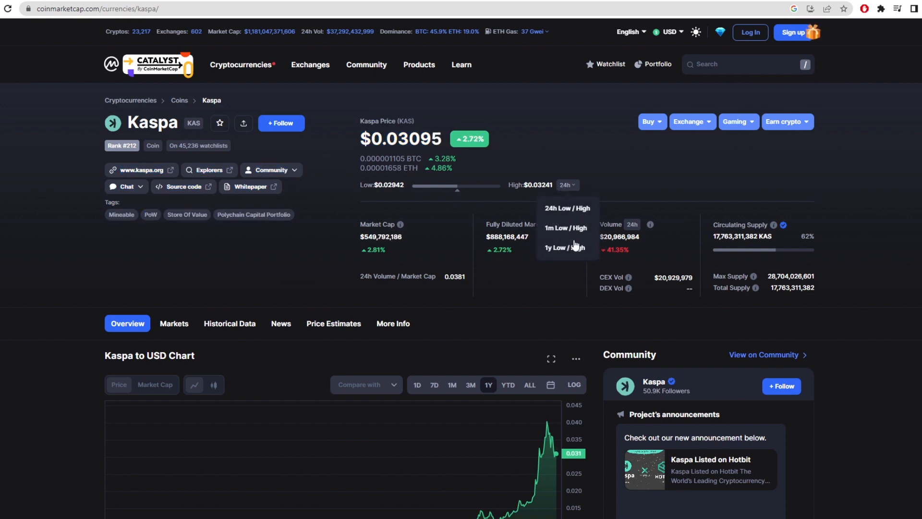
left_click(563, 247)
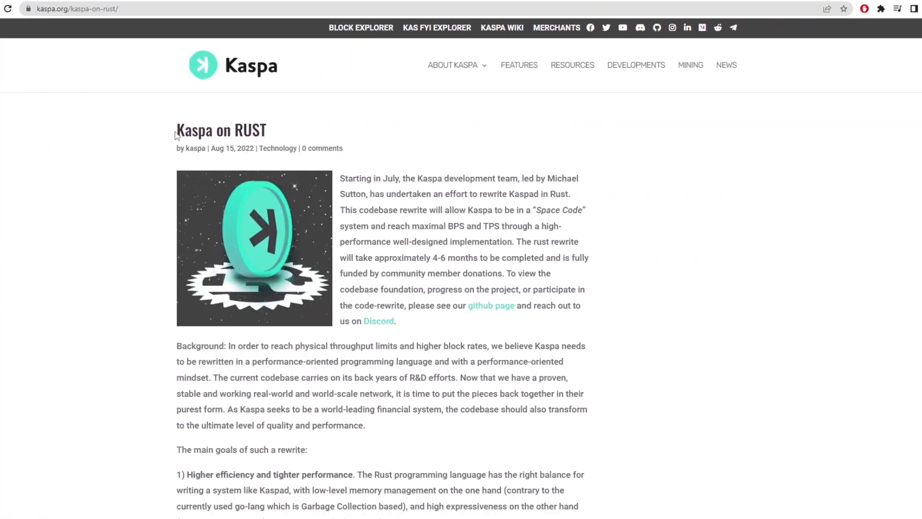
- Highlight the 'Kaspa on RUST' title and an opening word, then scroll to the rewrite goals
double_click(220, 129)
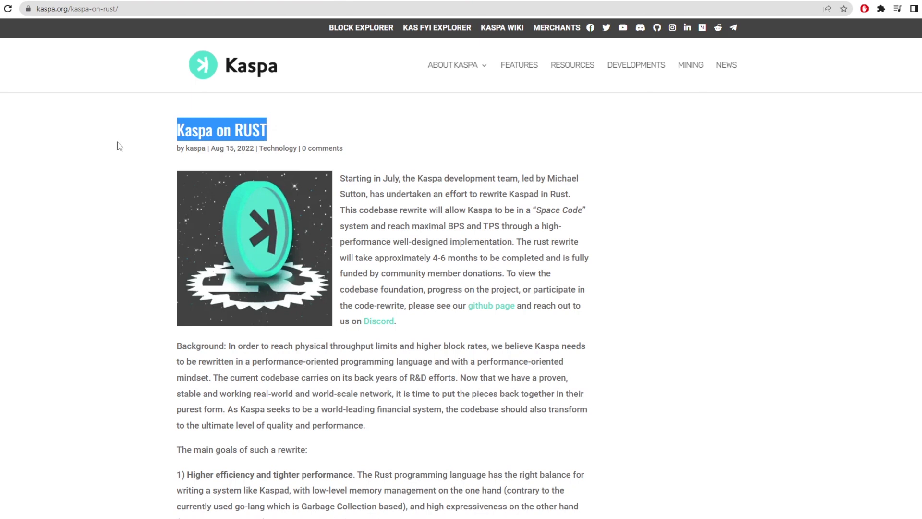
mouse_move(581, 175)
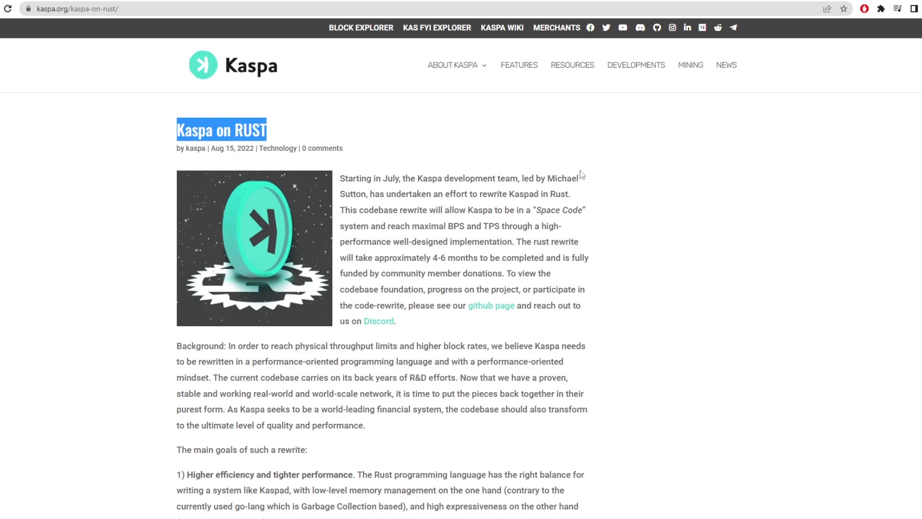
double_click(352, 194)
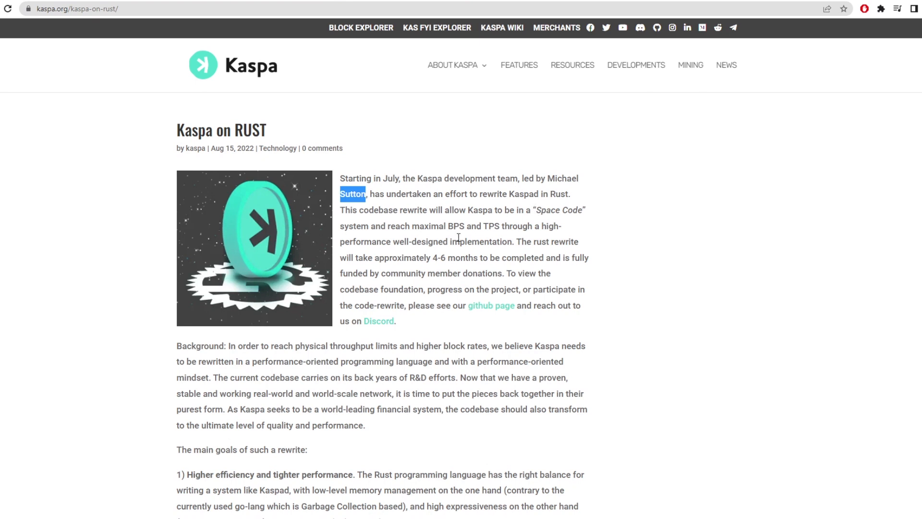
scroll("down", 3)
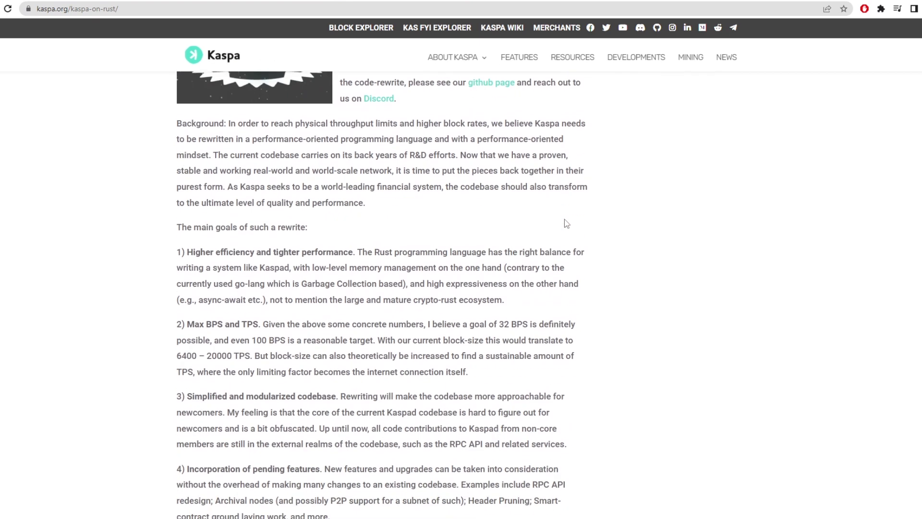
scroll("down", 3)
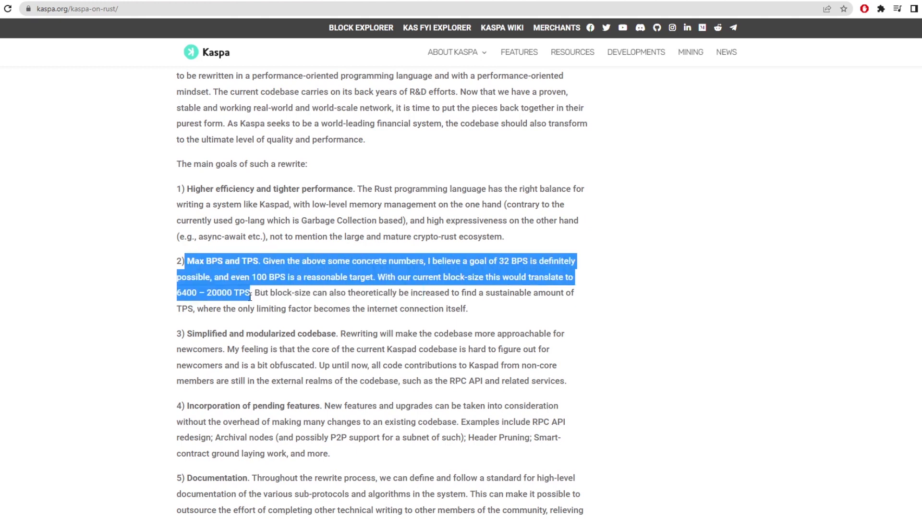
mouse_move(280, 288)
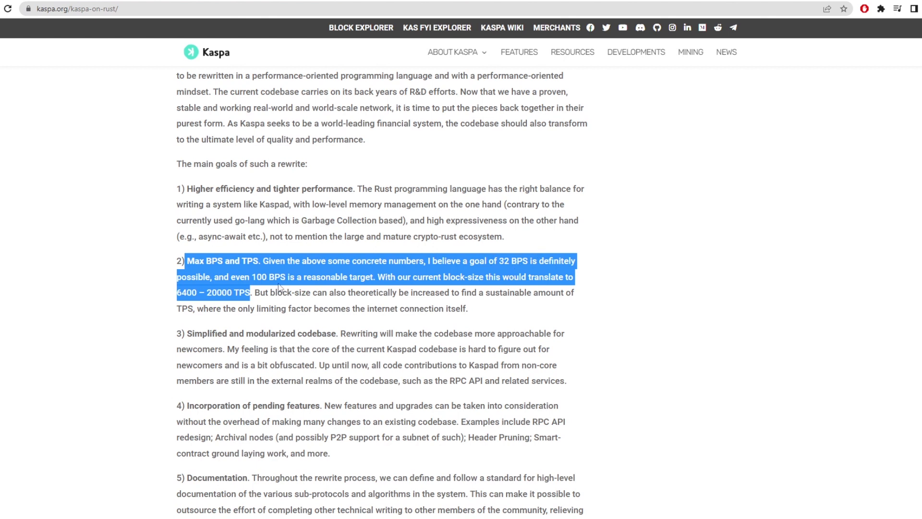
mouse_move(341, 275)
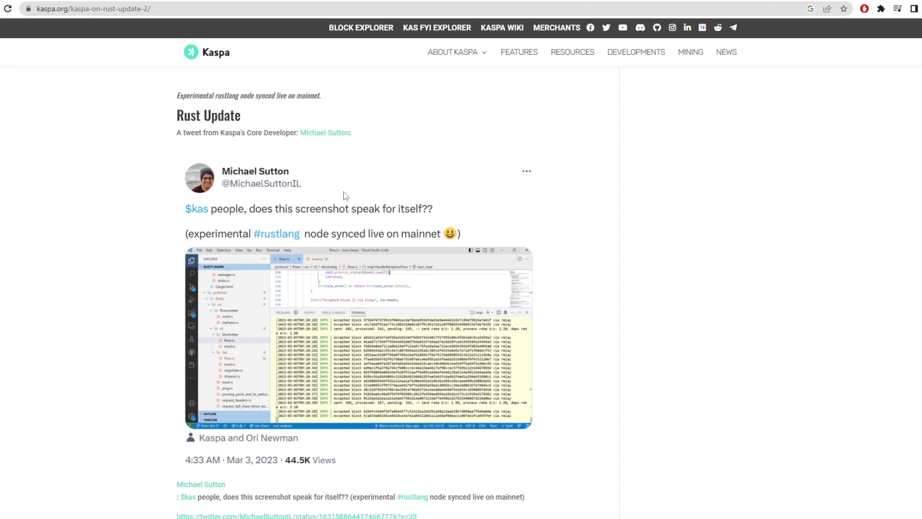
mouse_move(368, 312)
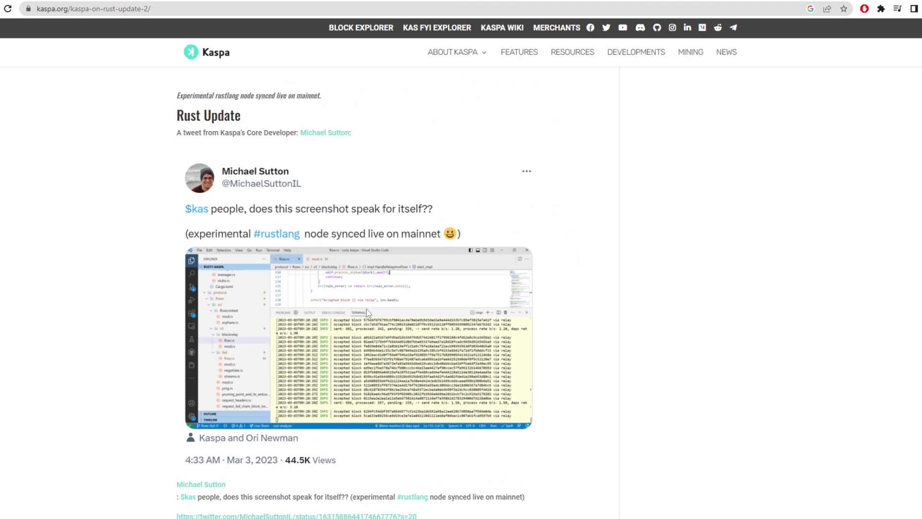
mouse_move(322, 243)
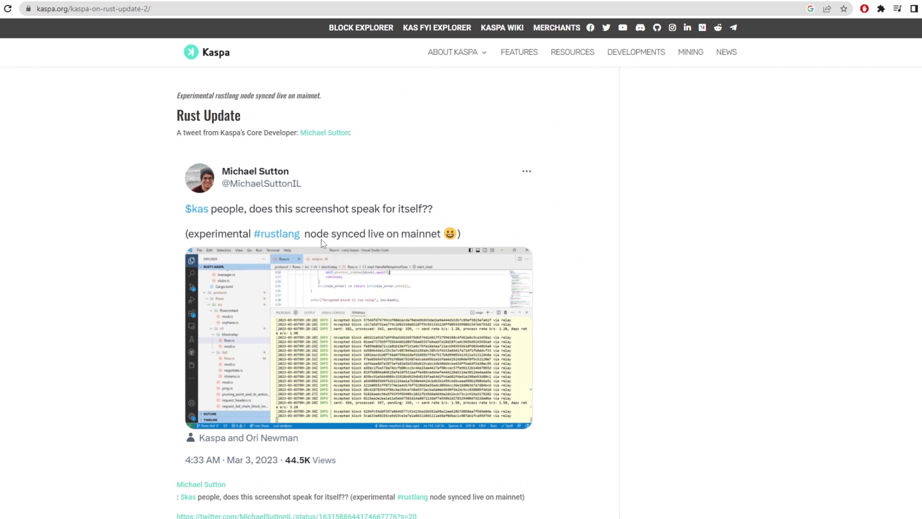
mouse_move(441, 249)
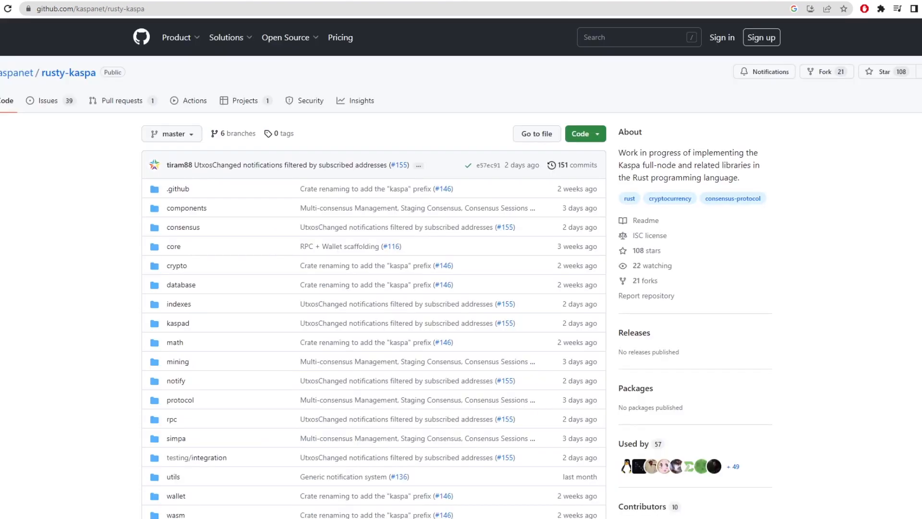
- Scroll down the rusty-kaspa repository's source folder listing
scroll("down", 3)
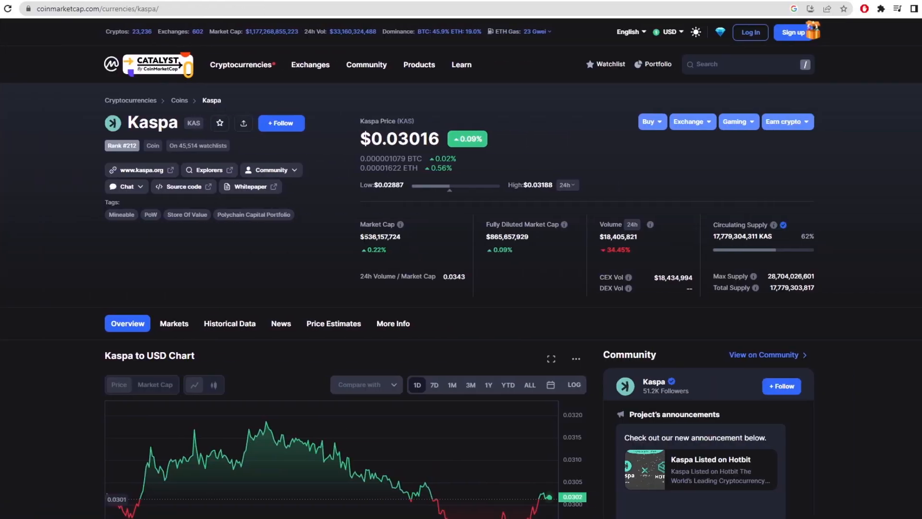
mouse_move(405, 241)
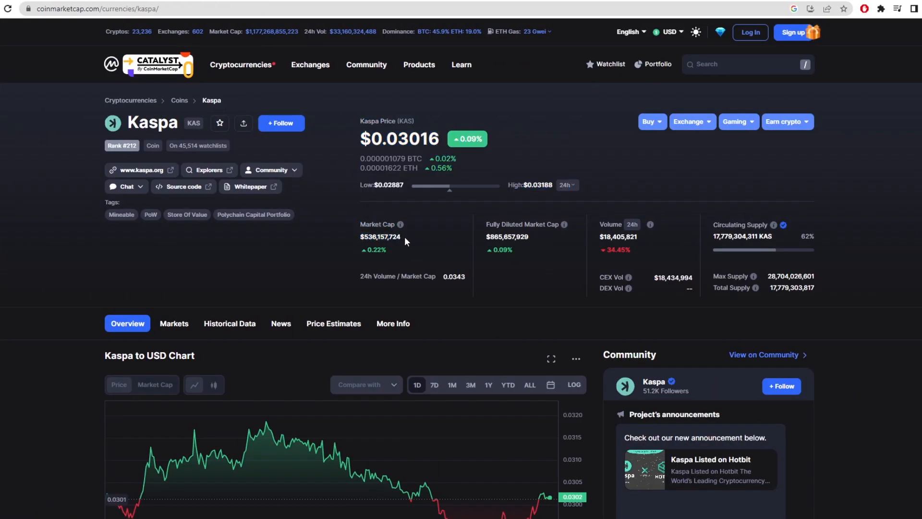
mouse_move(409, 247)
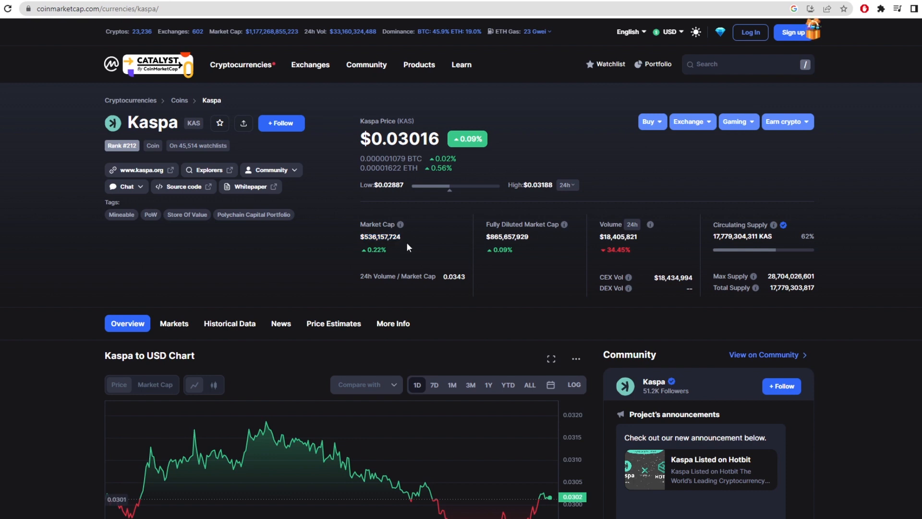
- Highlight fully diluted market cap and circulating supply, then switch the low/high range to one year
double_click(507, 236)
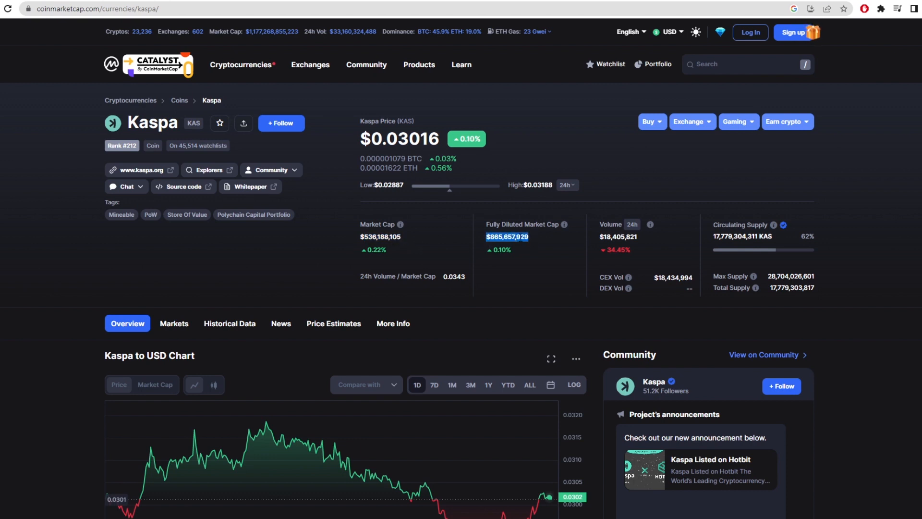
mouse_move(770, 280)
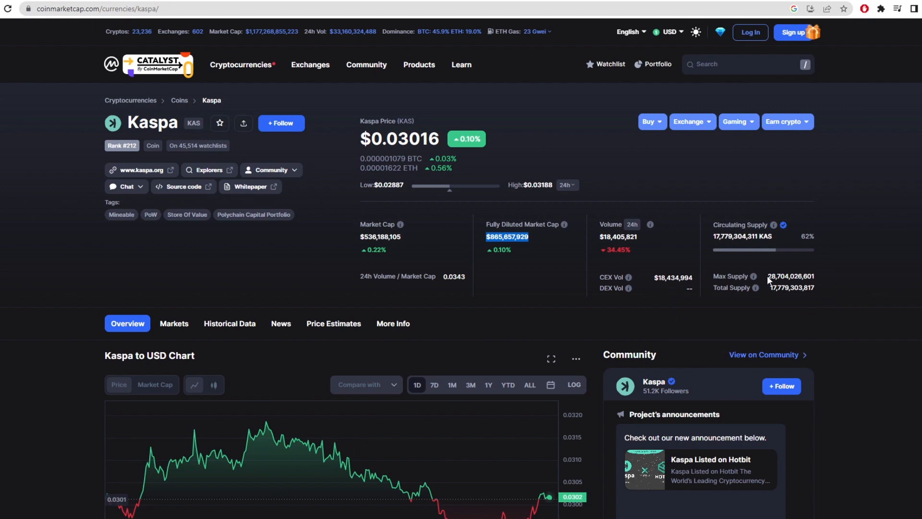
double_click(790, 276)
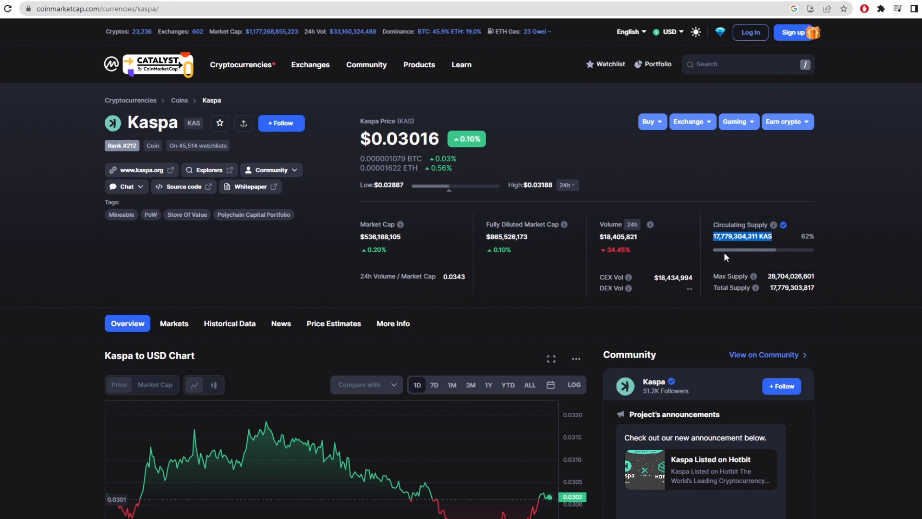
left_click(566, 185)
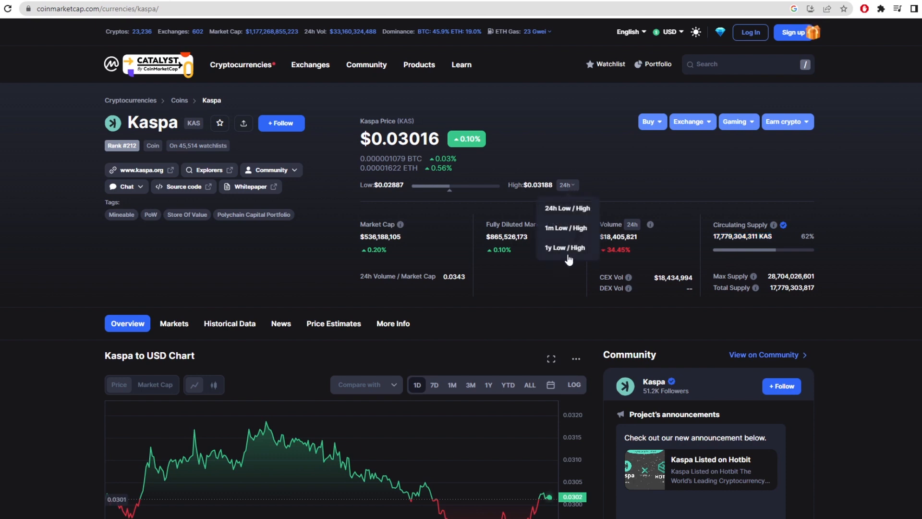
left_click(563, 247)
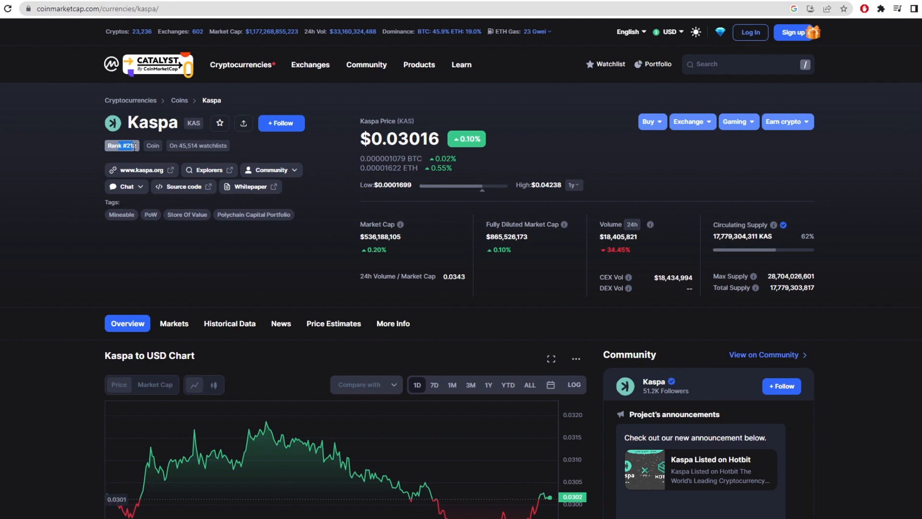
mouse_move(238, 299)
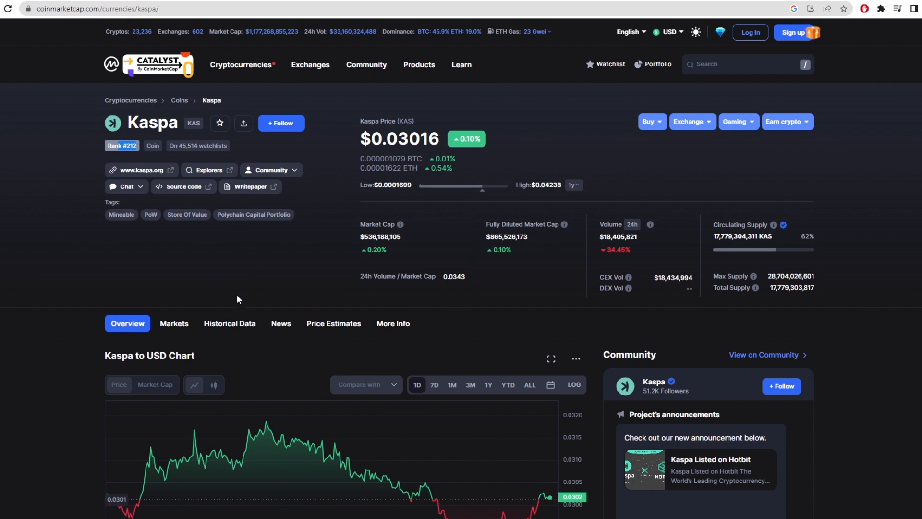
left_click(173, 322)
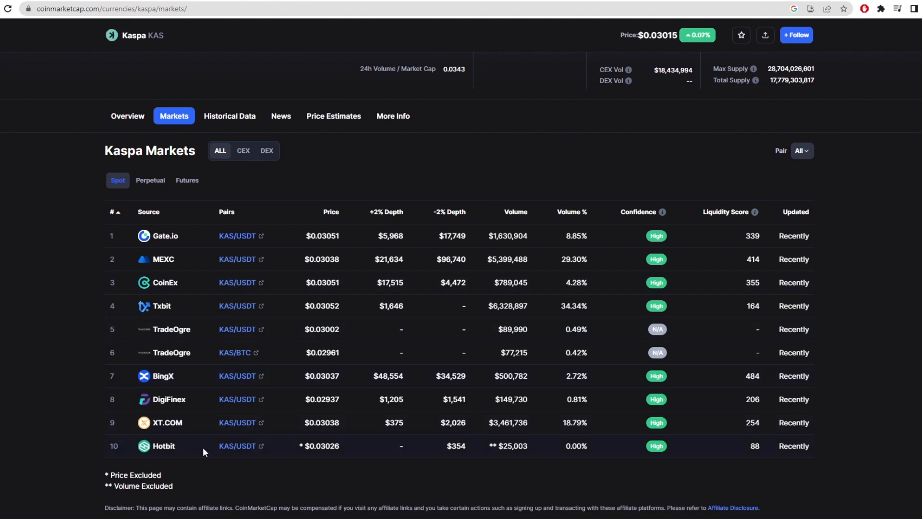
mouse_move(333, 223)
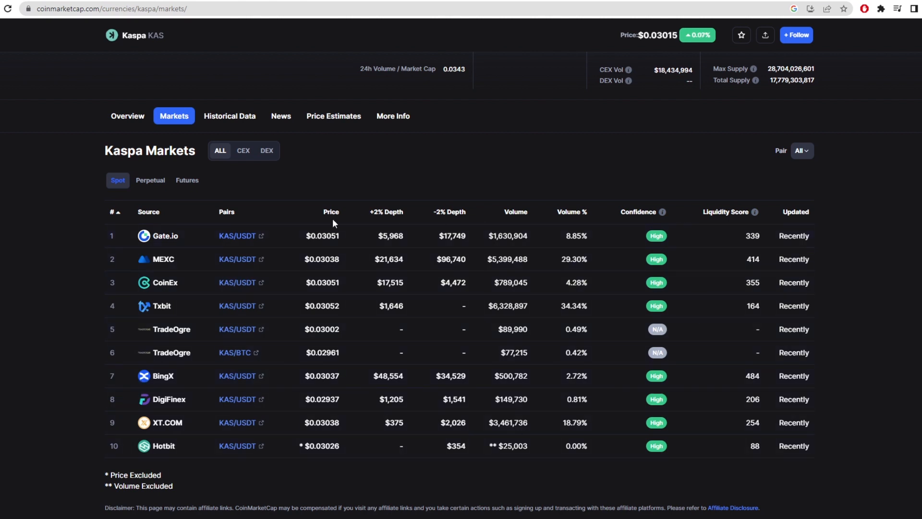
- Scroll up through the Kaspa Markets spot pairs table from Gate.io onward
scroll("up", 3)
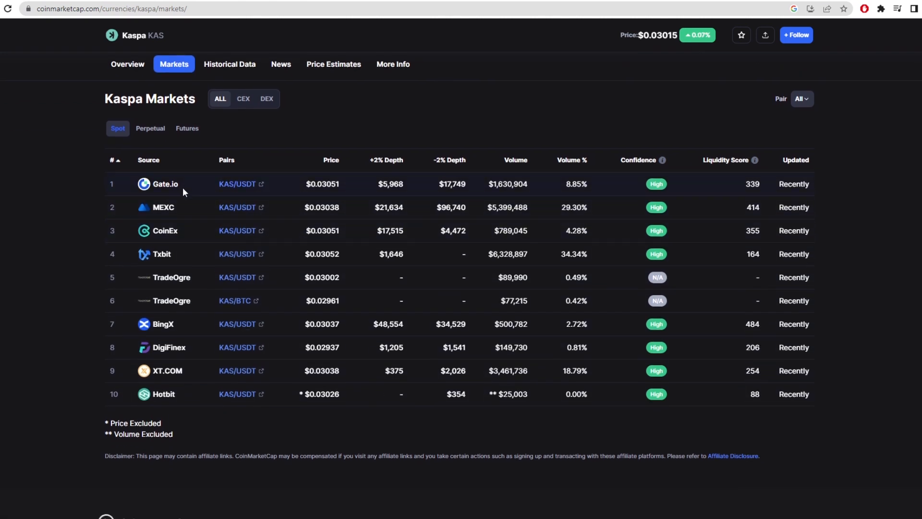
mouse_move(612, 209)
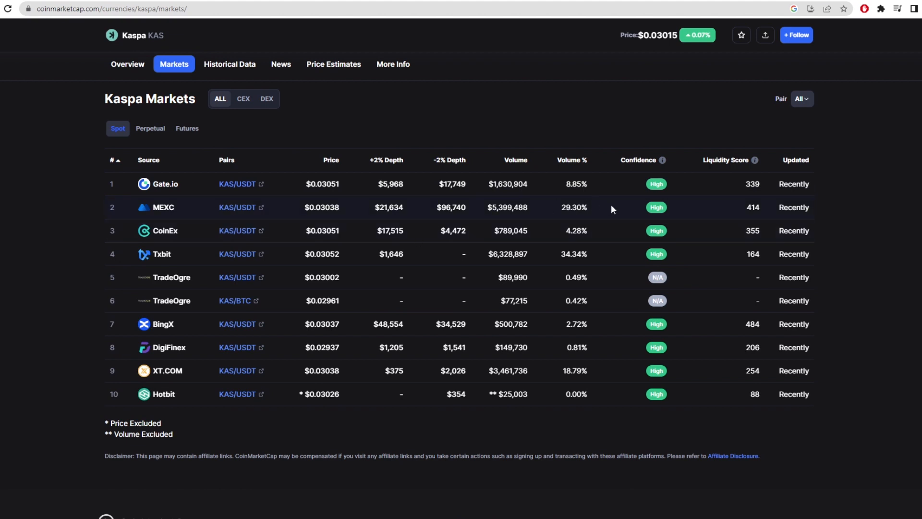
mouse_move(203, 223)
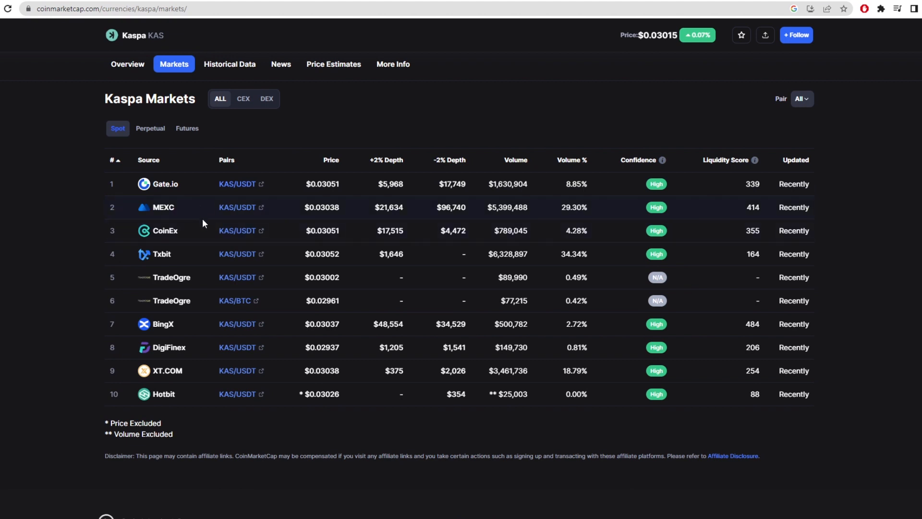
scroll("up", 3)
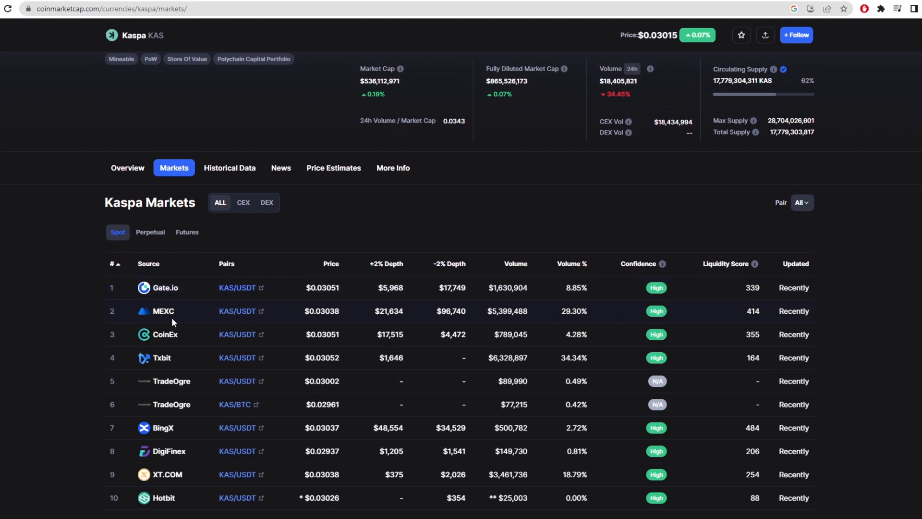
mouse_move(161, 311)
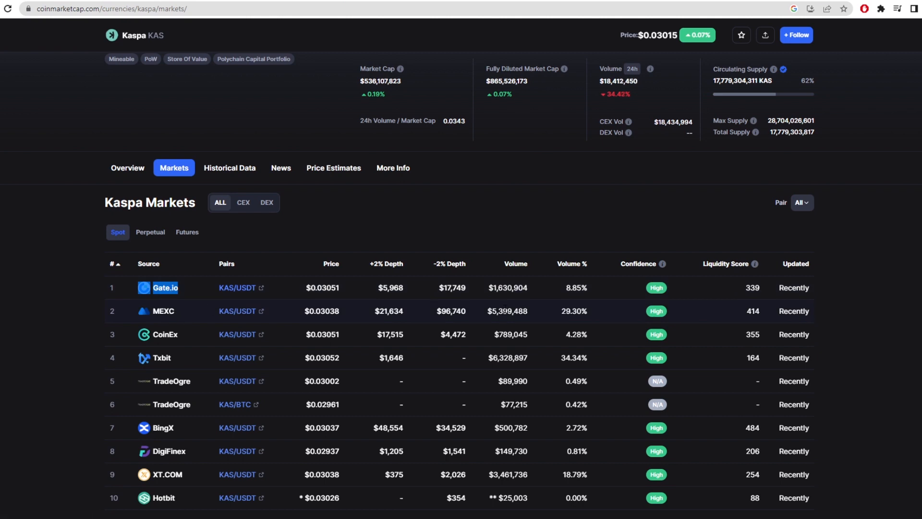
mouse_move(183, 505)
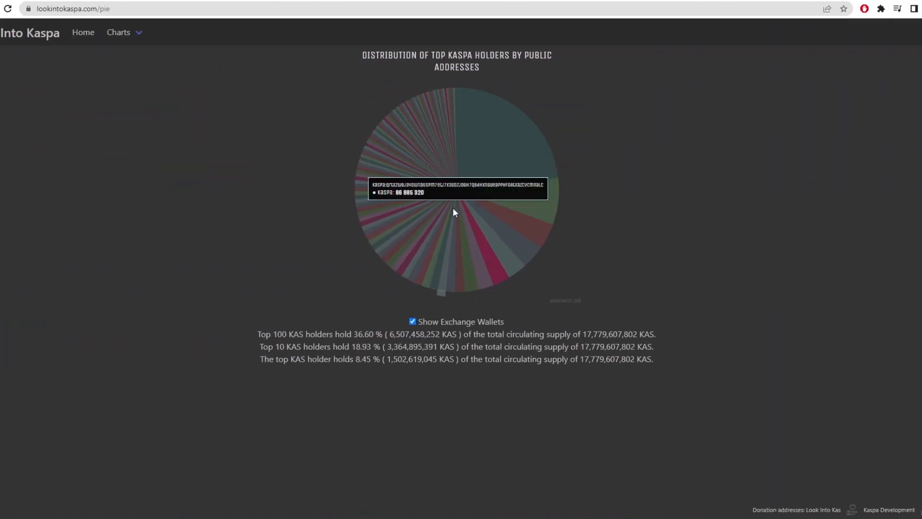
mouse_move(453, 165)
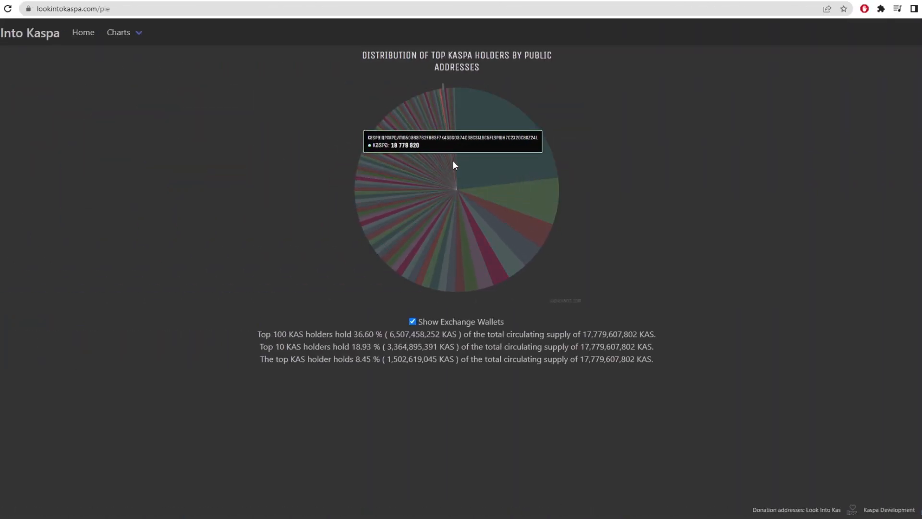
mouse_move(465, 276)
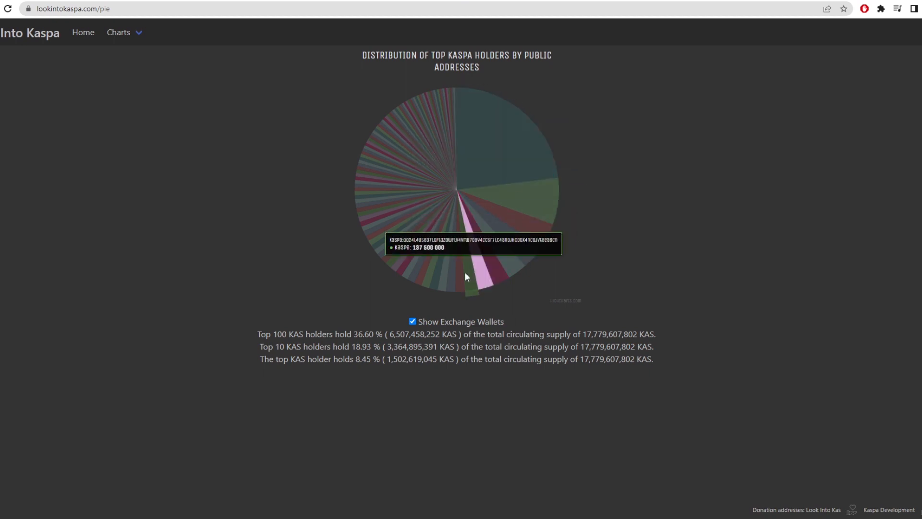
- Untick Show Exchange Wallets to redraw the top-holder pie chart without exchanges
left_click(412, 322)
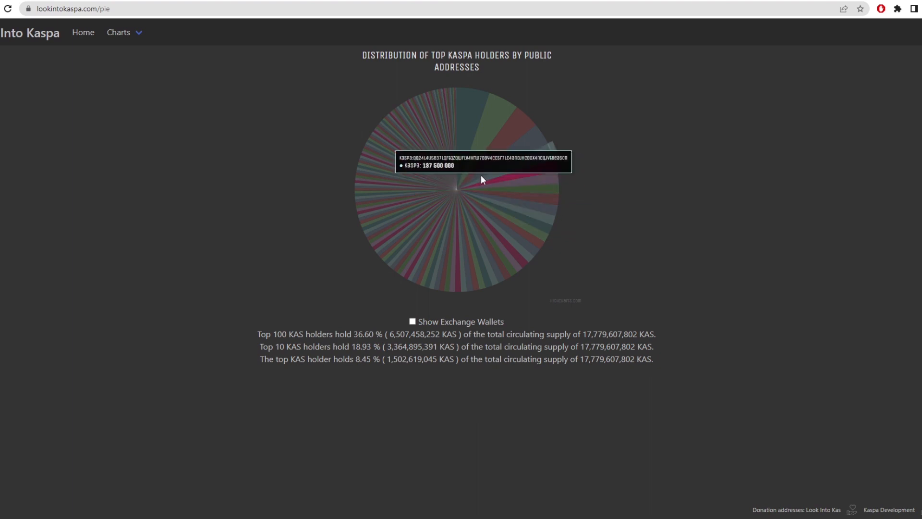
mouse_move(446, 251)
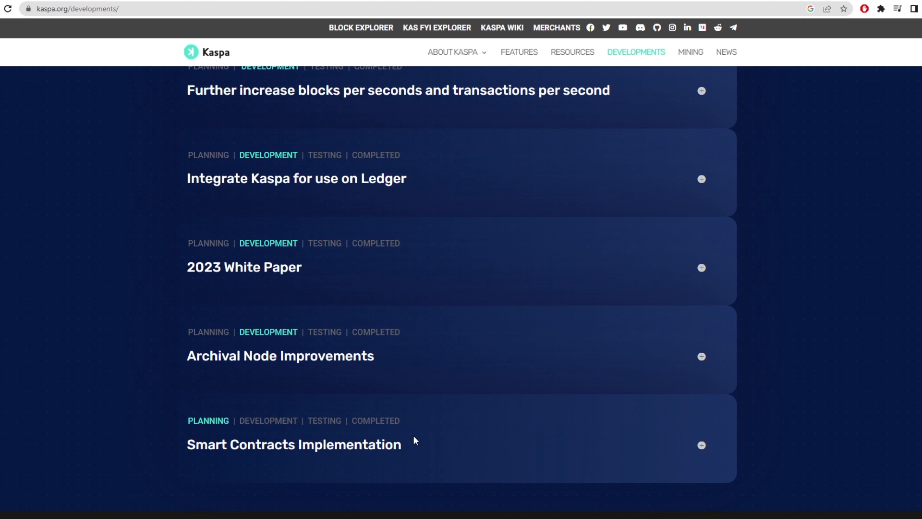
- Expand the Smart Contracts Implementation roadmap item, then scroll back to the page top
left_click(701, 445)
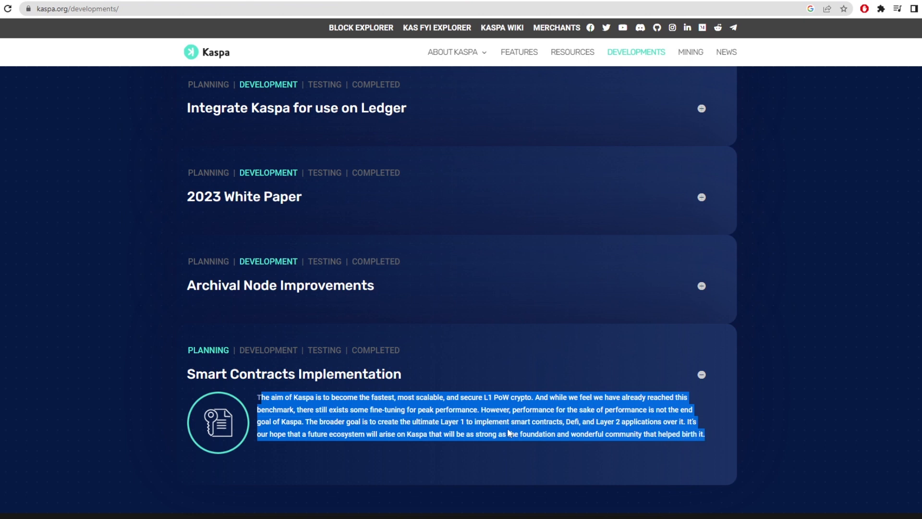
mouse_move(297, 348)
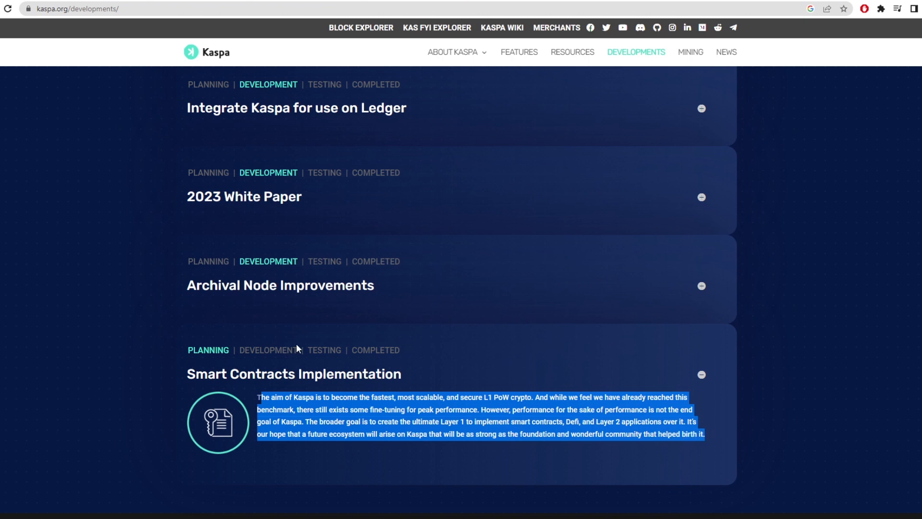
scroll("up", 3)
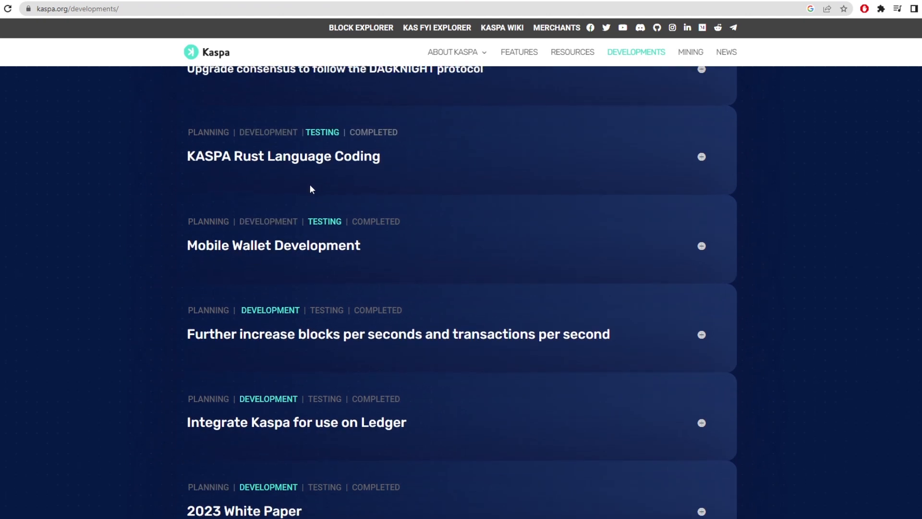
scroll("up", 3)
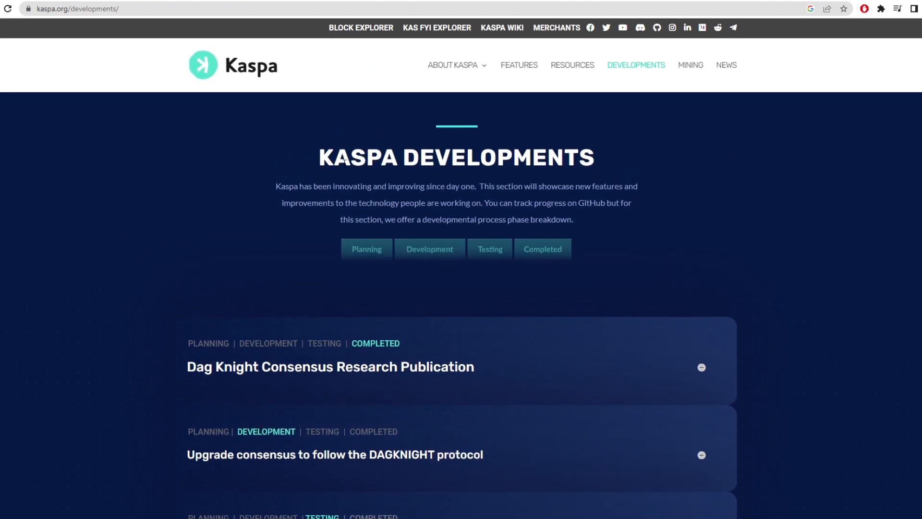
- Return to kaspa.org's home page and scroll past Key Features to Get the Latest Wallets
left_click(233, 65)
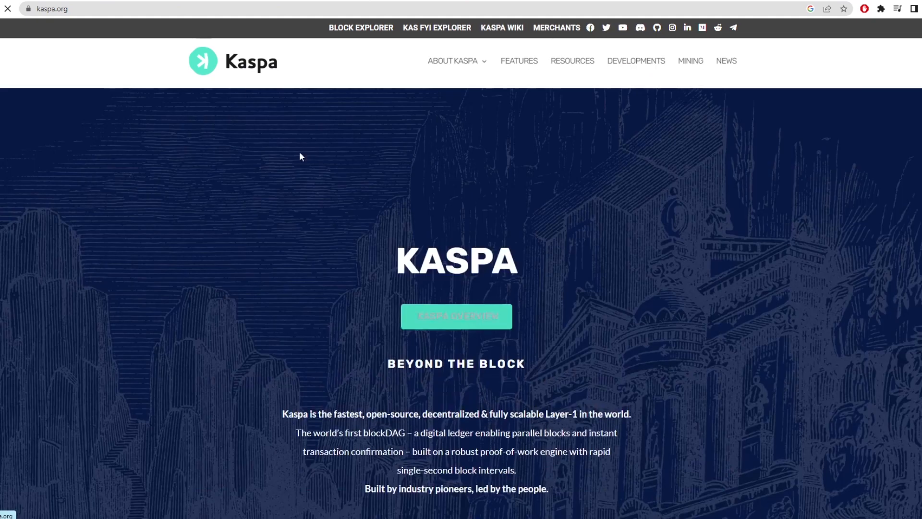
scroll("down", 3)
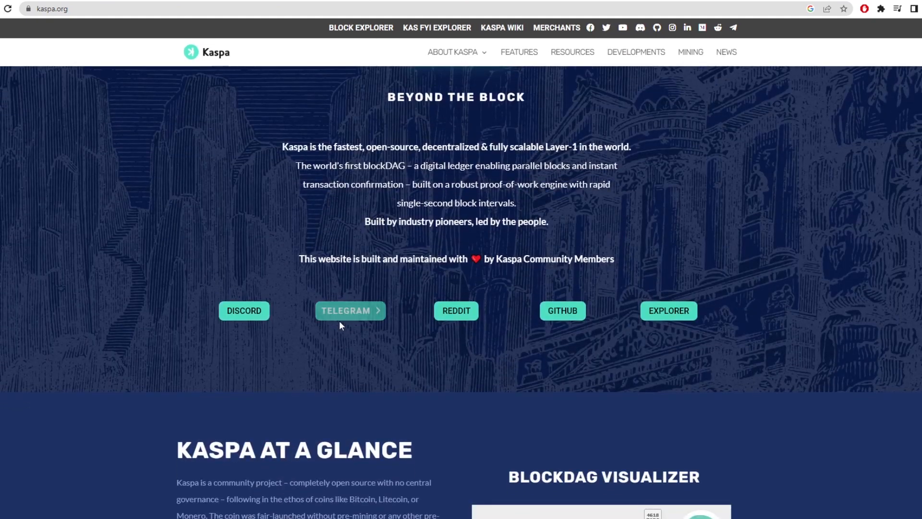
scroll("down", 3)
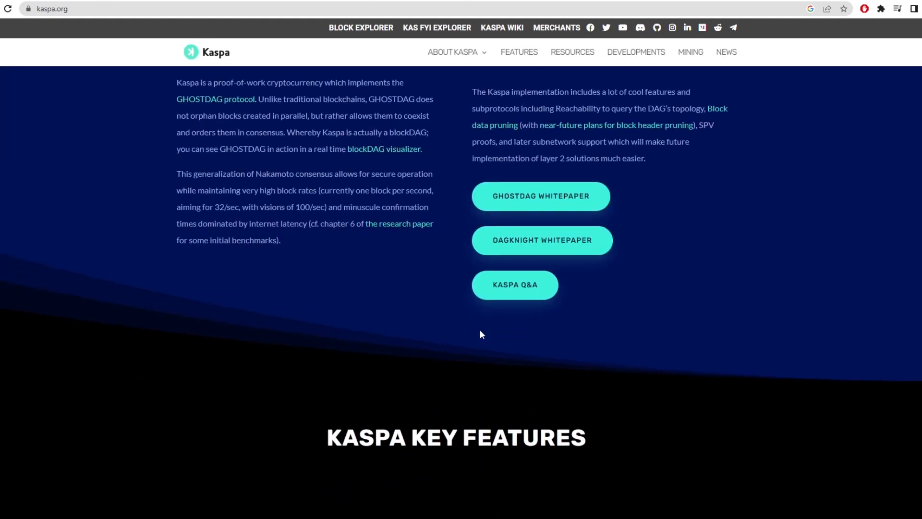
scroll("down", 3)
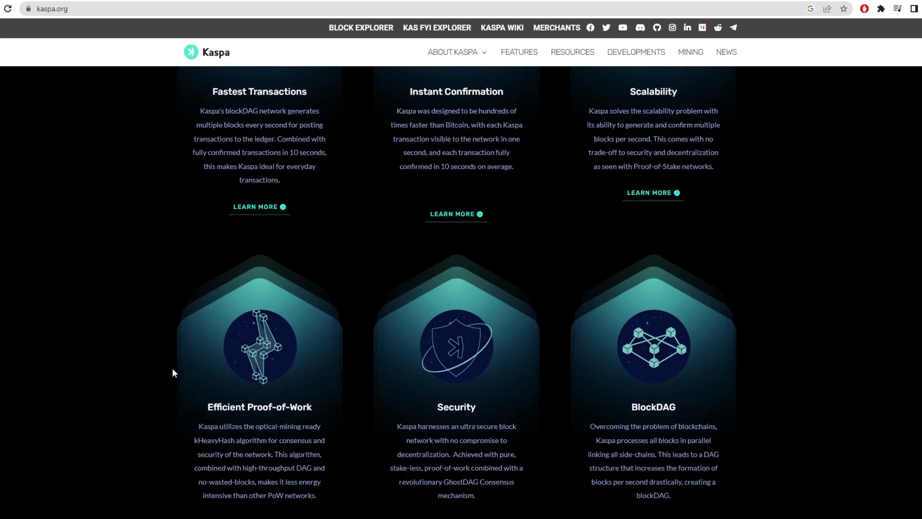
scroll("down", 3)
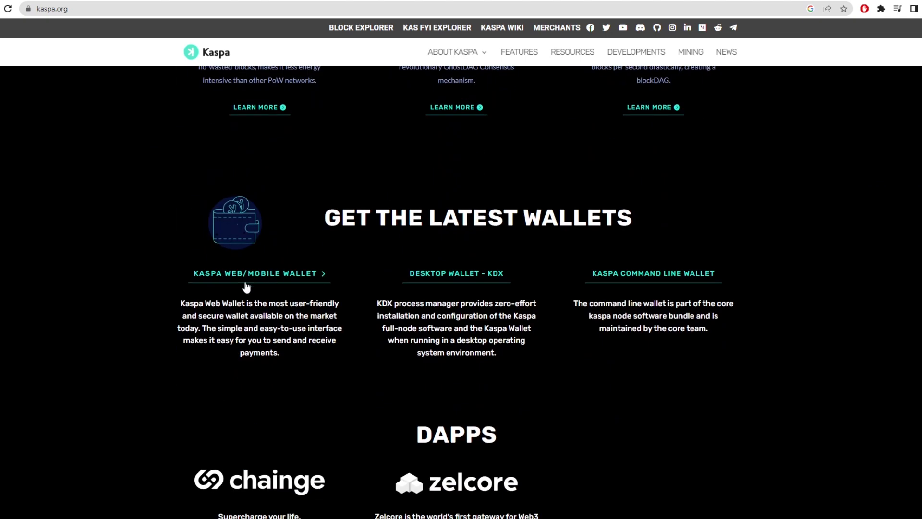
left_click(255, 273)
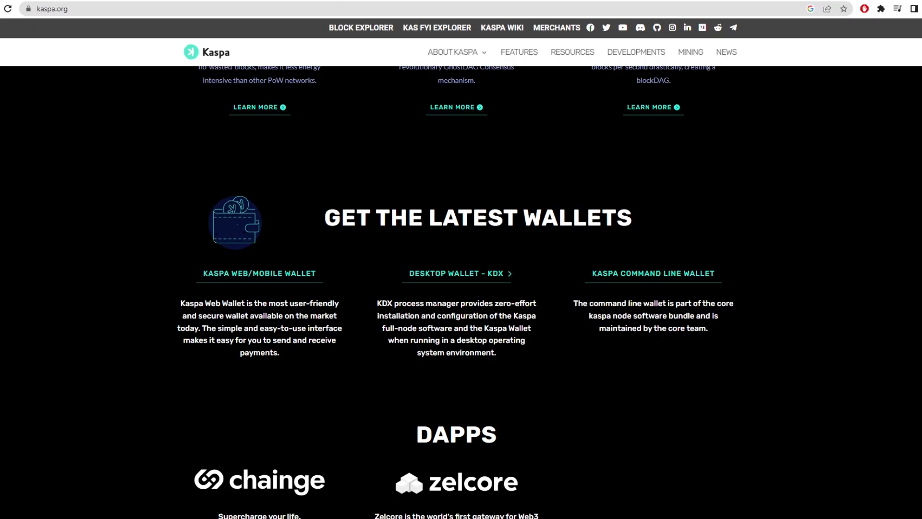
mouse_move(481, 281)
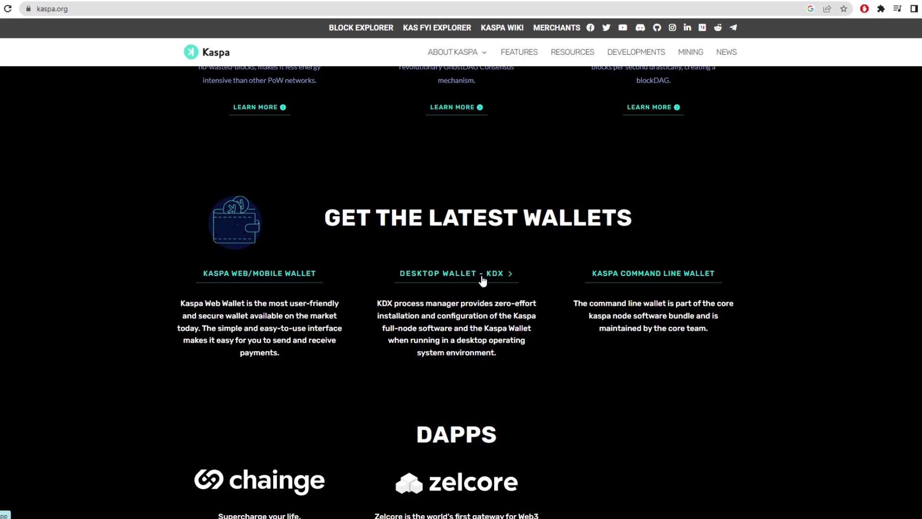
scroll("down", 3)
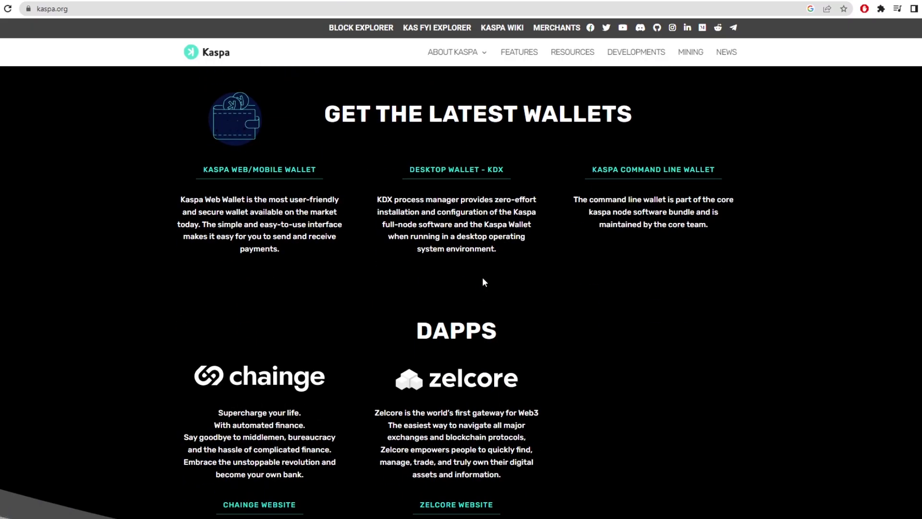
scroll("up", 3)
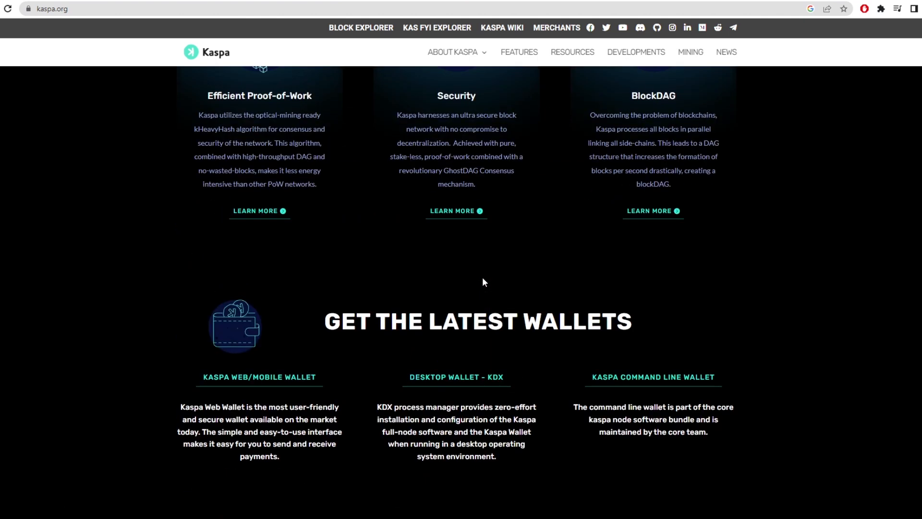
scroll("up", 3)
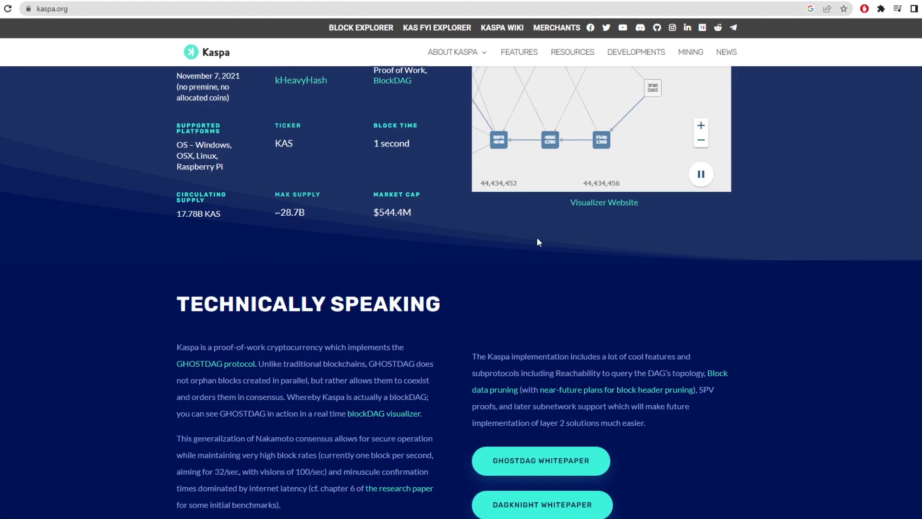
scroll("up", 3)
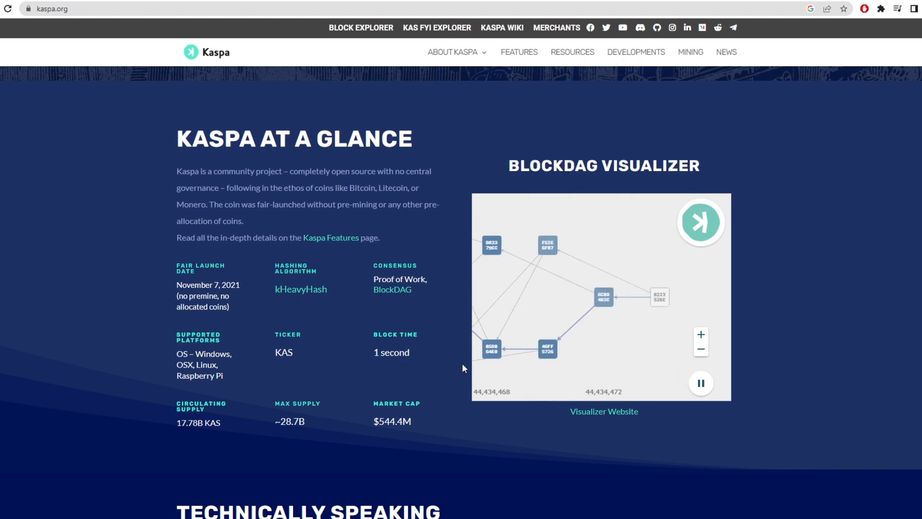
scroll("down", 3)
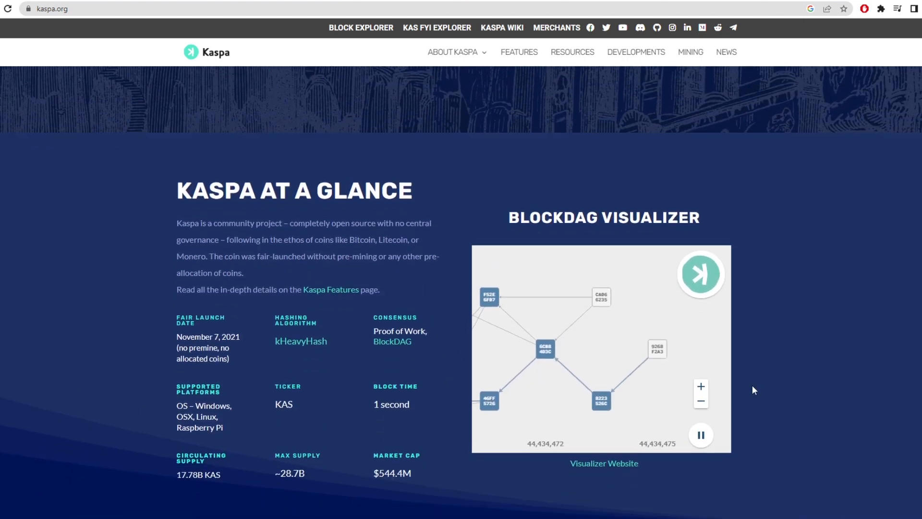
scroll("up", 3)
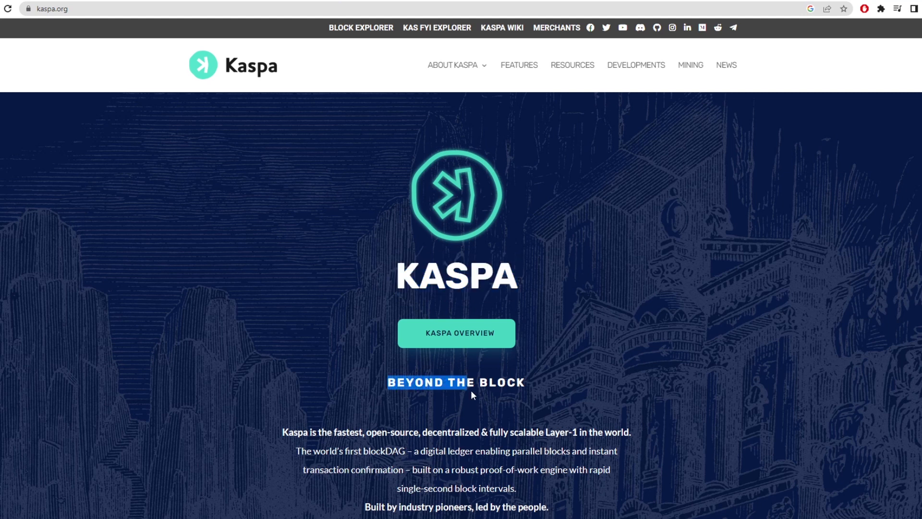
scroll("down", 3)
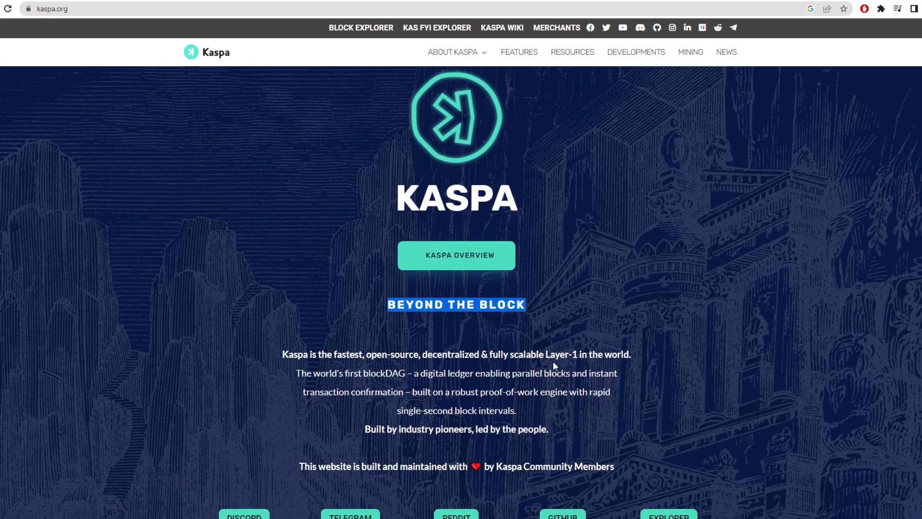
mouse_move(293, 439)
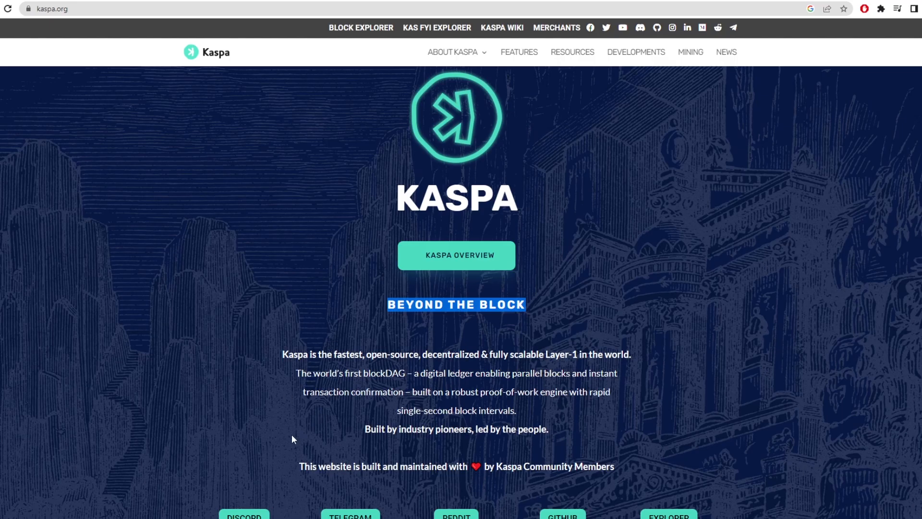